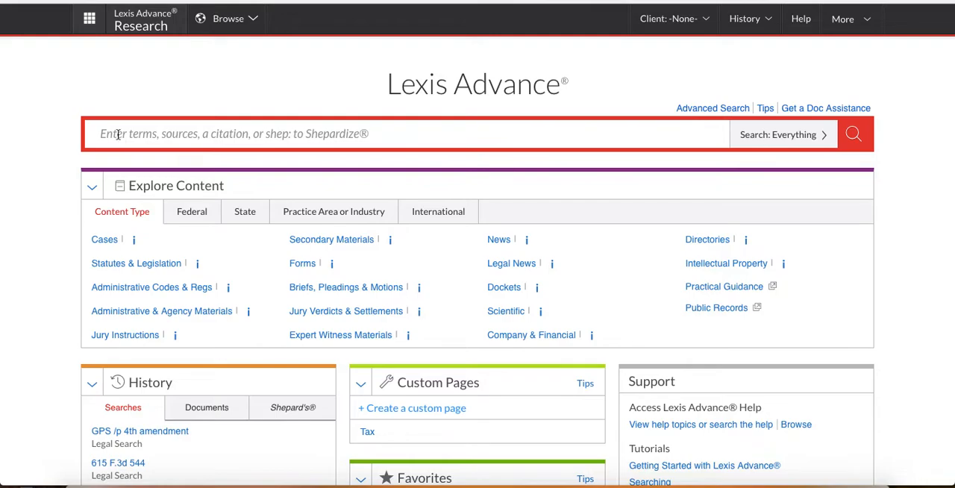
# Step: Recall the earlier 'GPS /p 4th amendment' query from Recent Searches and start rewording it
pyautogui.click(298, 134)
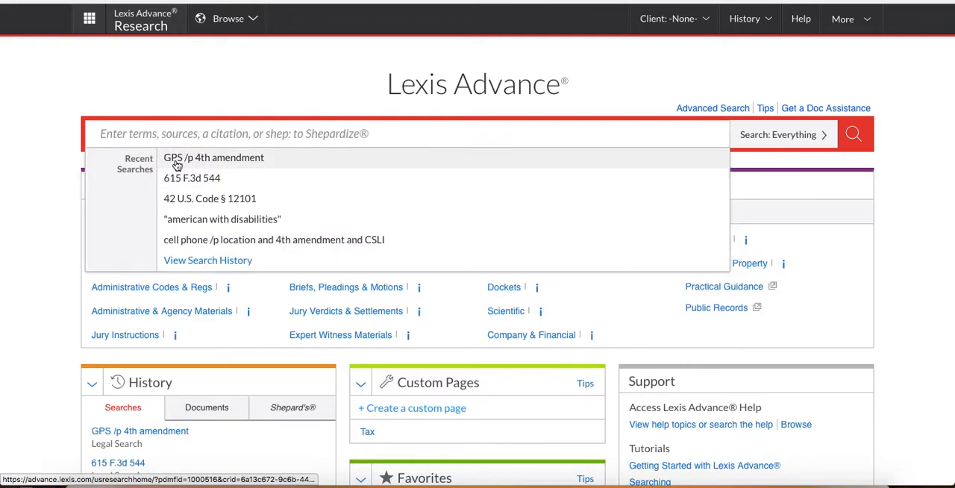
pyautogui.click(213, 157)
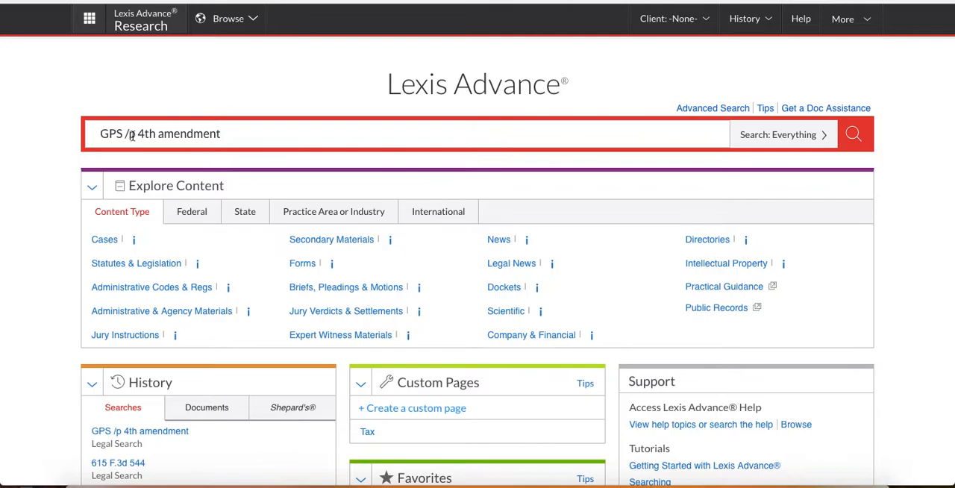
pyautogui.click(238, 134)
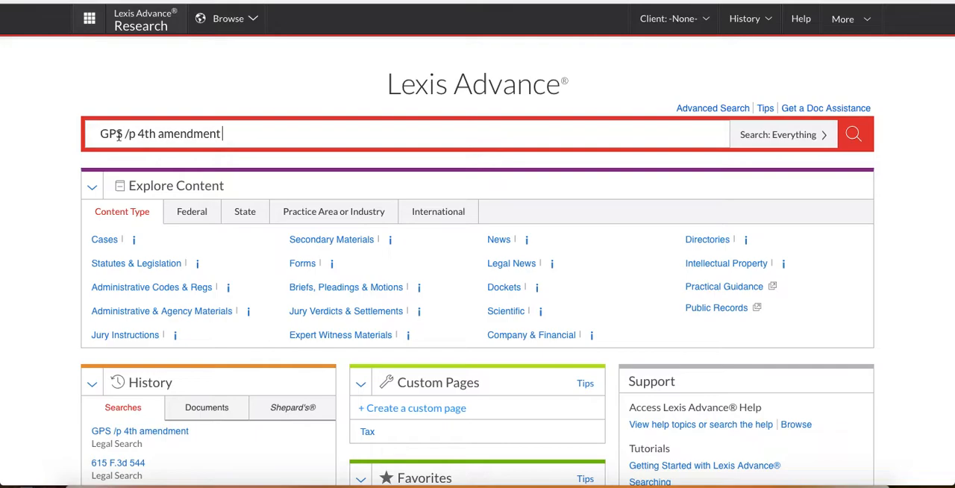
pyautogui.write('S')
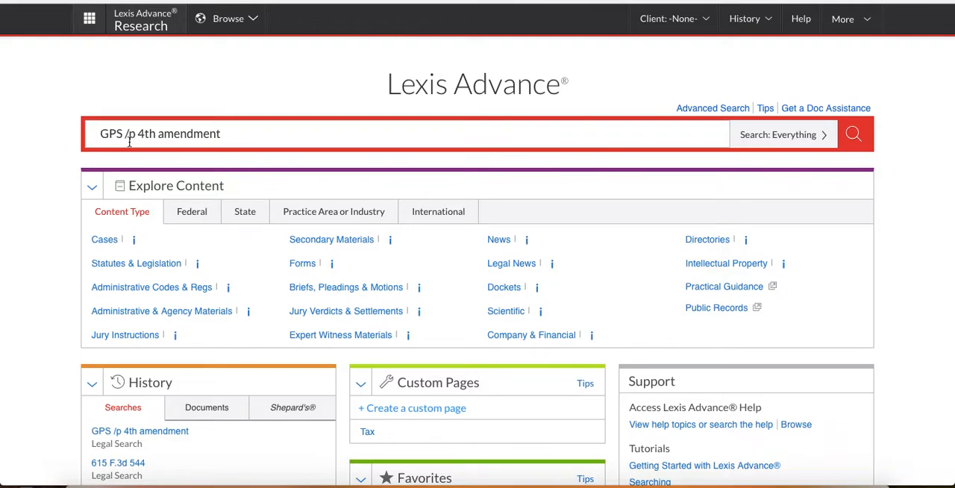
pyautogui.moveTo(252, 144)
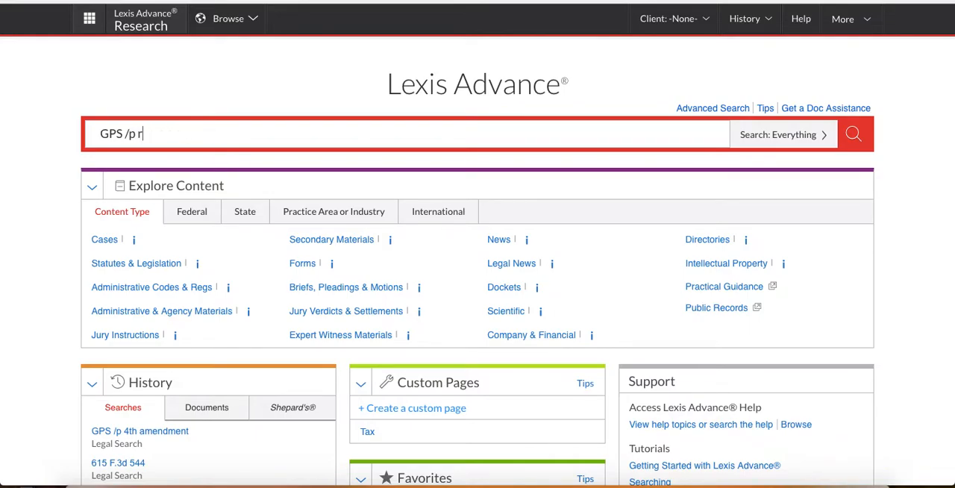
# Step: Type 'reasonable expectation of privacy' as a trial second term after GPS /p
pyautogui.write('esonable expe')
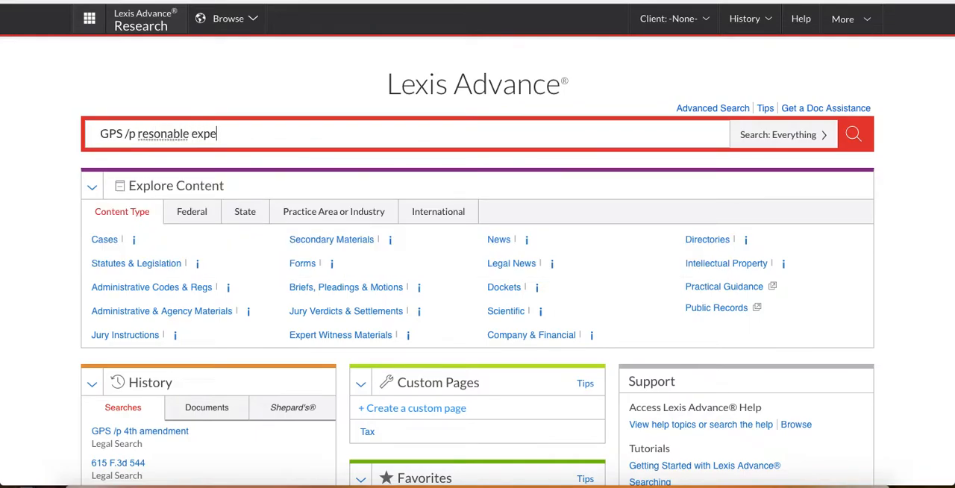
pyautogui.write('ctation')
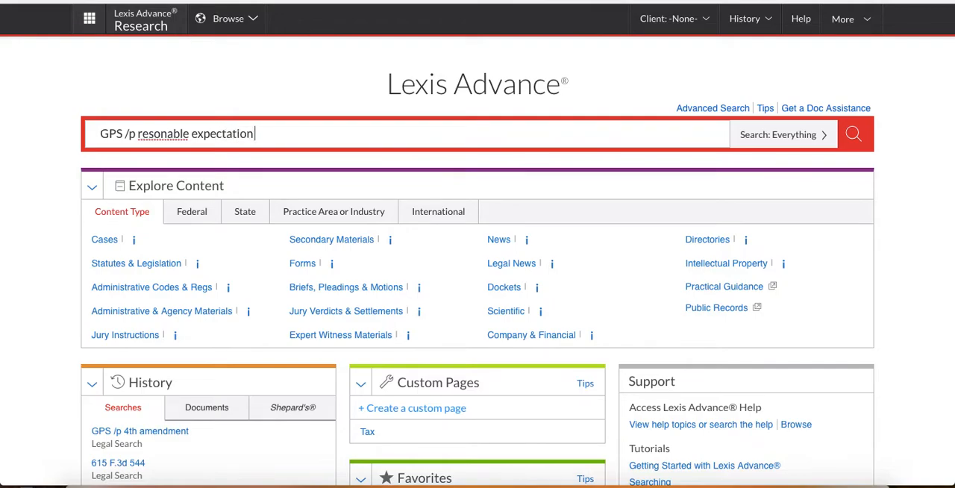
pyautogui.write('of priva')
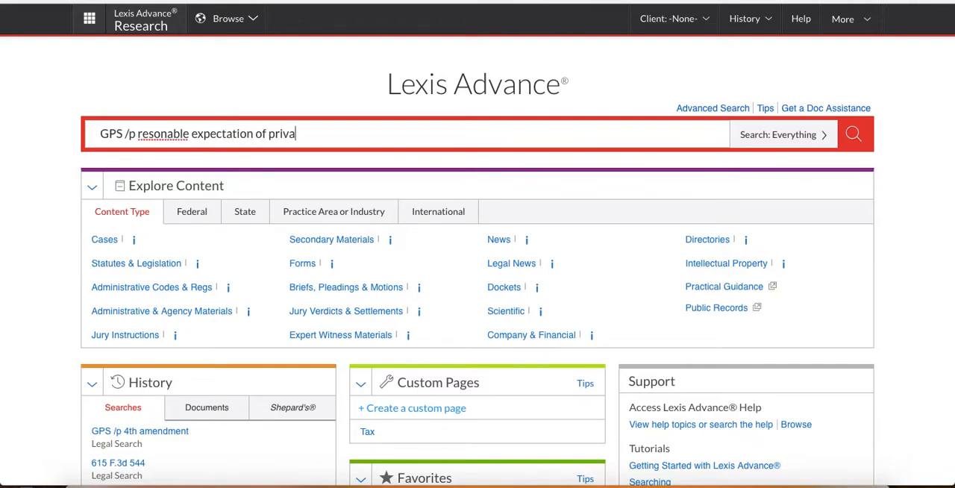
pyautogui.write('cy')
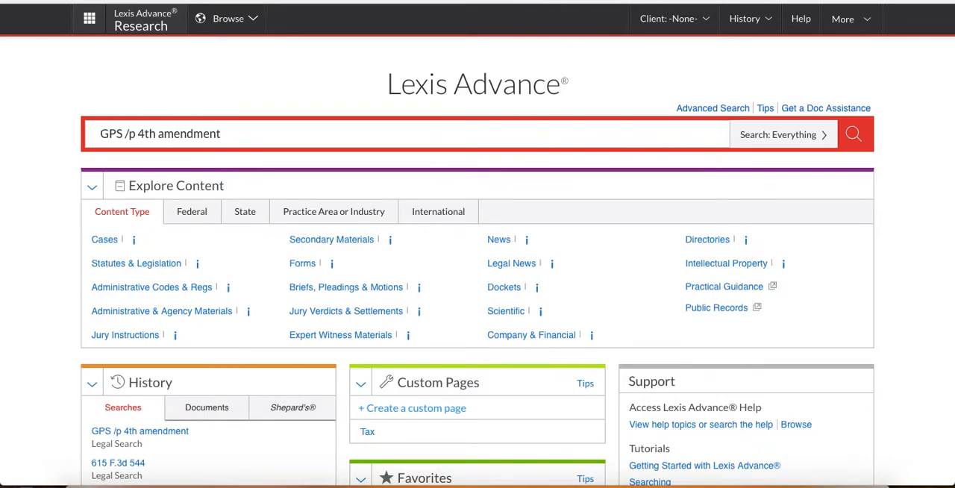
pyautogui.write('and')
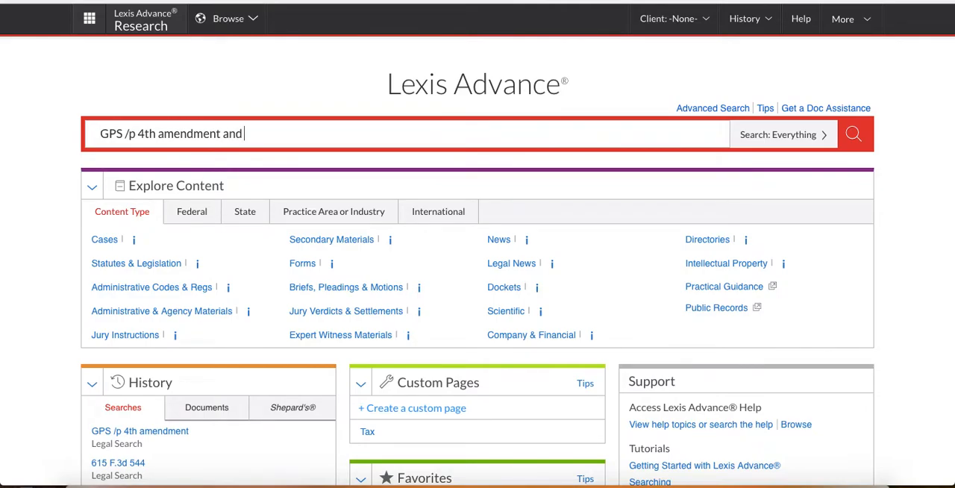
pyautogui.write('jp')
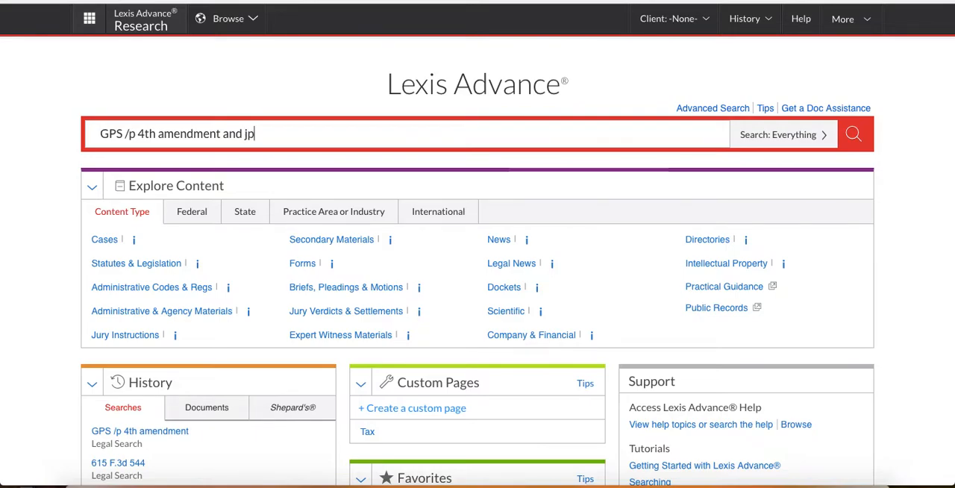
pyautogui.press('Backspace')
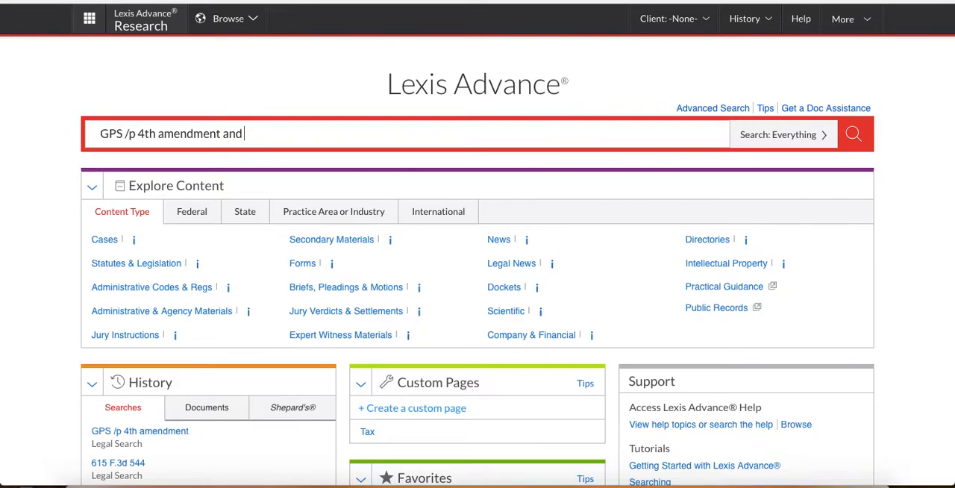
pyautogui.write('poli')
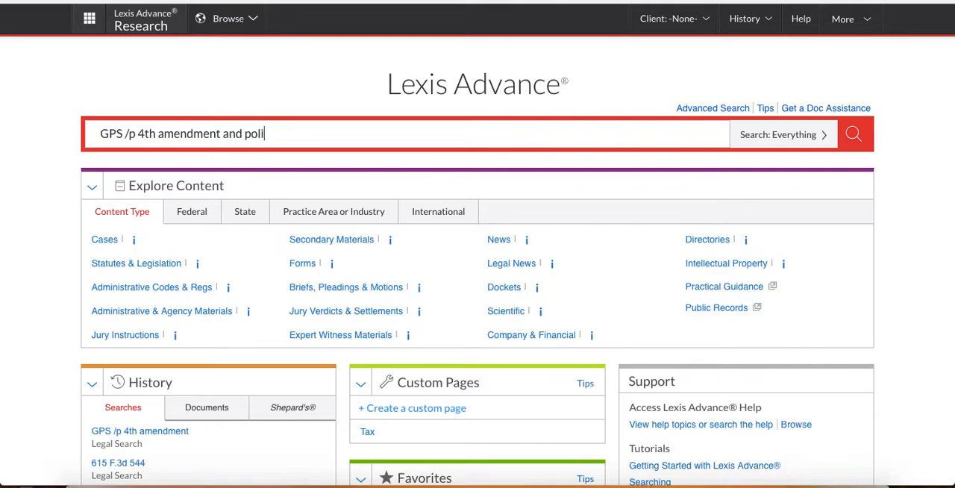
pyautogui.write('ce misco')
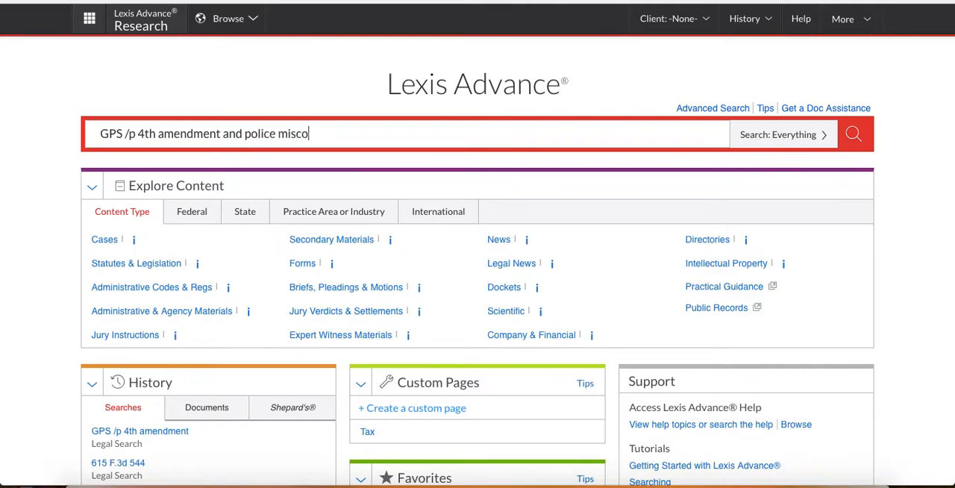
pyautogui.write('nduct')
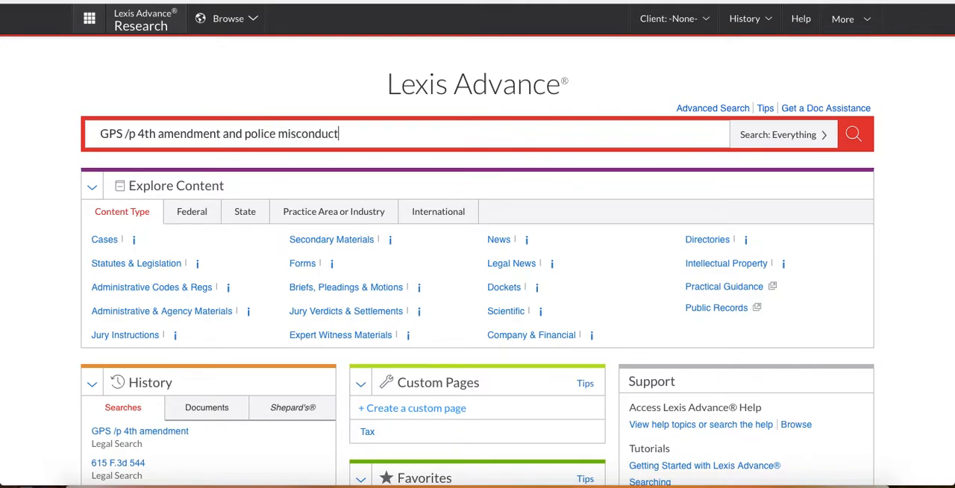
pyautogui.write('"')
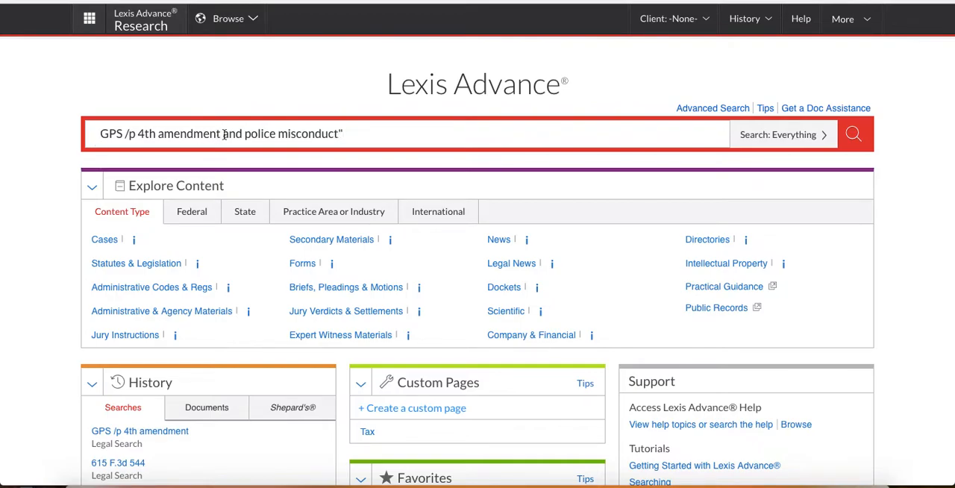
pyautogui.write('"')
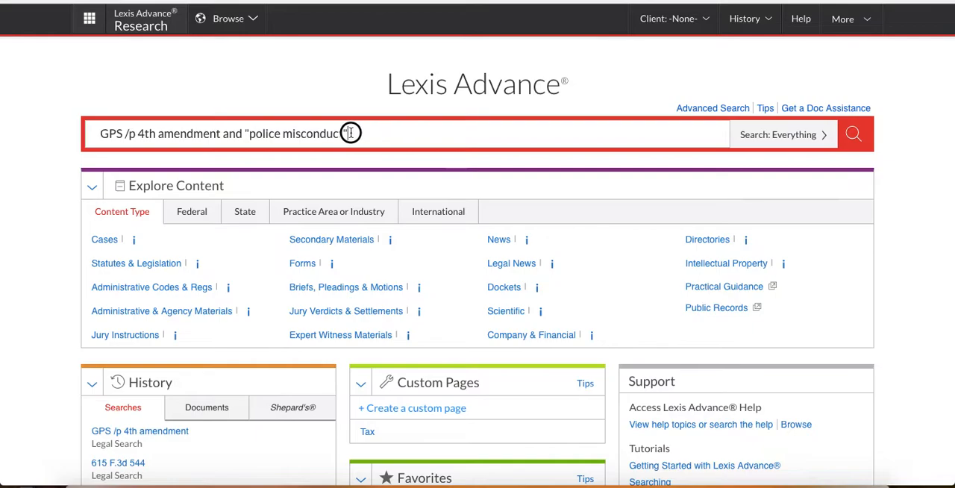
pyautogui.press('Backspace')
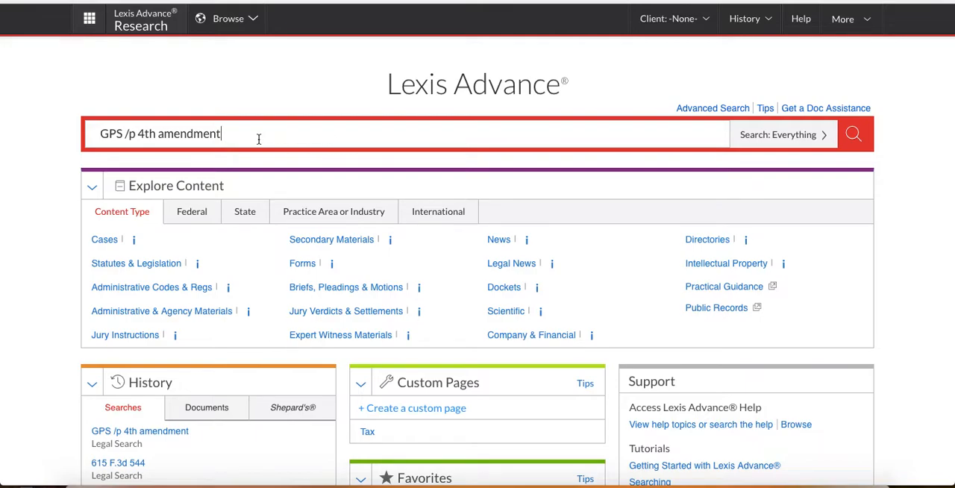
pyautogui.write('/')
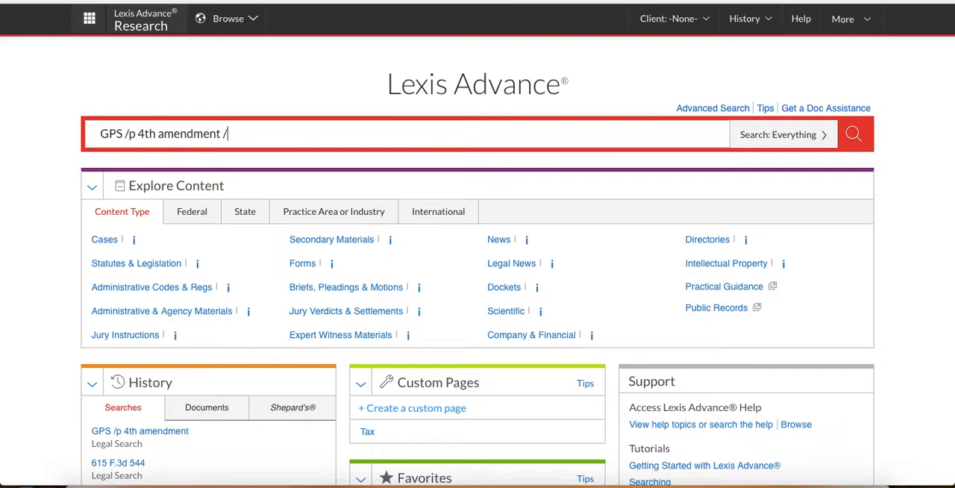
pyautogui.write('s')
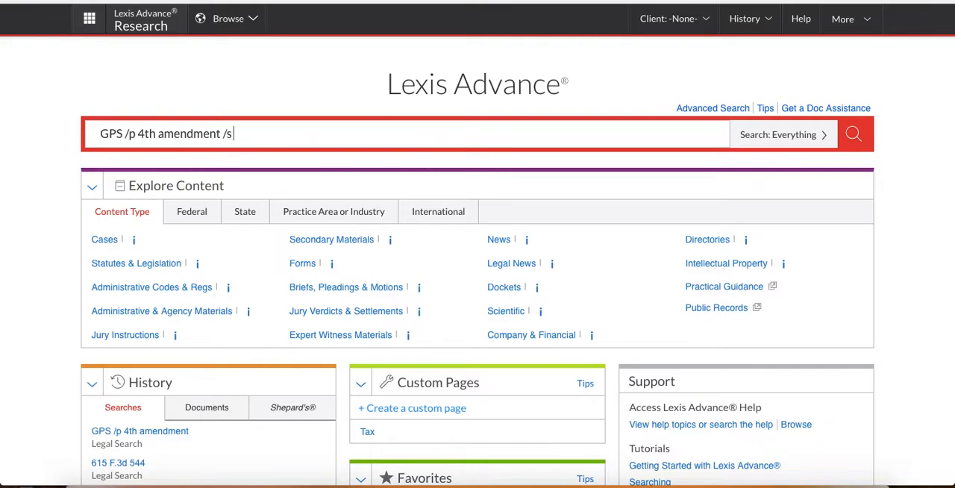
pyautogui.press('Backspace')
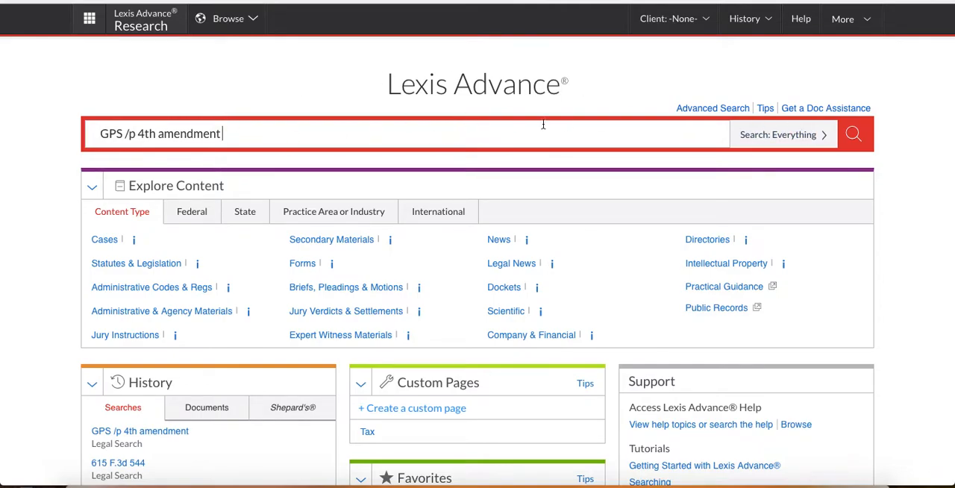
pyautogui.moveTo(854, 134)
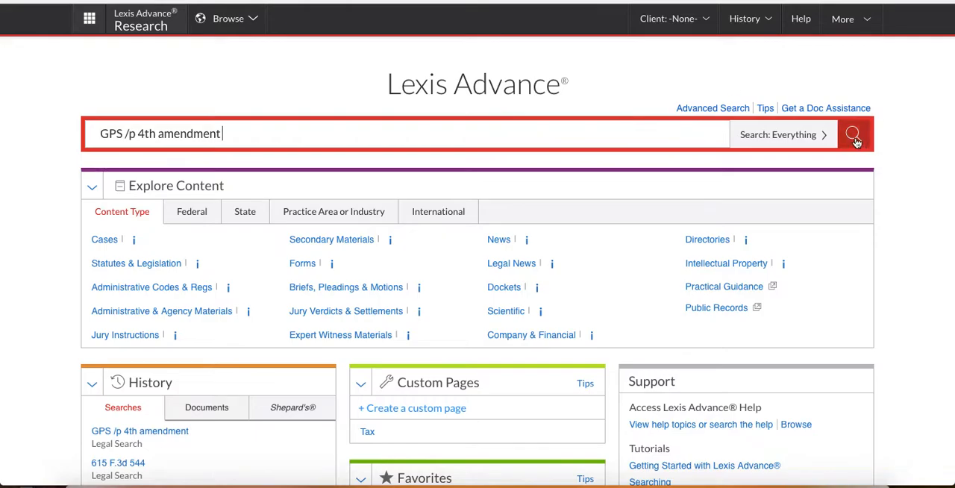
# Step: Run the GPS /p 4th amendment query to list 1,080 cases with highlighted terms
pyautogui.click(854, 134)
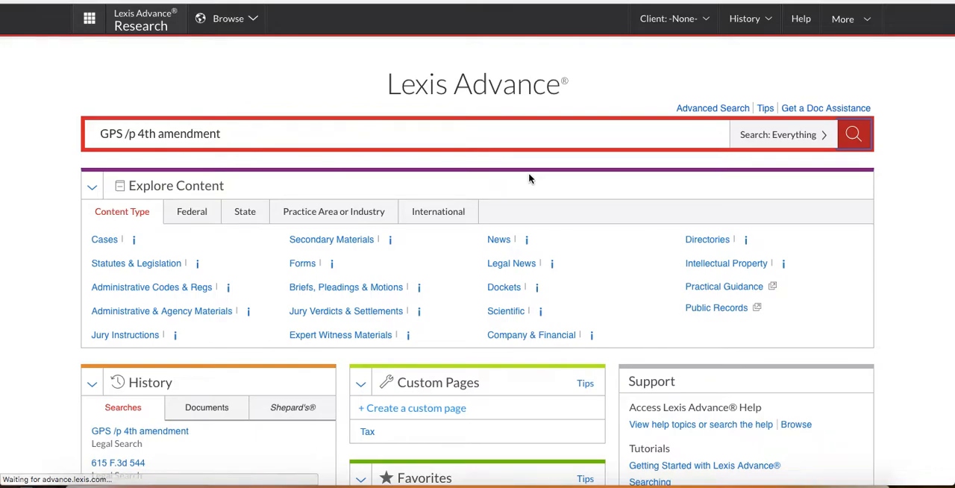
pyautogui.click(853, 133)
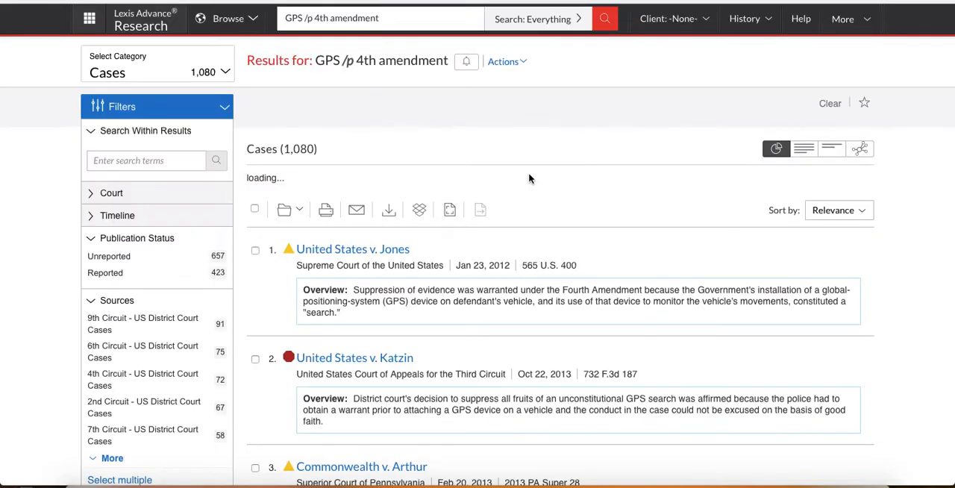
pyautogui.click(860, 148)
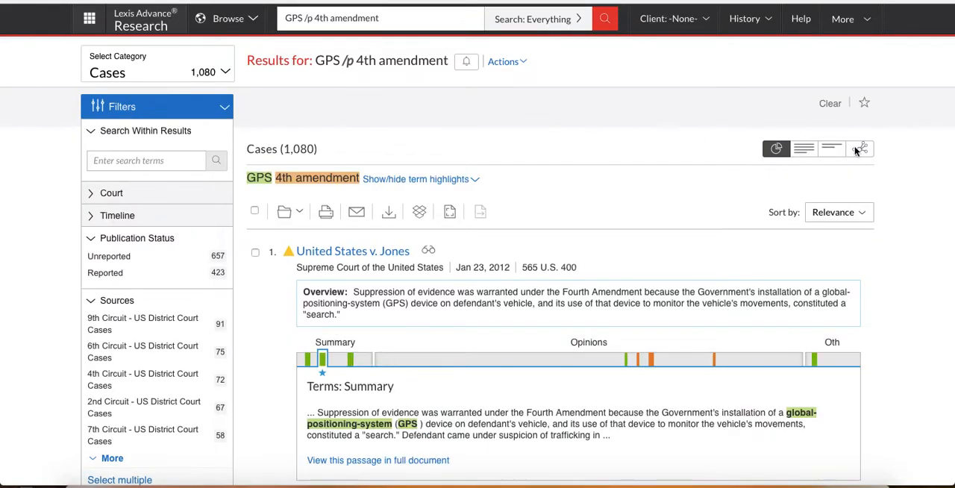
pyautogui.moveTo(862, 148)
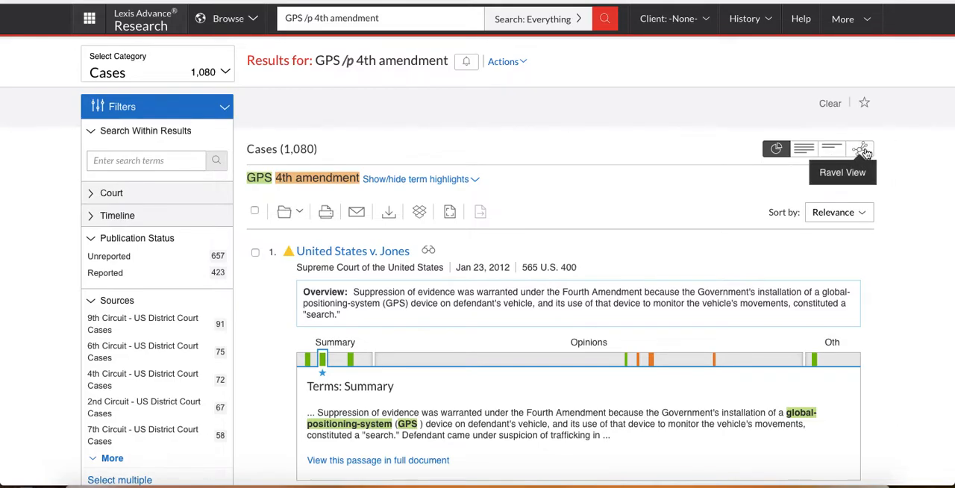
pyautogui.moveTo(744, 154)
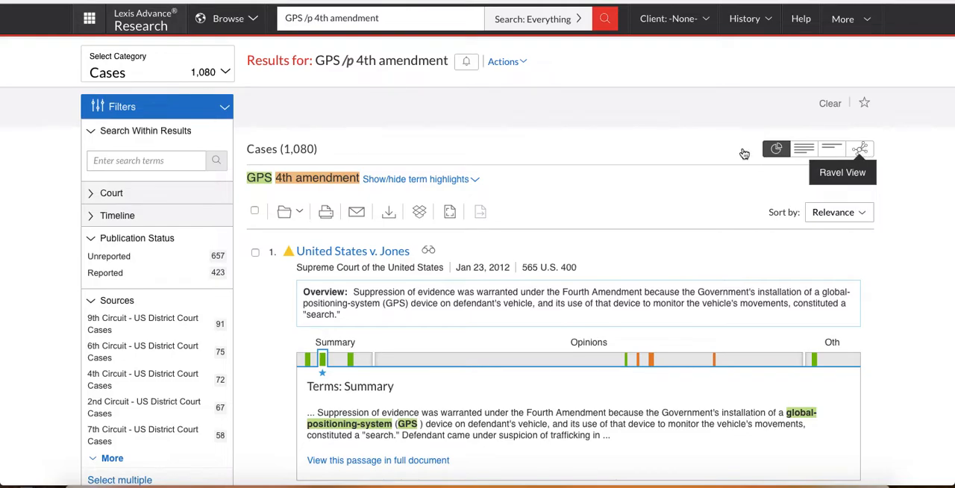
# Step: Switch the case results to the Shepard's map view and dismiss the data-loaded notice
pyautogui.click(861, 149)
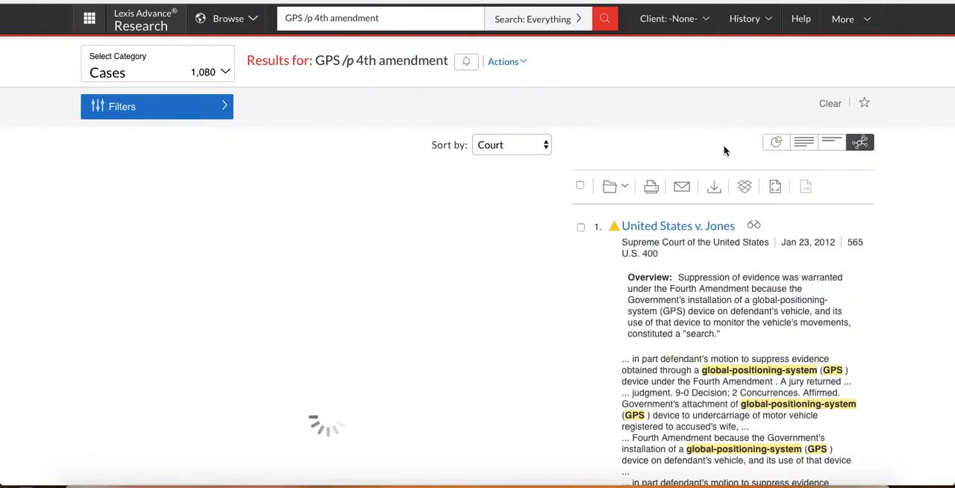
pyautogui.click(860, 142)
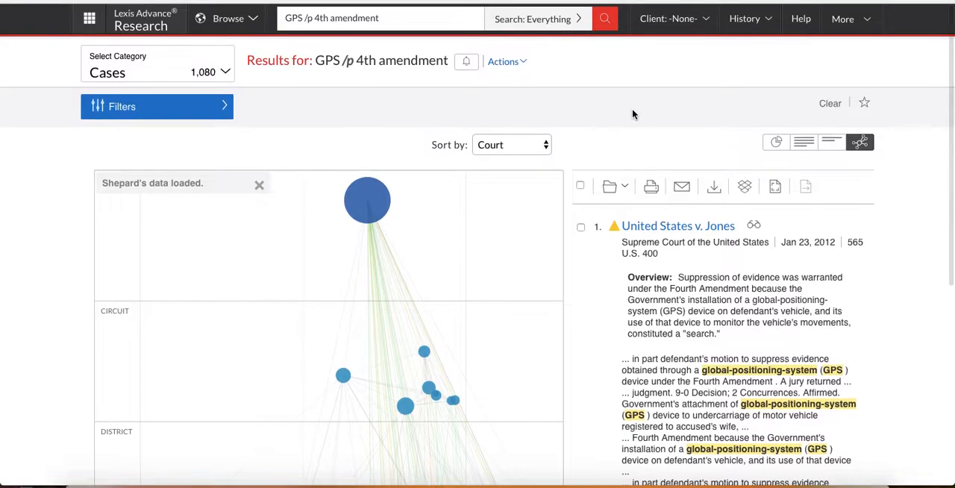
pyautogui.click(259, 185)
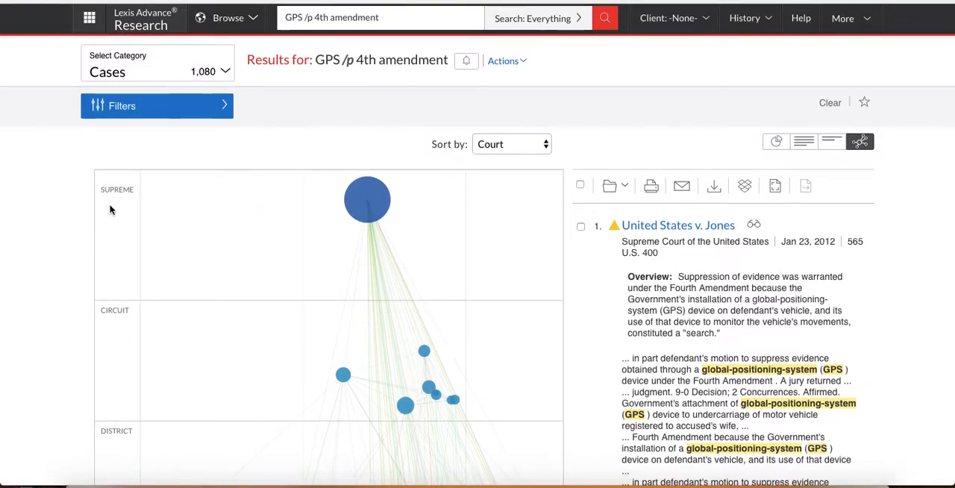
pyautogui.scroll(-3)
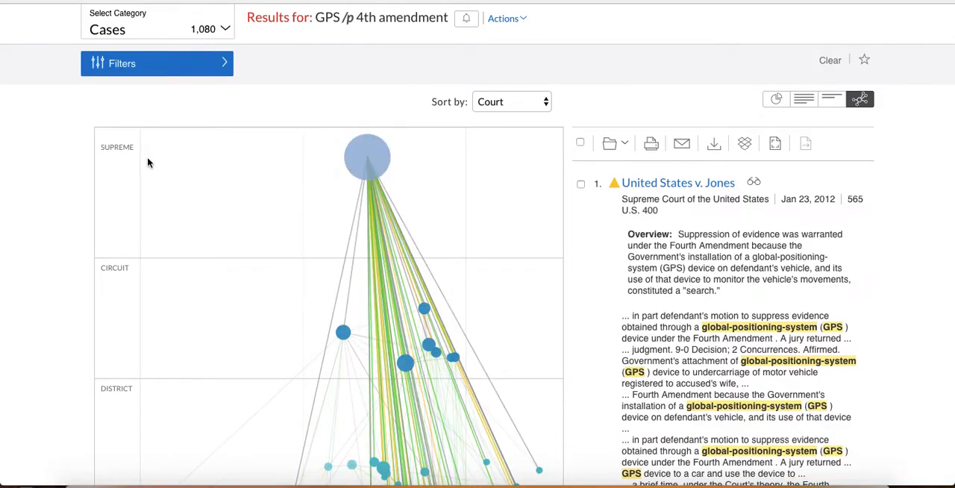
pyautogui.moveTo(367, 157)
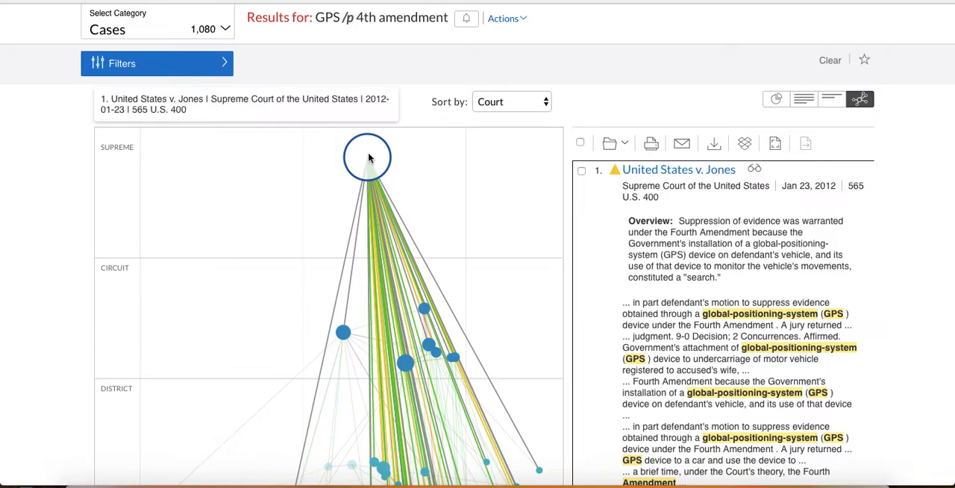
pyautogui.moveTo(375, 159)
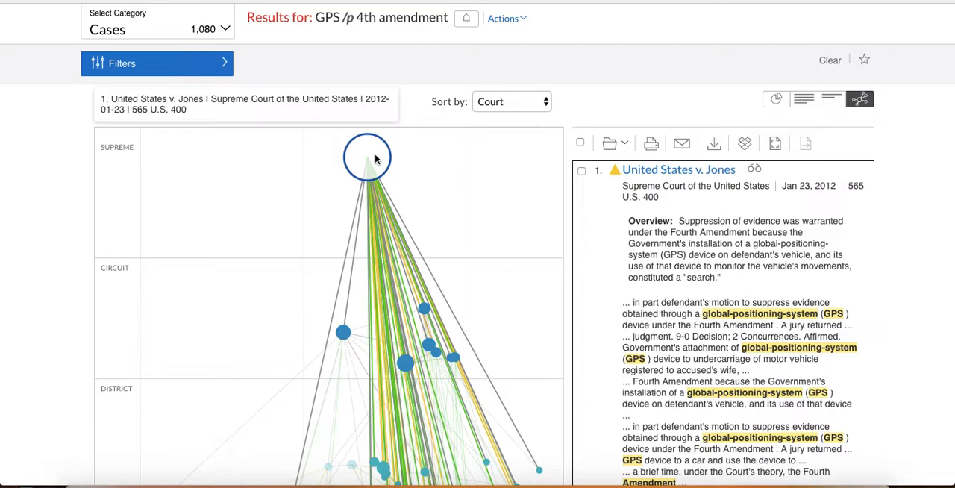
pyautogui.moveTo(358, 192)
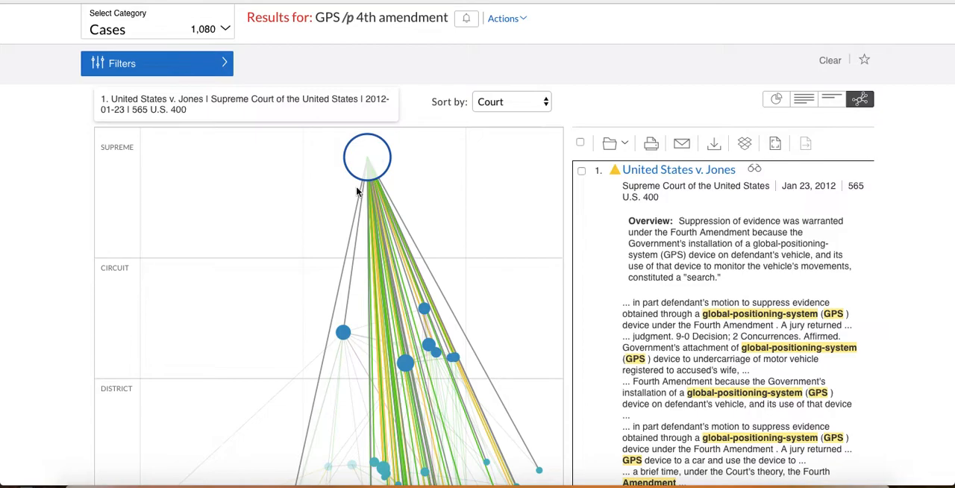
pyautogui.moveTo(341, 333)
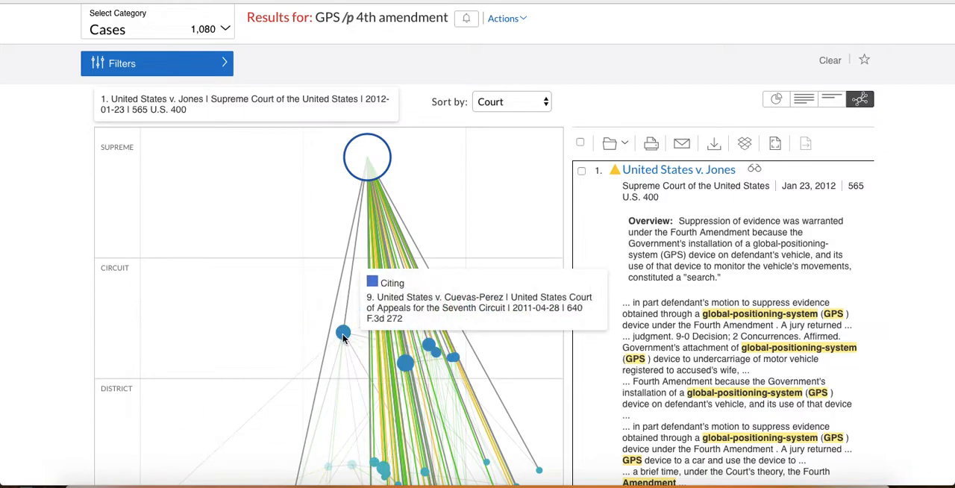
# Step: Focus the map on United States v. Cuevas-Perez and browse its citations
pyautogui.click(342, 332)
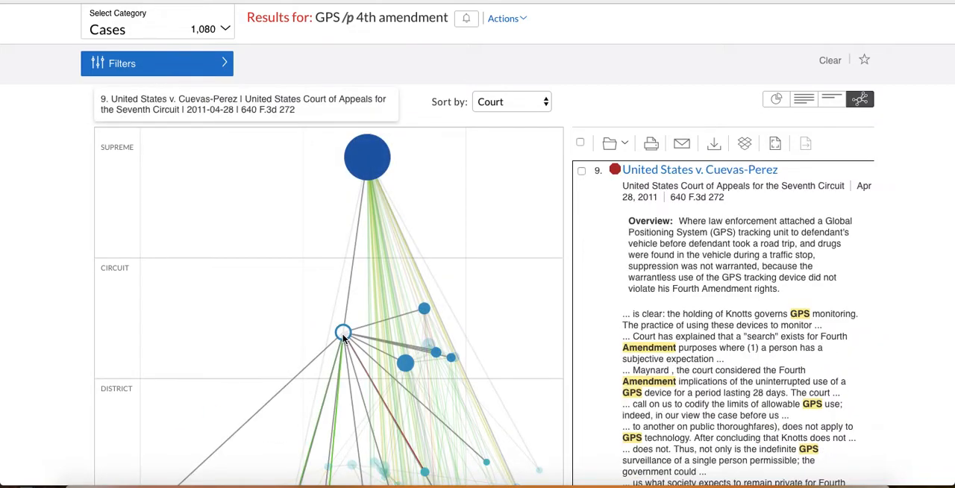
pyautogui.scroll(-3)
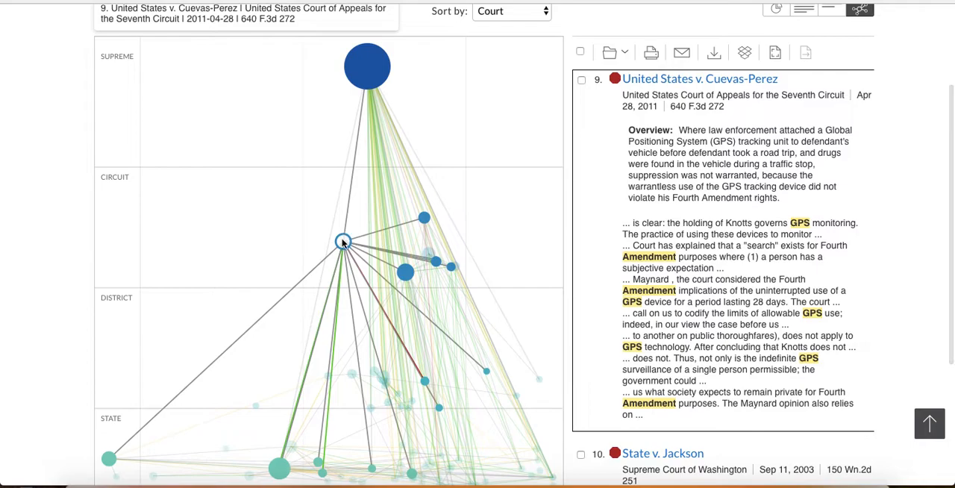
pyautogui.moveTo(367, 66)
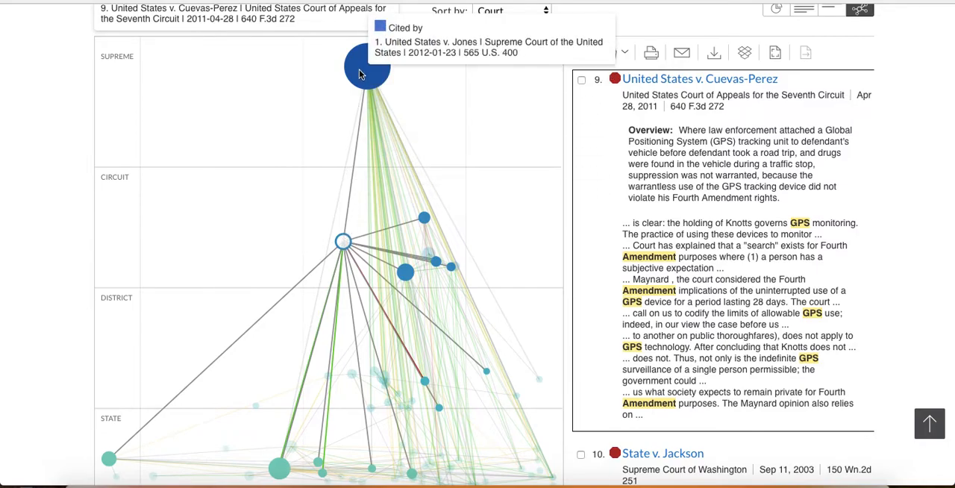
pyautogui.moveTo(213, 374)
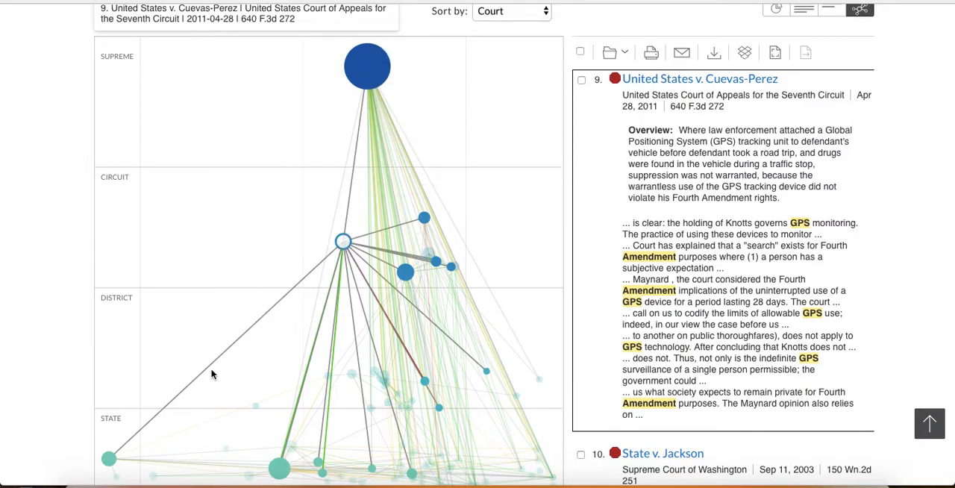
pyautogui.scroll(-3)
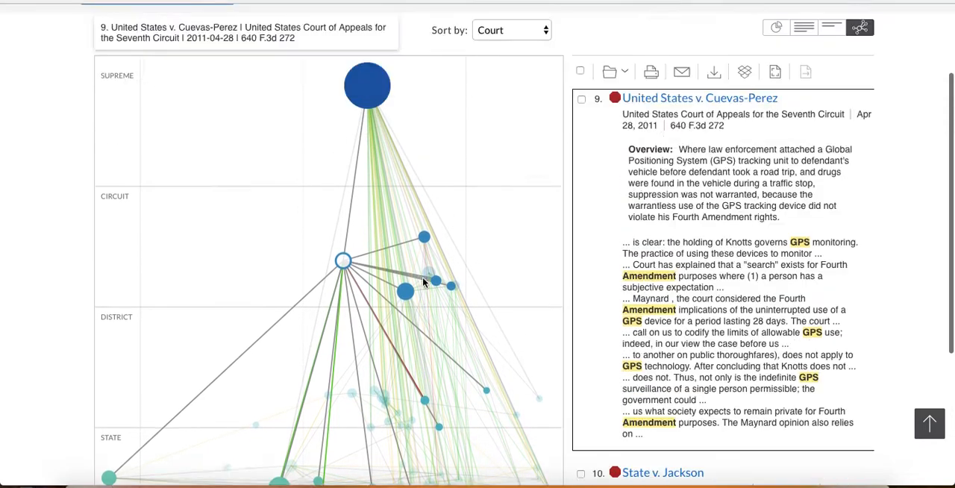
pyautogui.scroll(3)
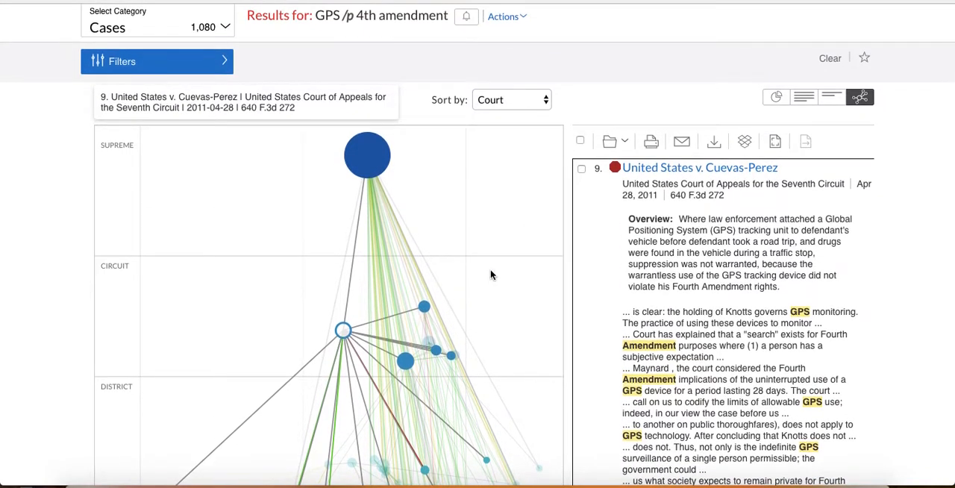
pyautogui.moveTo(597, 183)
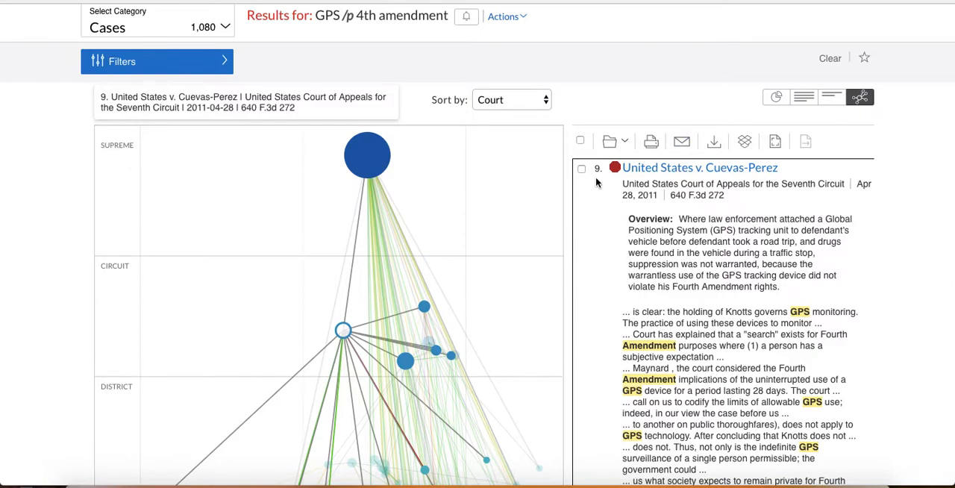
pyautogui.scroll(-3)
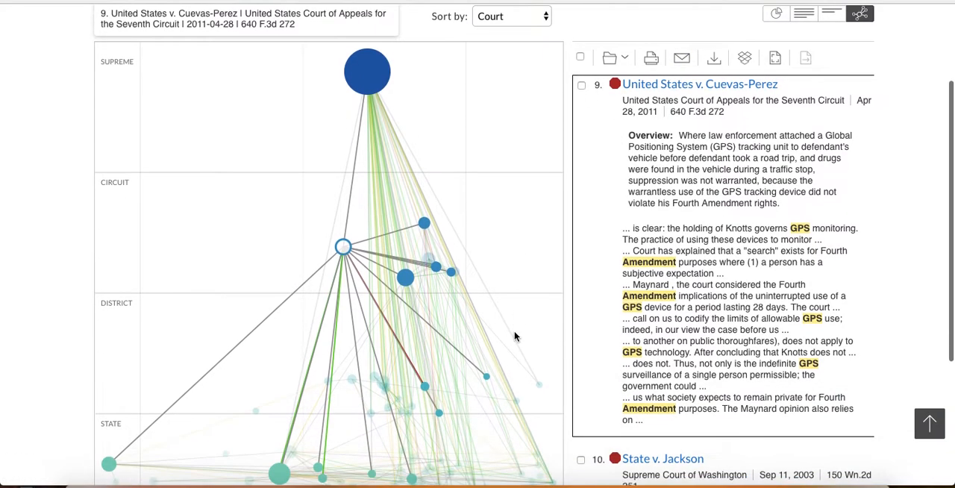
pyautogui.moveTo(486, 377)
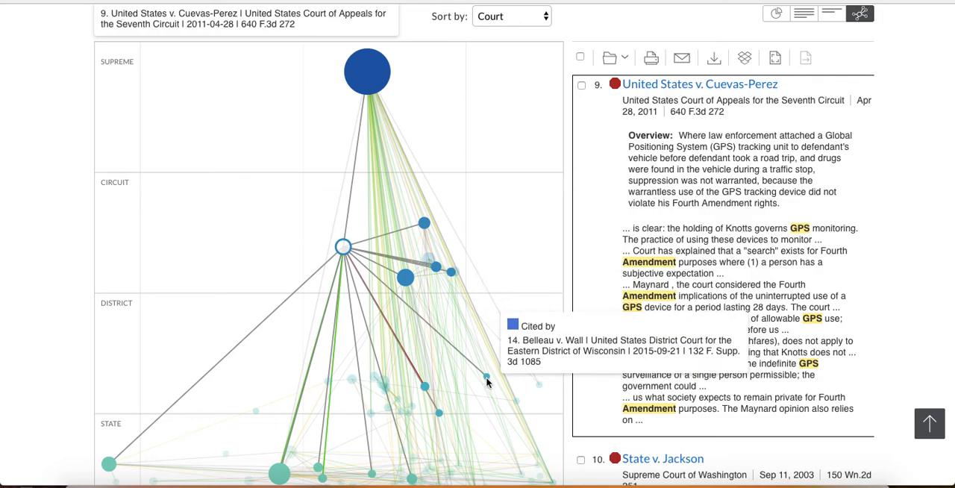
# Step: Jump to Belleau v. Wall, then return to Cuevas-Perez and browse further citations
pyautogui.click(485, 377)
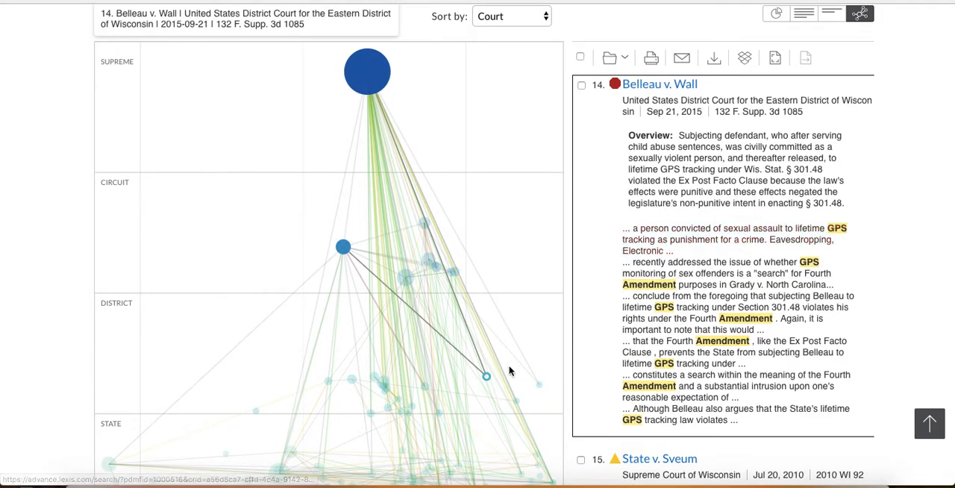
pyautogui.moveTo(486, 381)
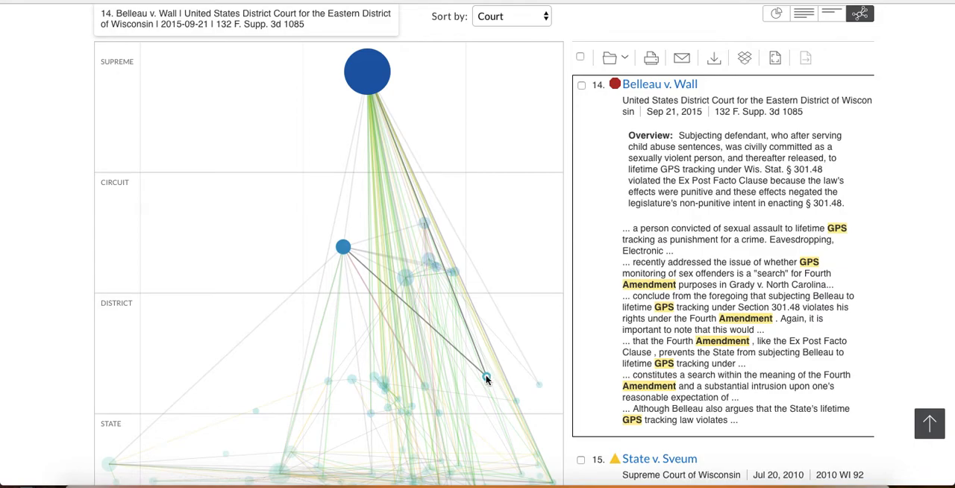
pyautogui.moveTo(352, 254)
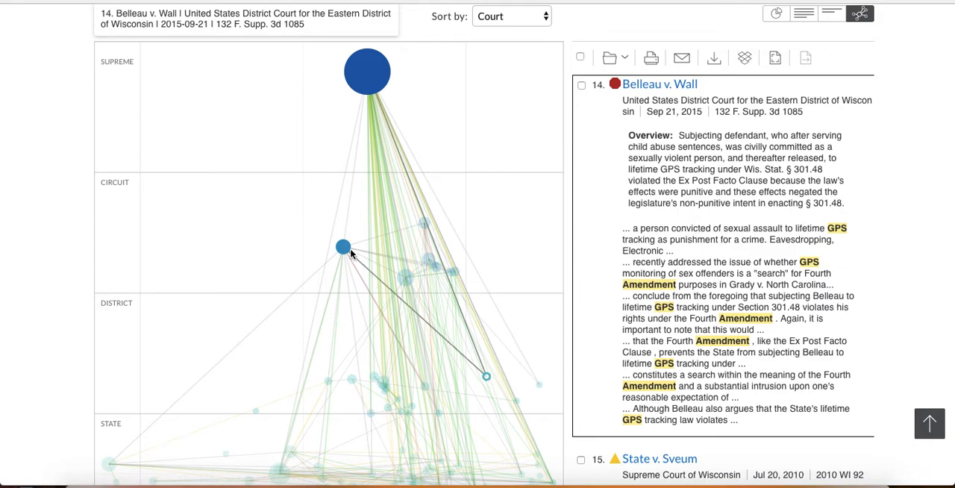
pyautogui.click(342, 247)
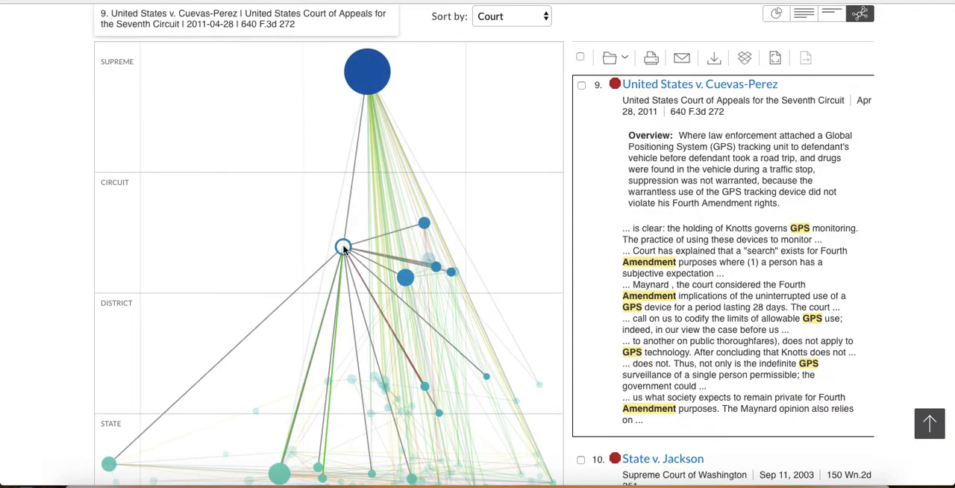
pyautogui.scroll(-3)
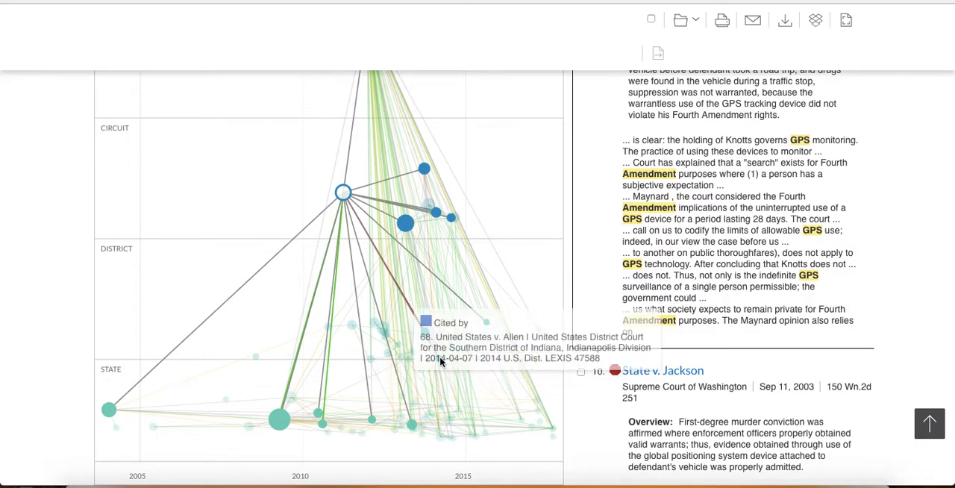
pyautogui.moveTo(440, 356)
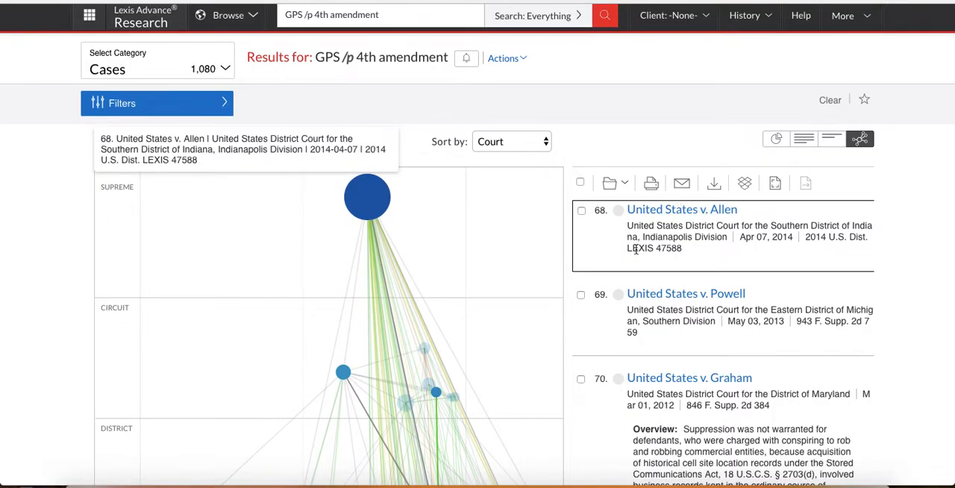
pyautogui.scroll(-3)
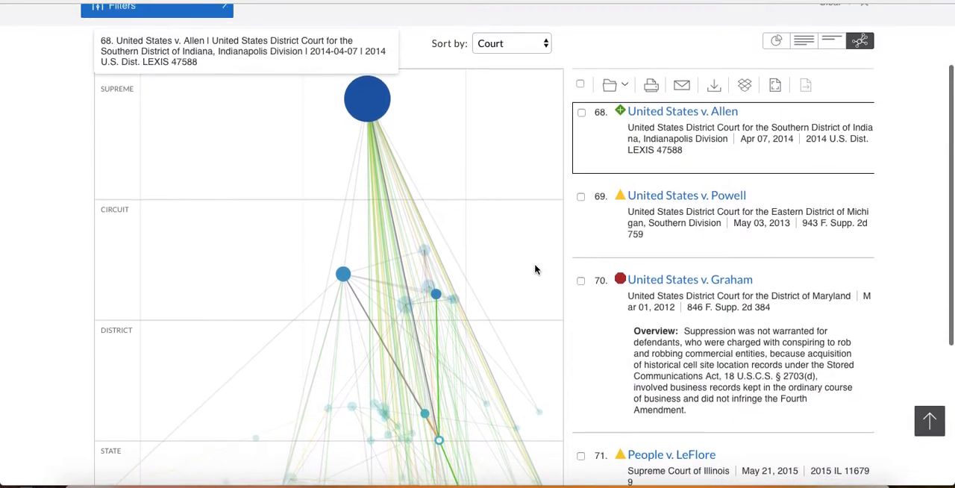
pyautogui.scroll(3)
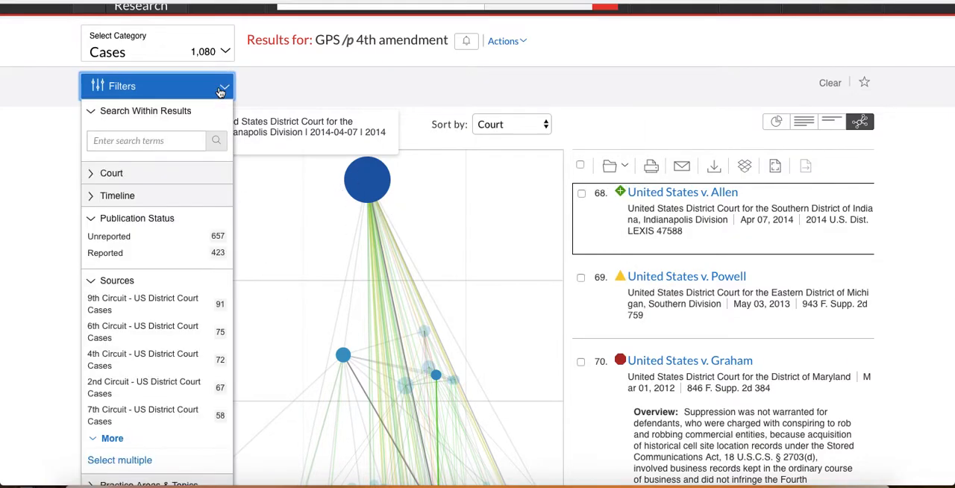
pyautogui.moveTo(121, 135)
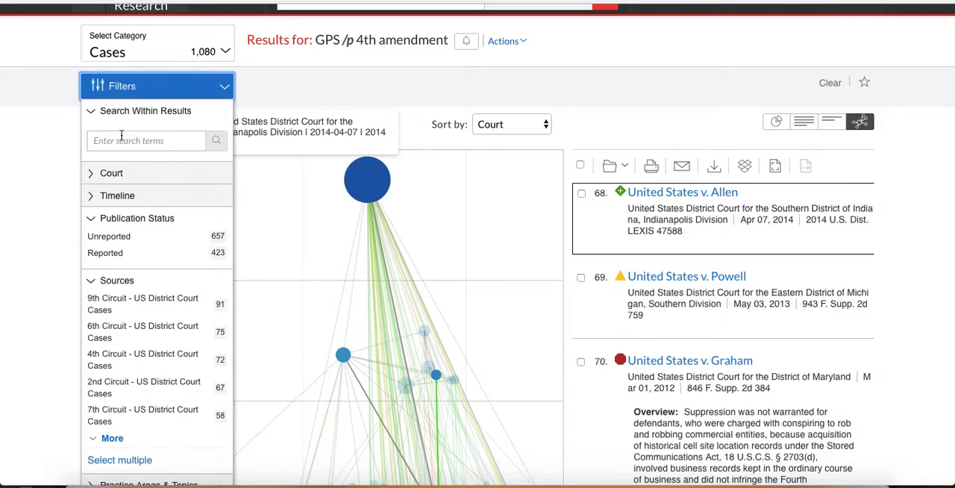
pyautogui.click(145, 140)
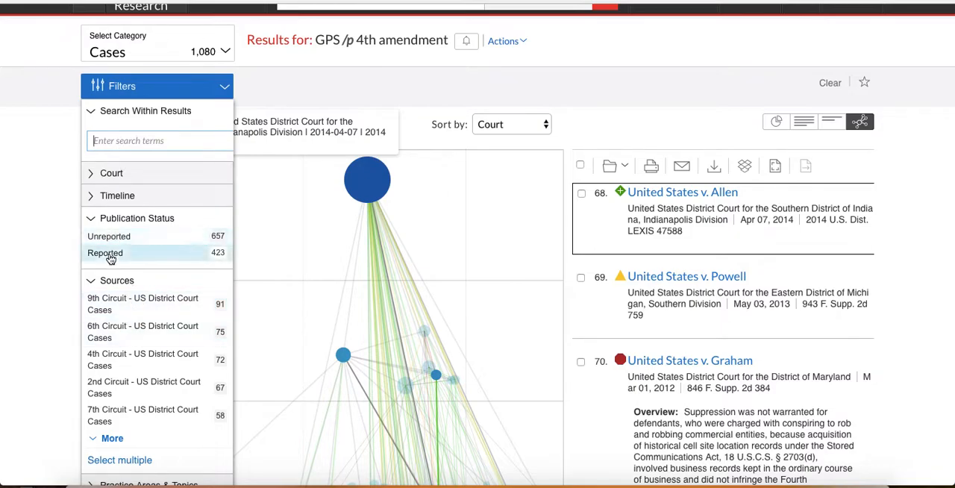
pyautogui.moveTo(442, 209)
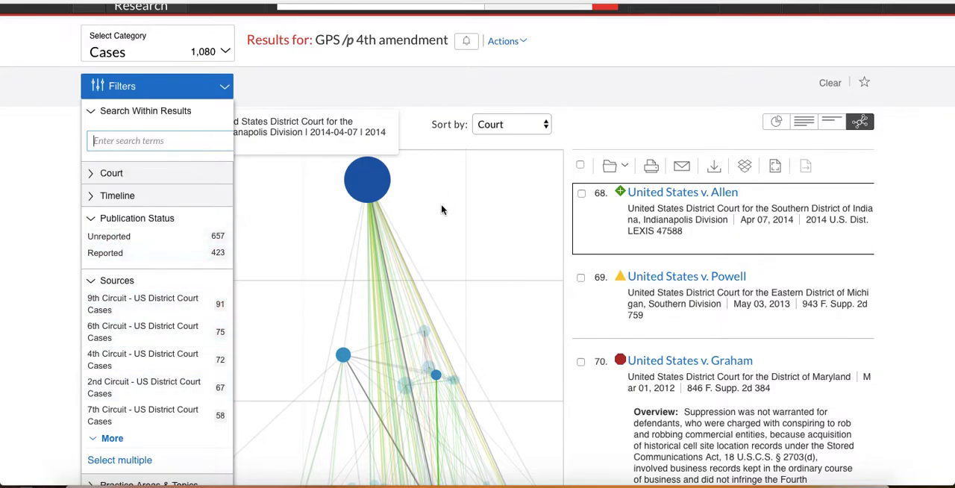
pyautogui.moveTo(244, 159)
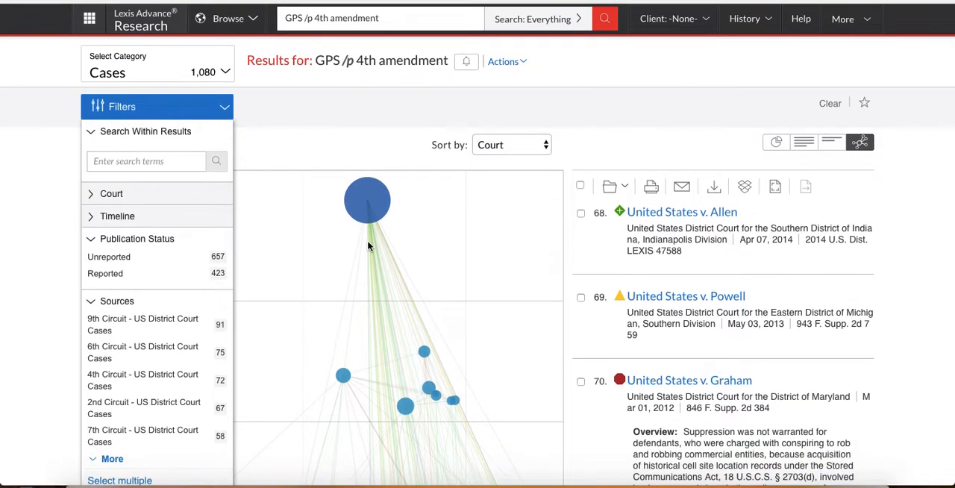
pyautogui.moveTo(333, 242)
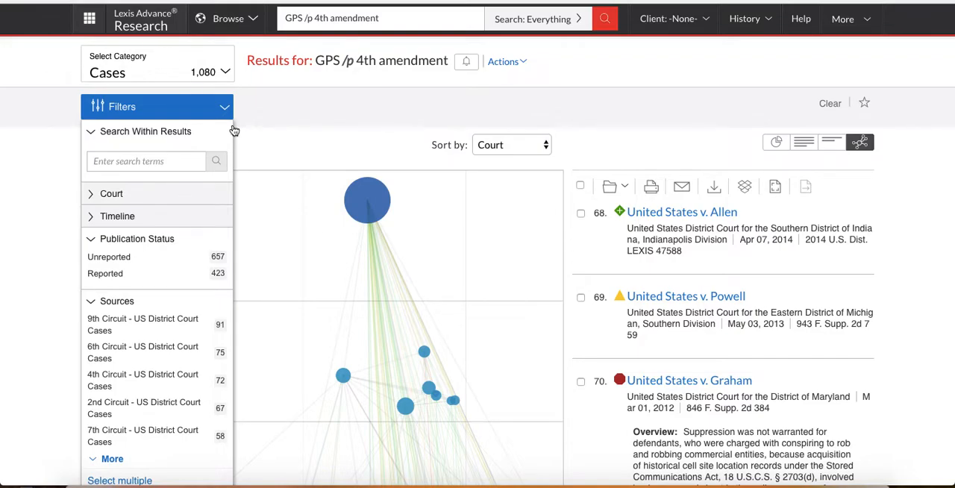
# Step: Replace the old query with the citation '615 f3d 544' and run the search
pyautogui.click(366, 18)
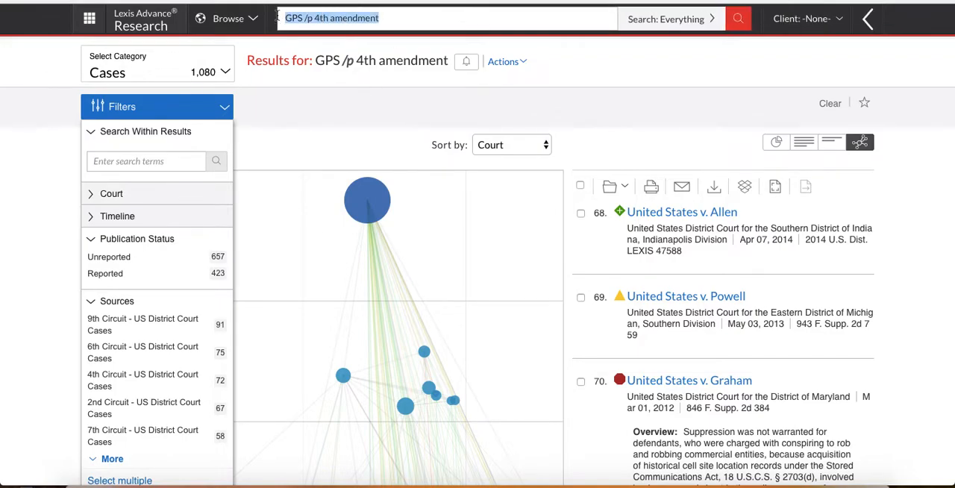
pyautogui.click(444, 18)
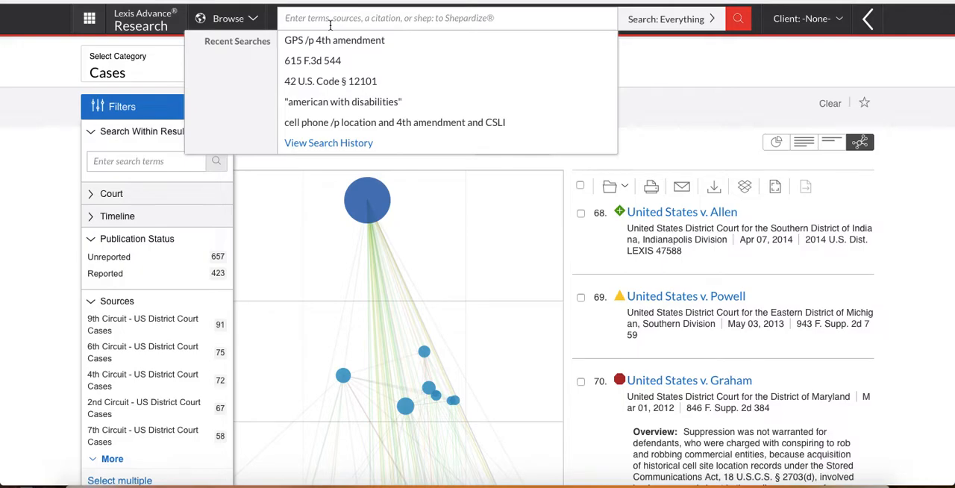
pyautogui.write('615')
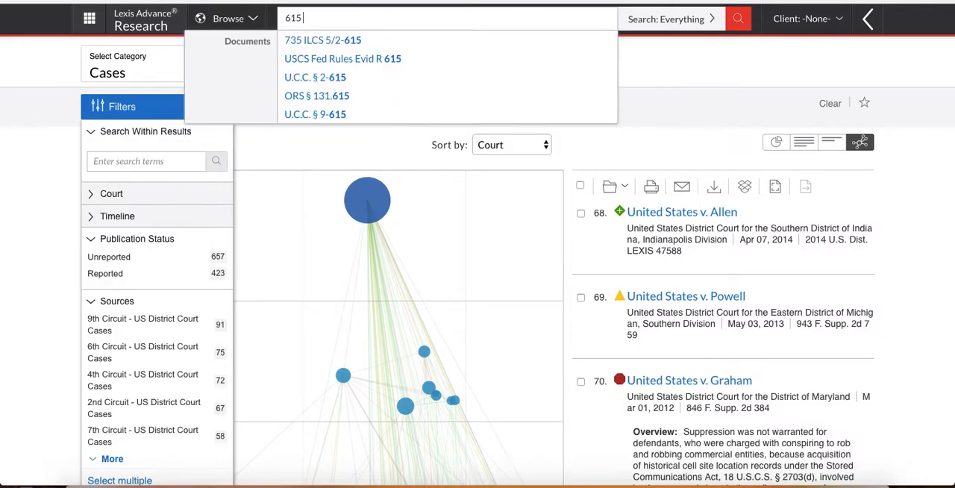
pyautogui.write('f3d 544')
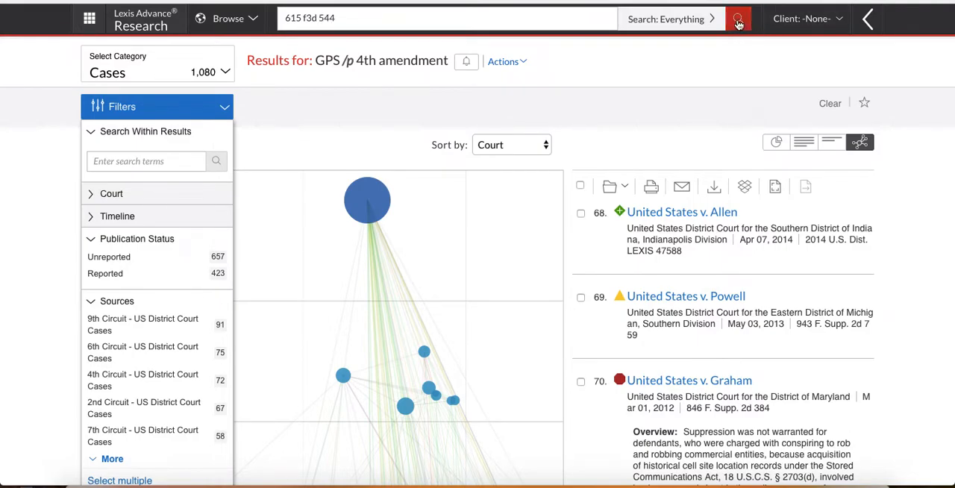
pyautogui.click(739, 19)
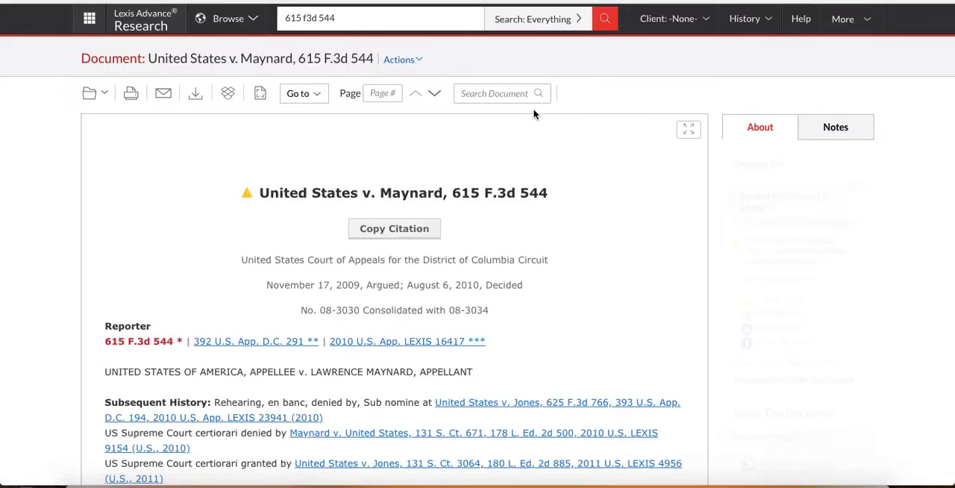
# Step: Review Maynard's Shepard's panel and choose 'Shepardize this document' for the full report
pyautogui.click(760, 127)
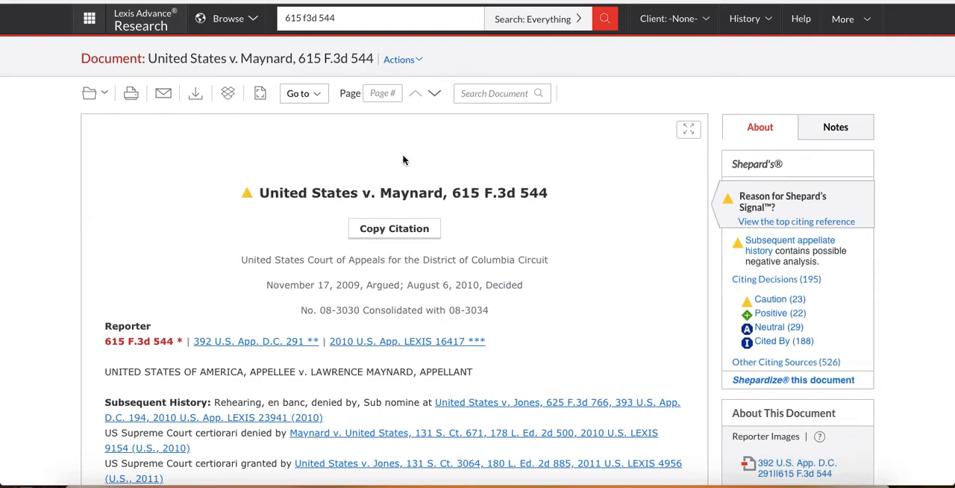
pyautogui.moveTo(501, 197)
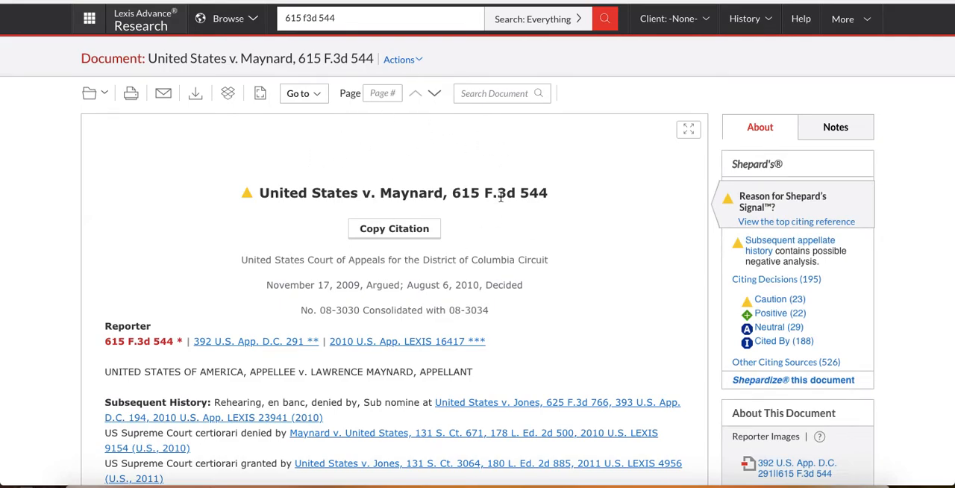
pyautogui.moveTo(729, 307)
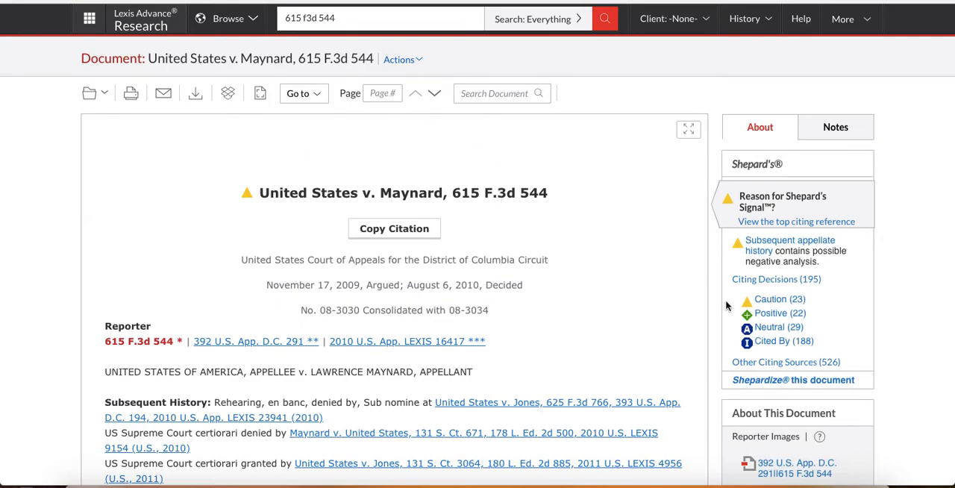
pyautogui.click(793, 380)
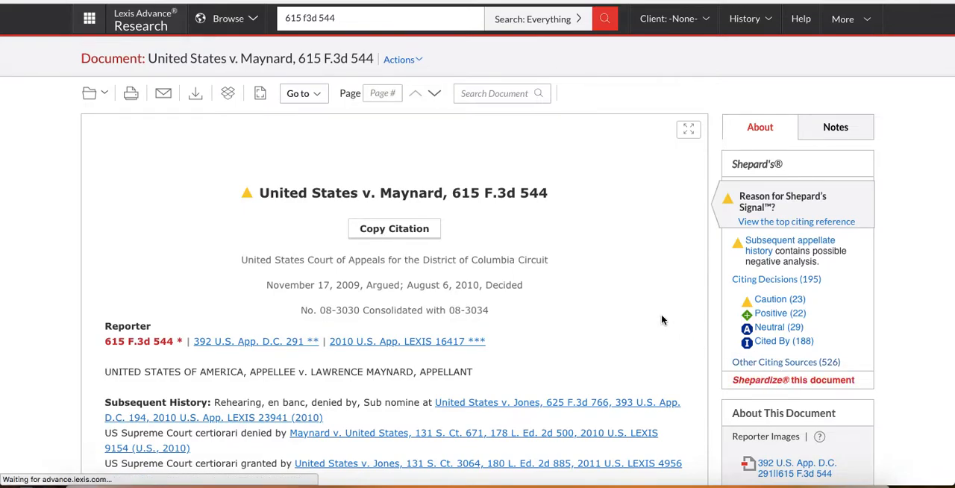
# Step: Open Maynard's Table of Authorities and scroll through the 63 cited cases
pyautogui.click(789, 380)
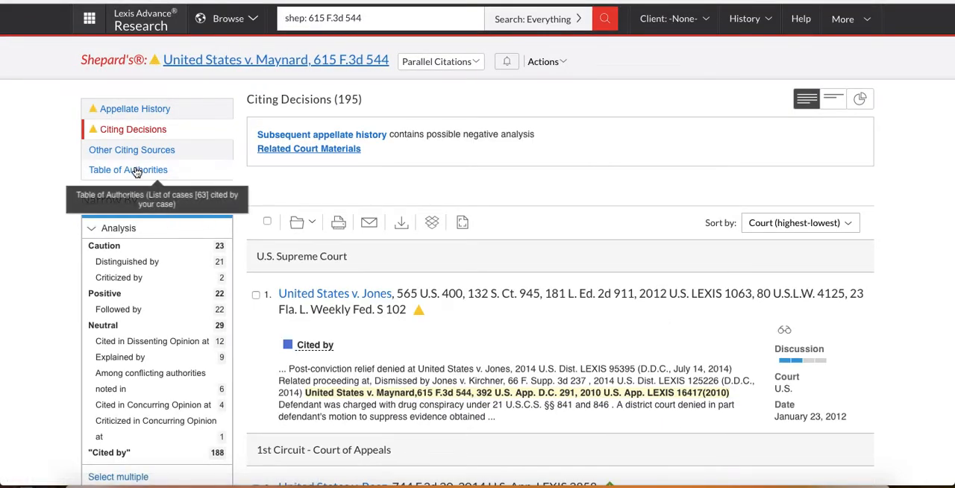
pyautogui.click(127, 170)
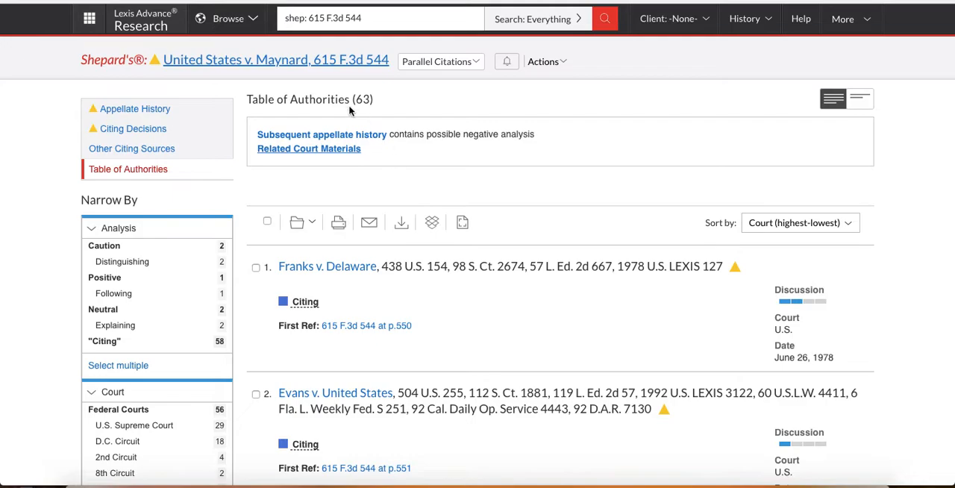
pyautogui.moveTo(261, 60)
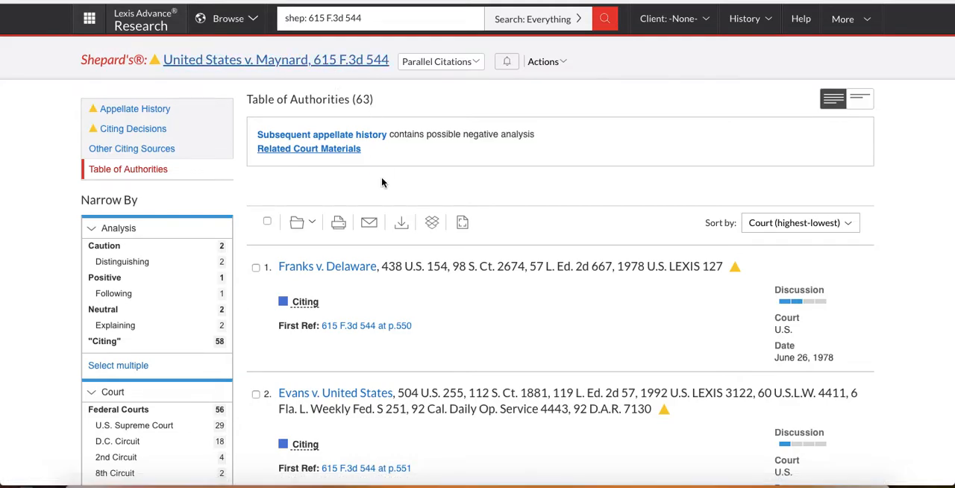
pyautogui.scroll(-3)
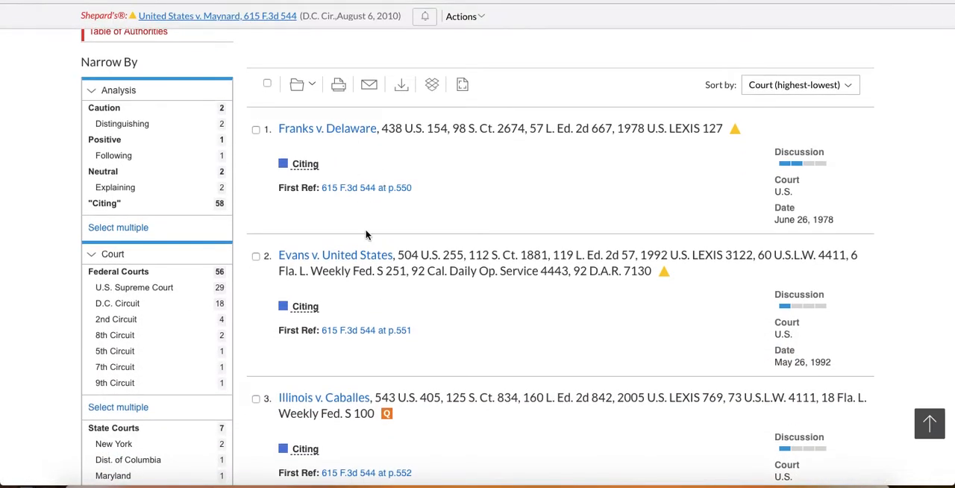
pyautogui.scroll(-3)
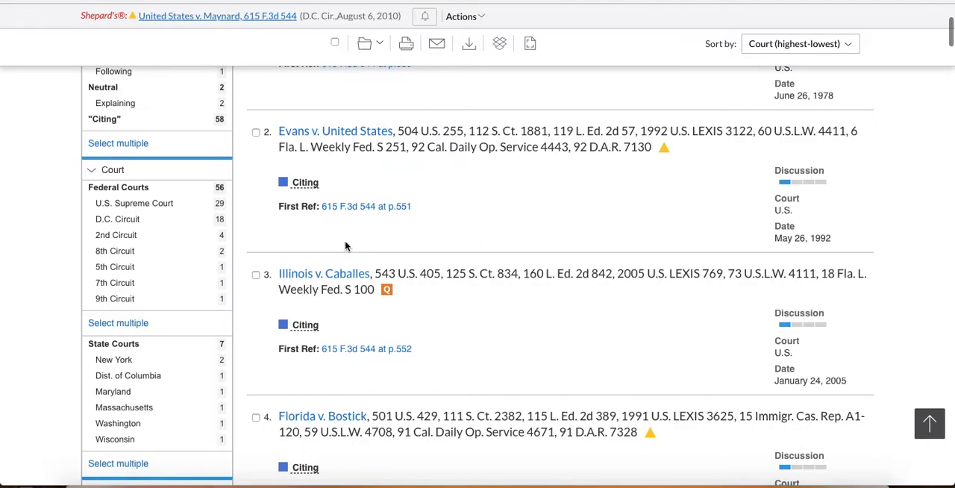
pyautogui.moveTo(183, 282)
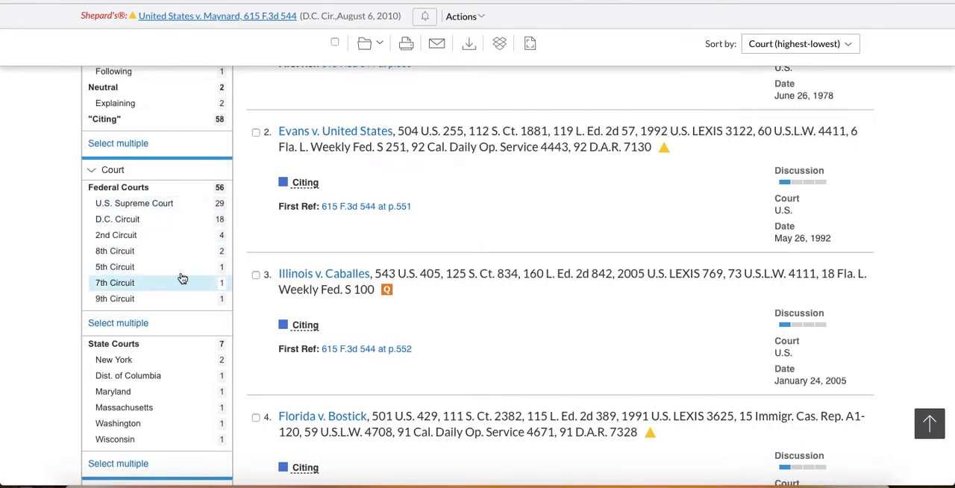
pyautogui.scroll(-3)
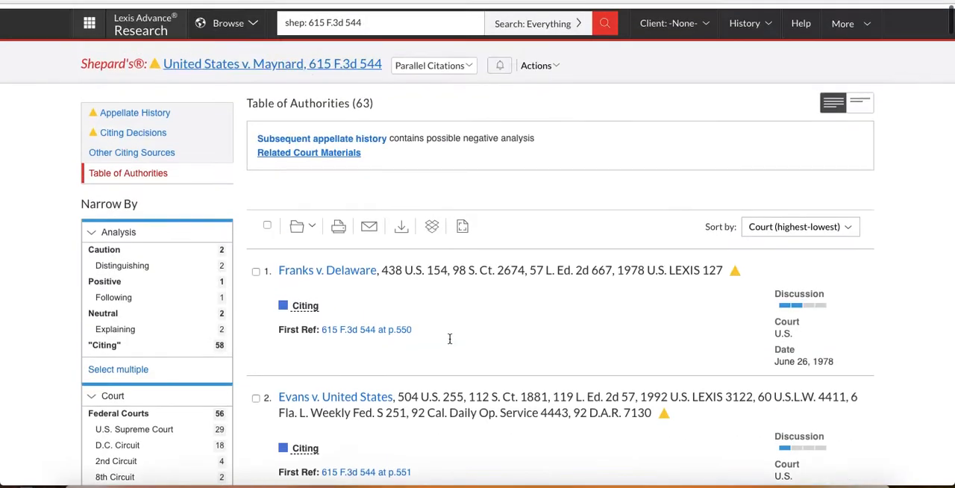
pyautogui.scroll(-3)
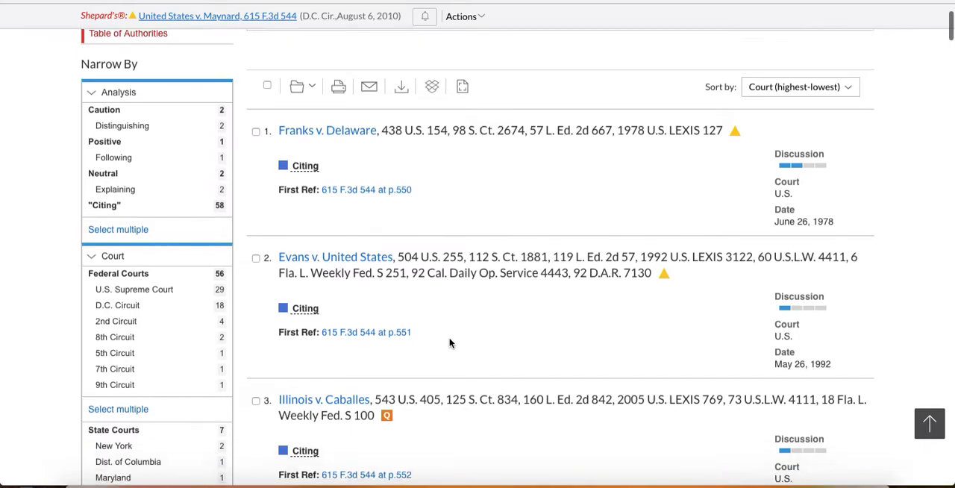
pyautogui.scroll(-3)
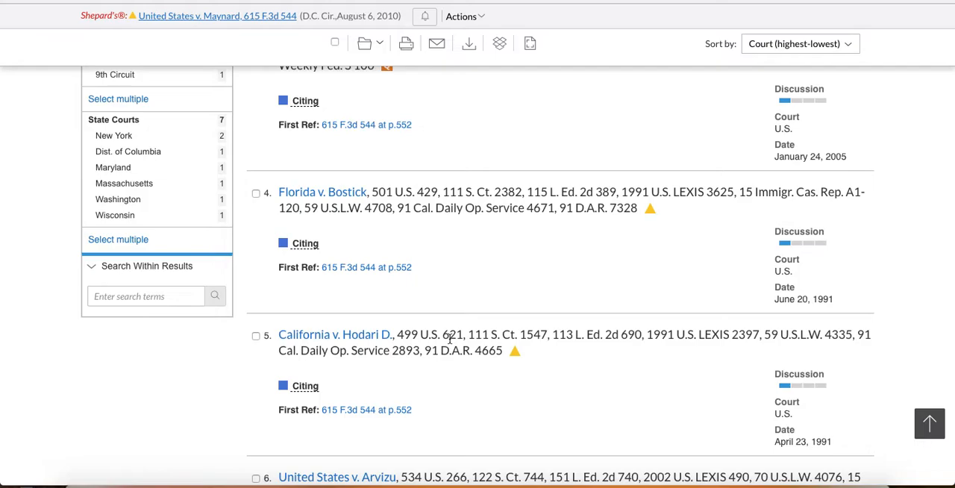
pyautogui.scroll(-3)
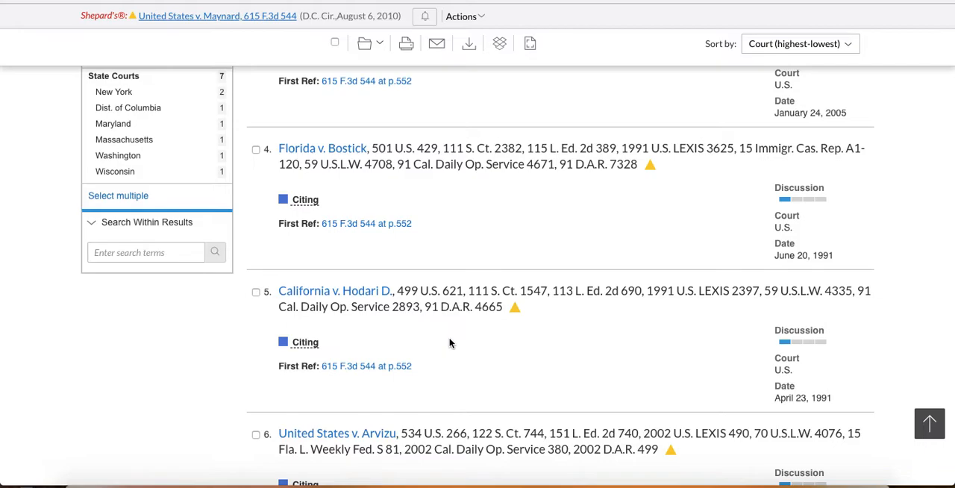
pyautogui.scroll(3)
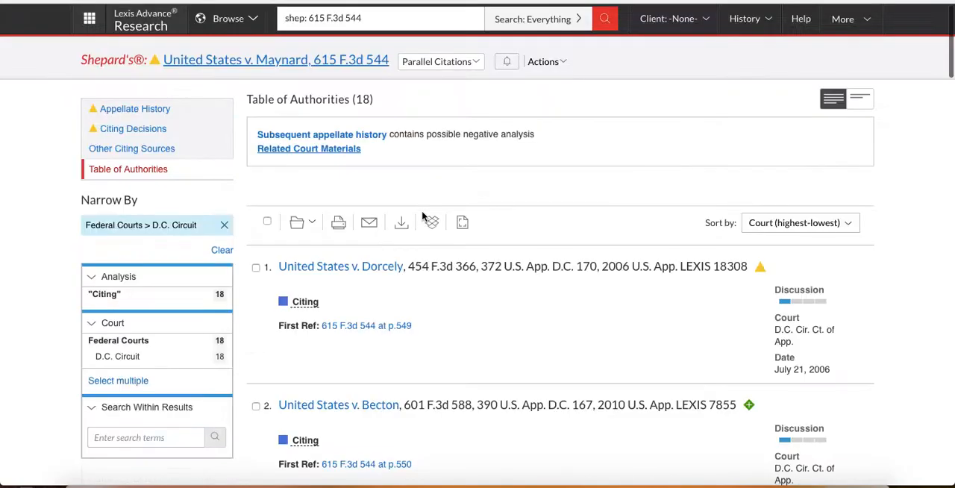
# Step: Scroll the D.C. Circuit authorities, including Dorcely, Becton and Gaston
pyautogui.scroll(-3)
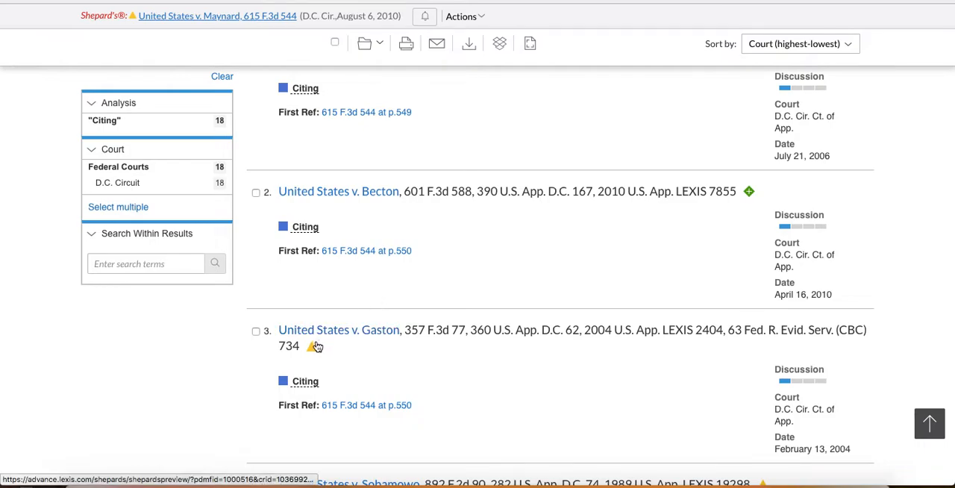
pyautogui.moveTo(312, 349)
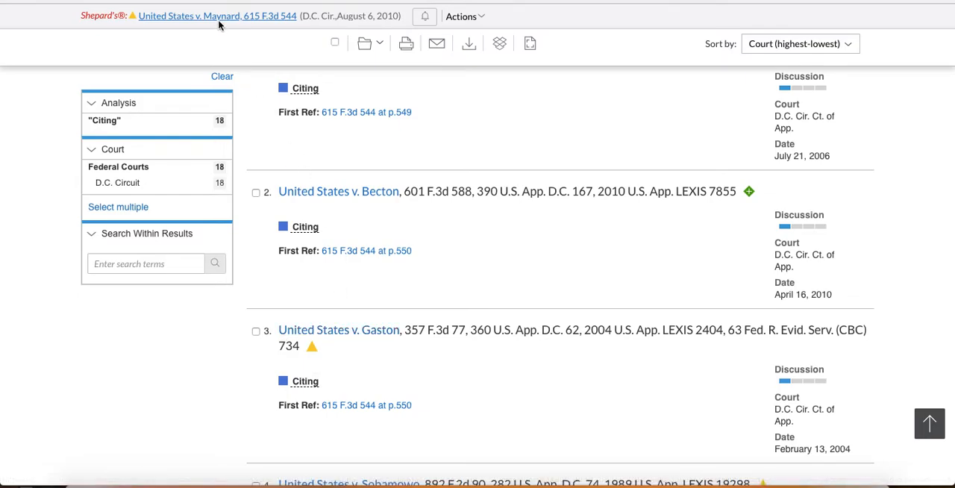
pyautogui.moveTo(339, 330)
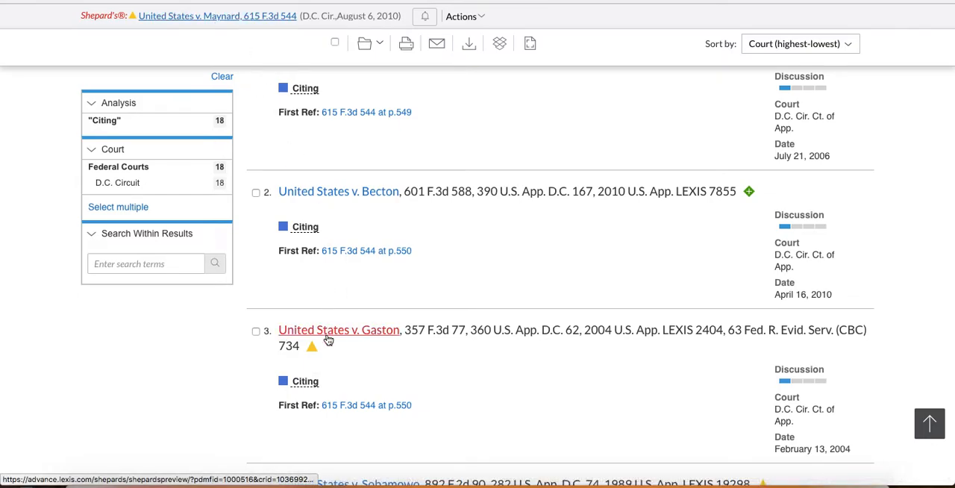
pyautogui.moveTo(326, 345)
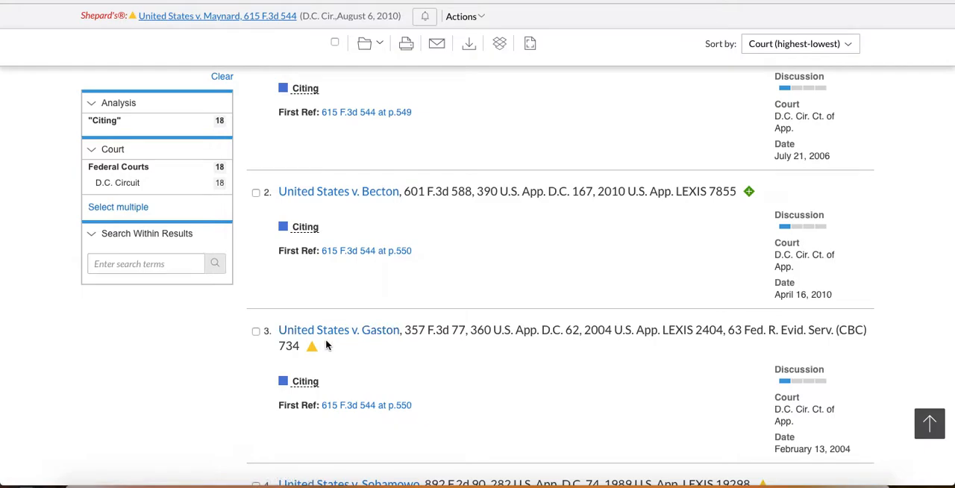
pyautogui.moveTo(312, 348)
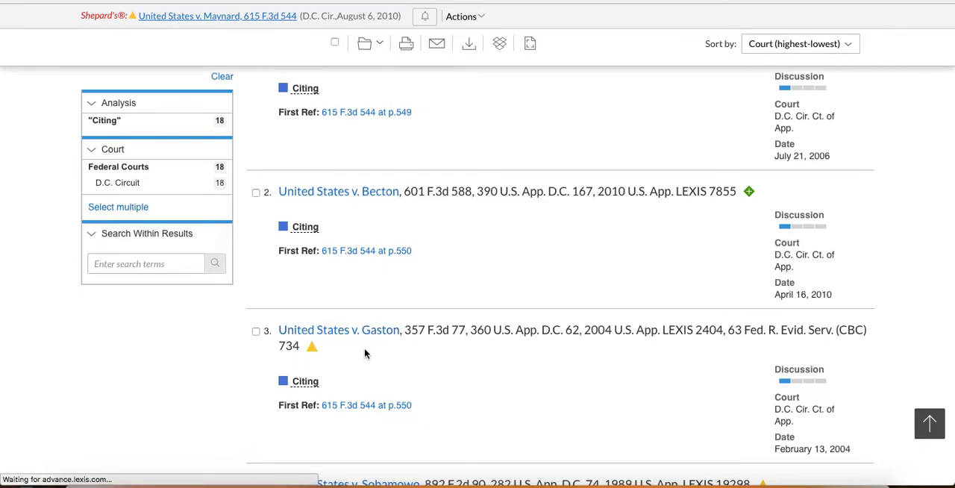
# Step: Open Shepard's for United States v. Gaston and show its 58 other citing sources
pyautogui.click(339, 330)
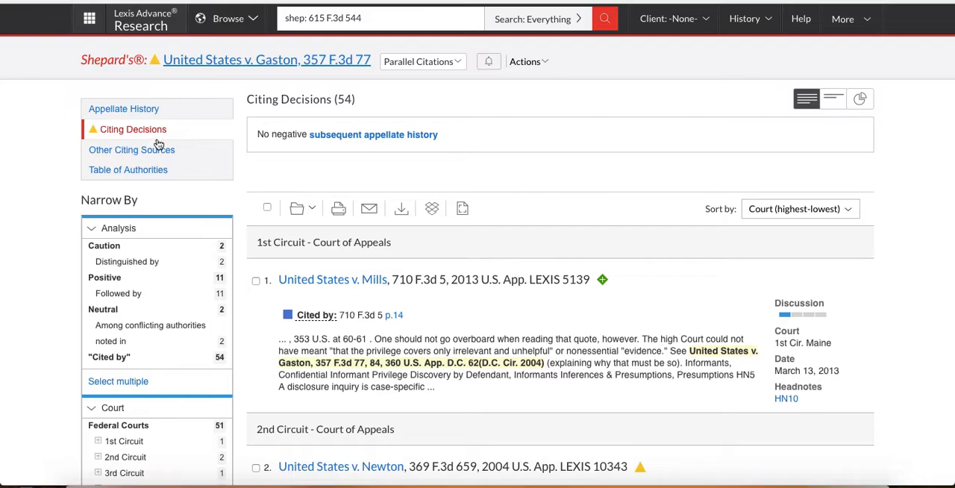
pyautogui.moveTo(306, 171)
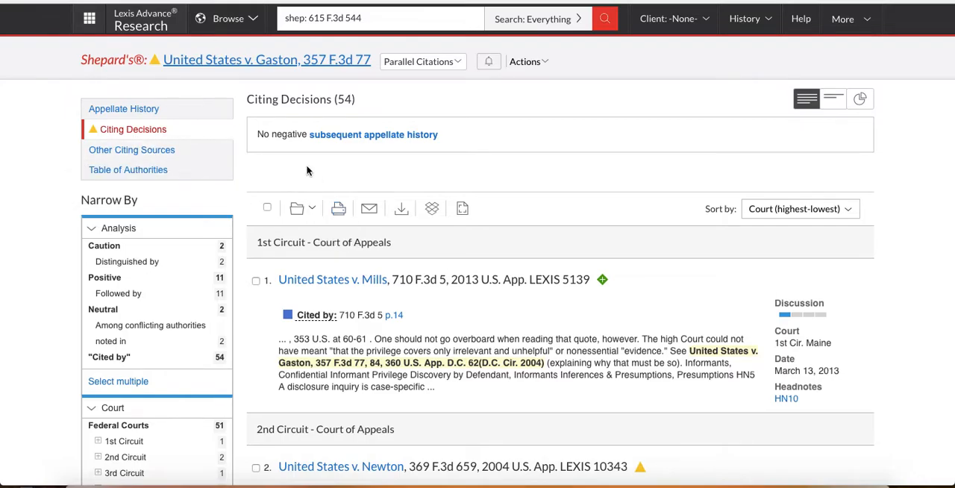
pyautogui.moveTo(133, 150)
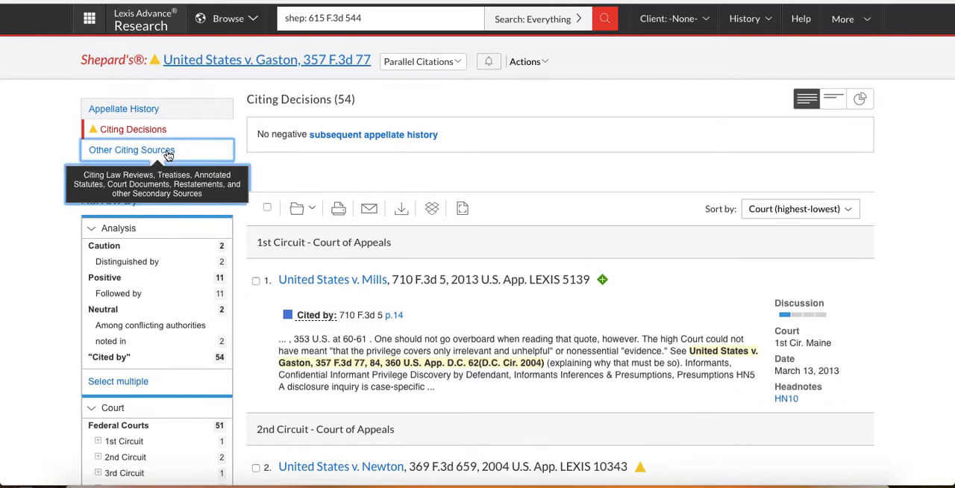
pyautogui.click(131, 149)
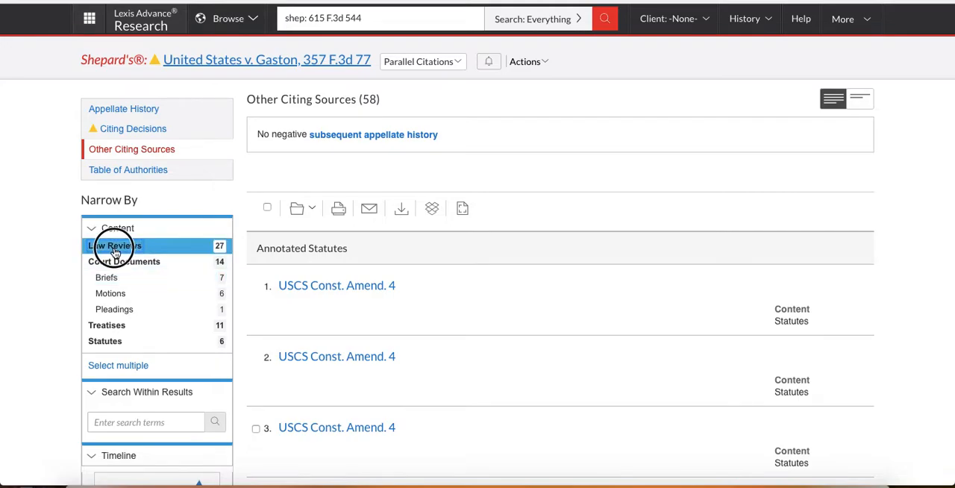
# Step: Filter Gaston's citing sources to Law Reviews, scroll the 27 articles, then return to top
pyautogui.click(114, 245)
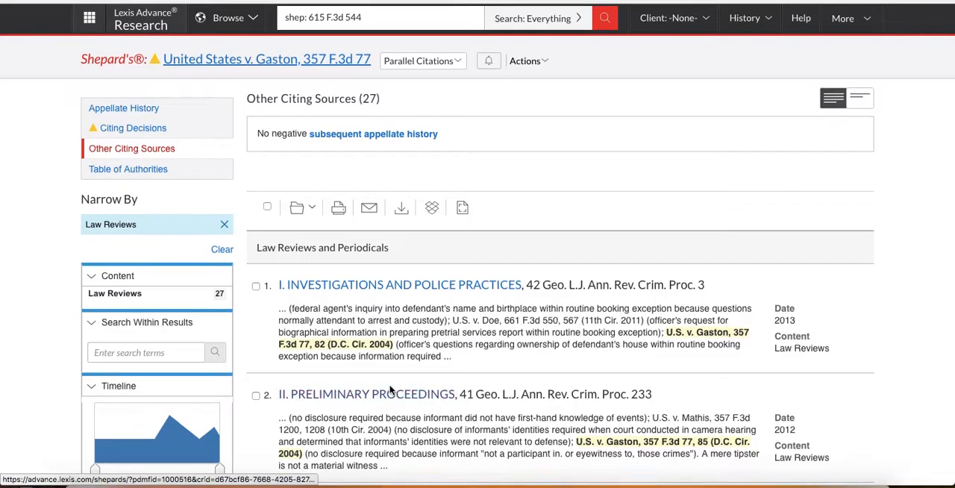
pyautogui.scroll(-3)
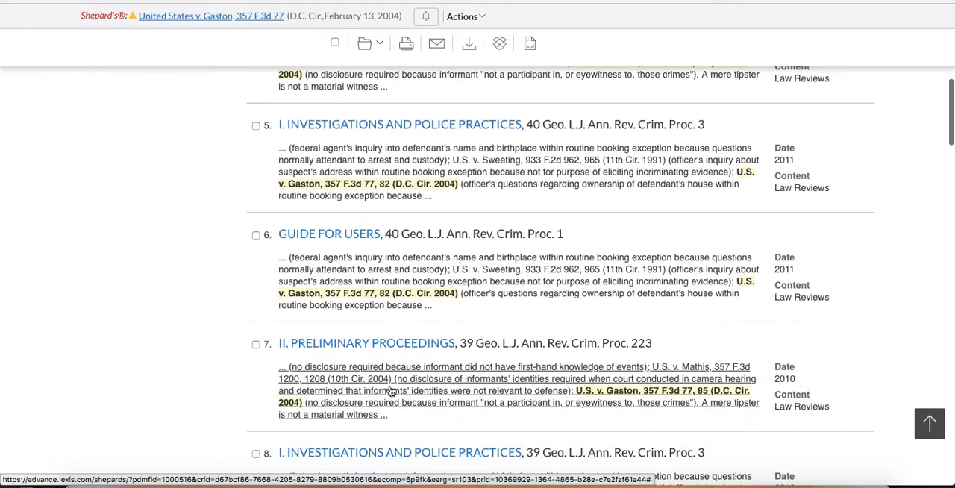
pyautogui.scroll(-3)
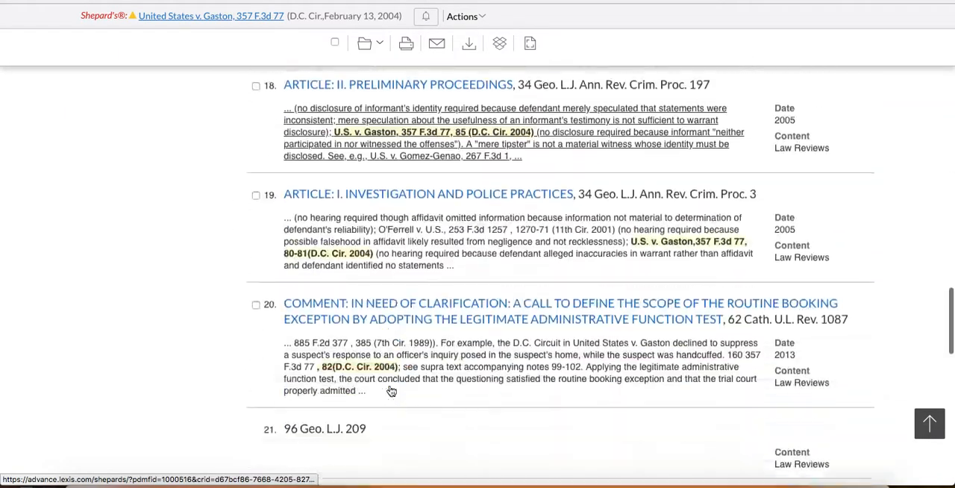
pyautogui.scroll(-3)
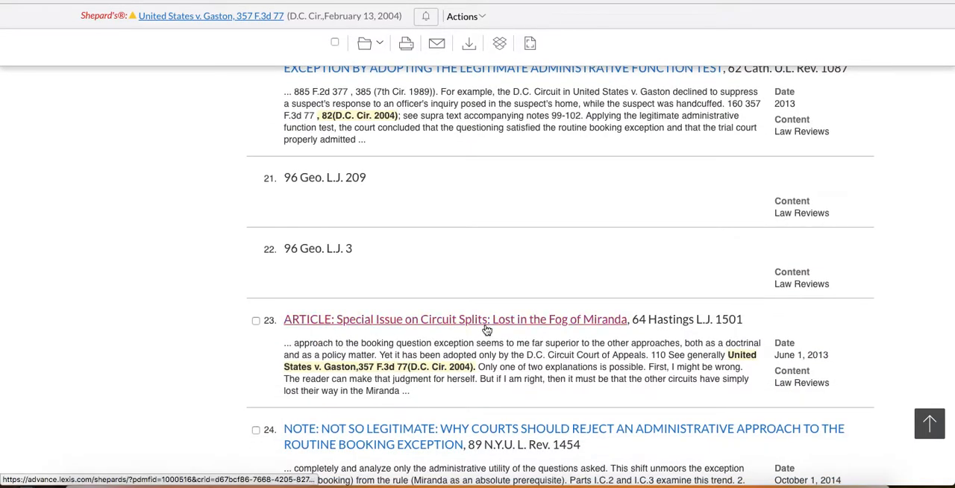
pyautogui.scroll(-3)
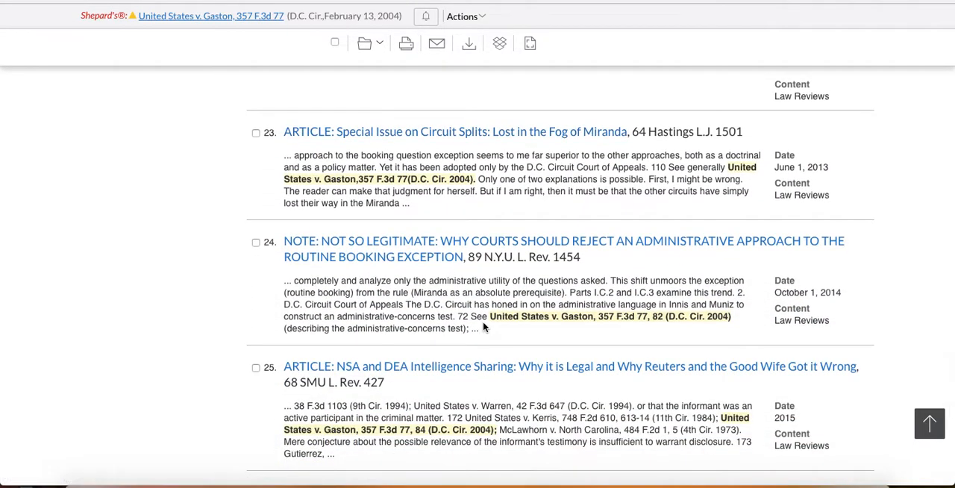
pyautogui.scroll(-3)
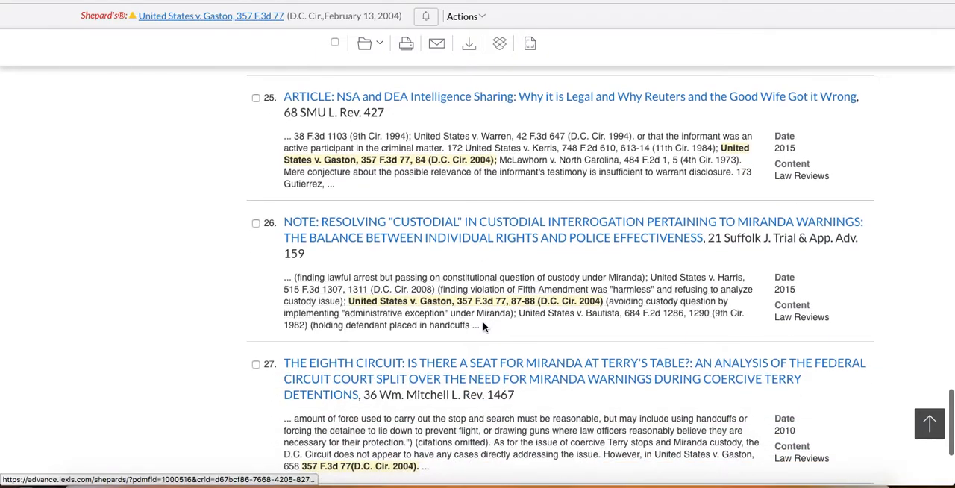
pyautogui.click(929, 423)
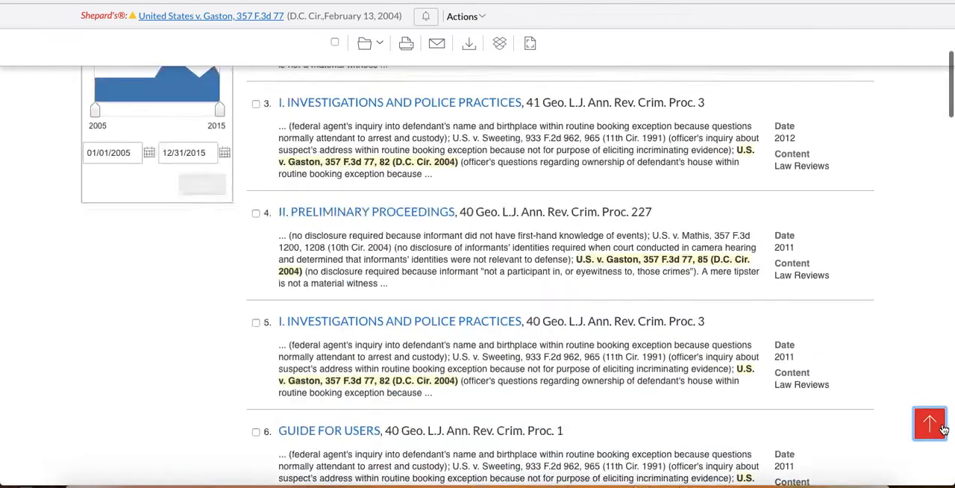
# Step: Start the Shepard's lookup for 615 F.3d 544 to reach the Maynard report
pyautogui.click(930, 423)
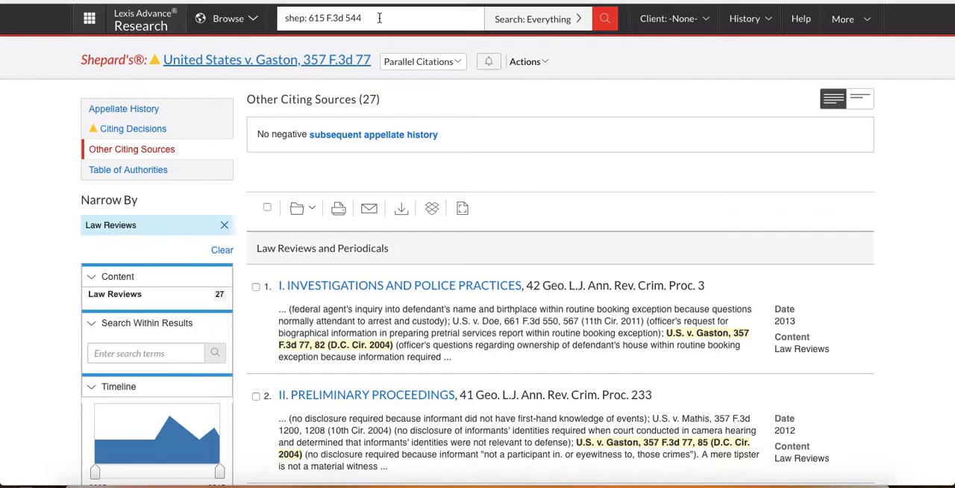
pyautogui.moveTo(132, 150)
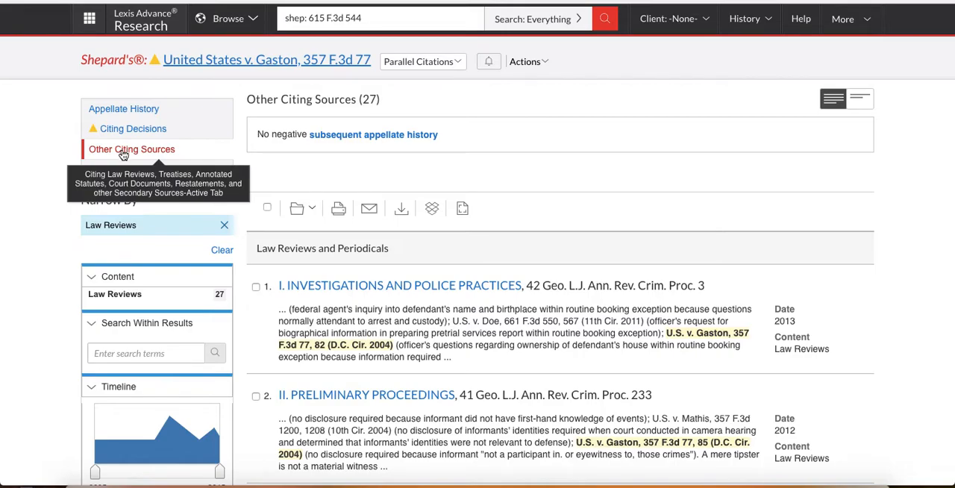
pyautogui.moveTo(144, 151)
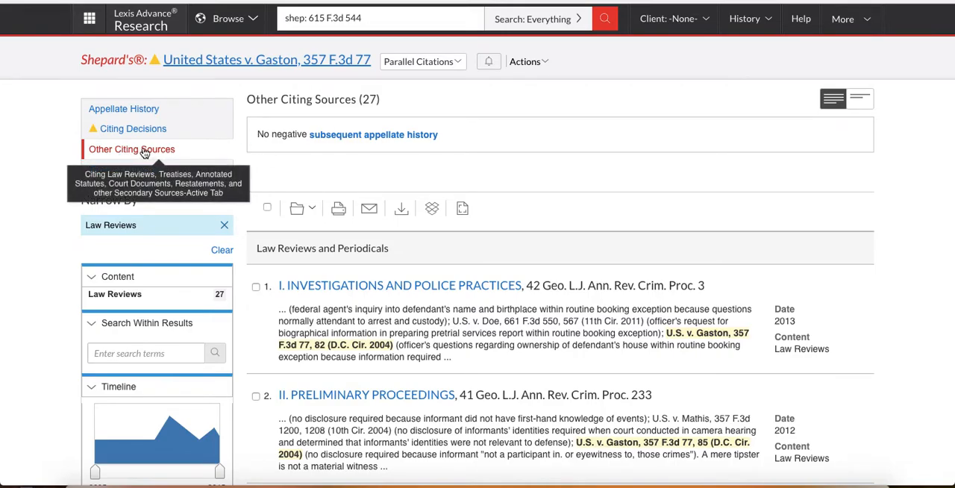
pyautogui.moveTo(577, 177)
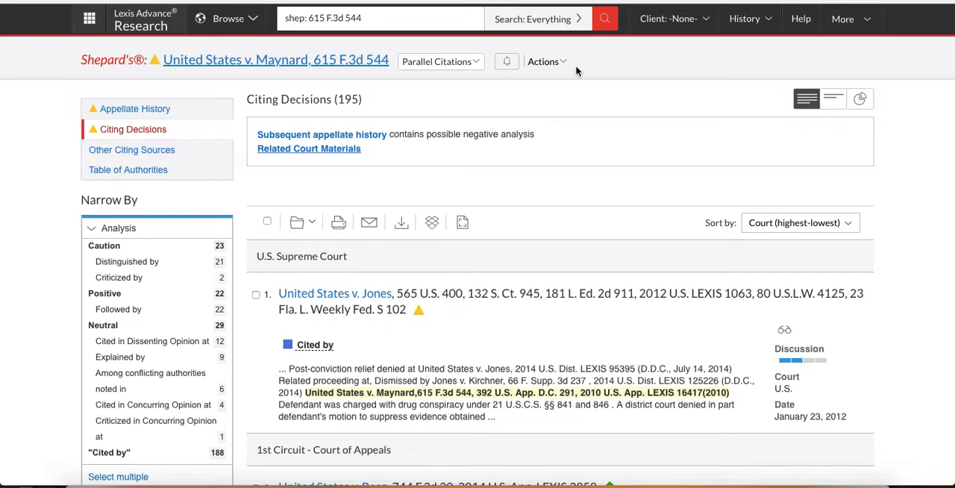
pyautogui.moveTo(332, 83)
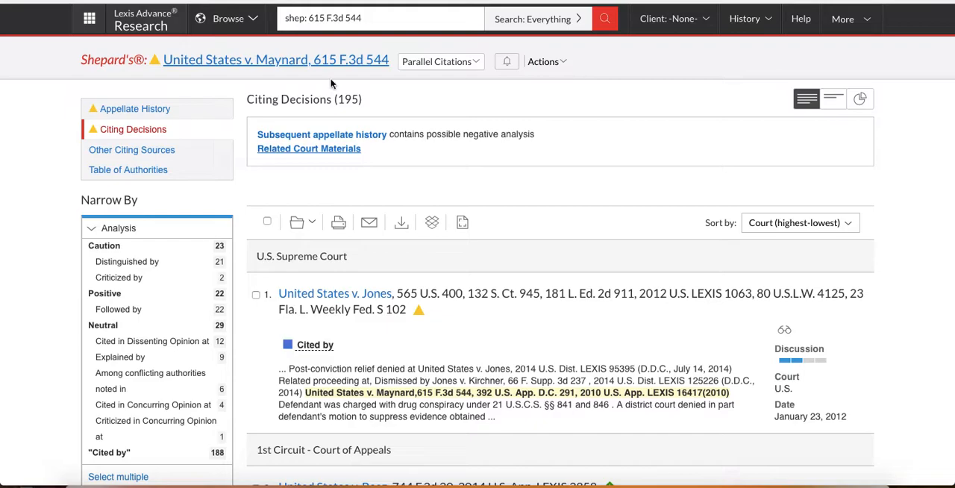
pyautogui.moveTo(188, 131)
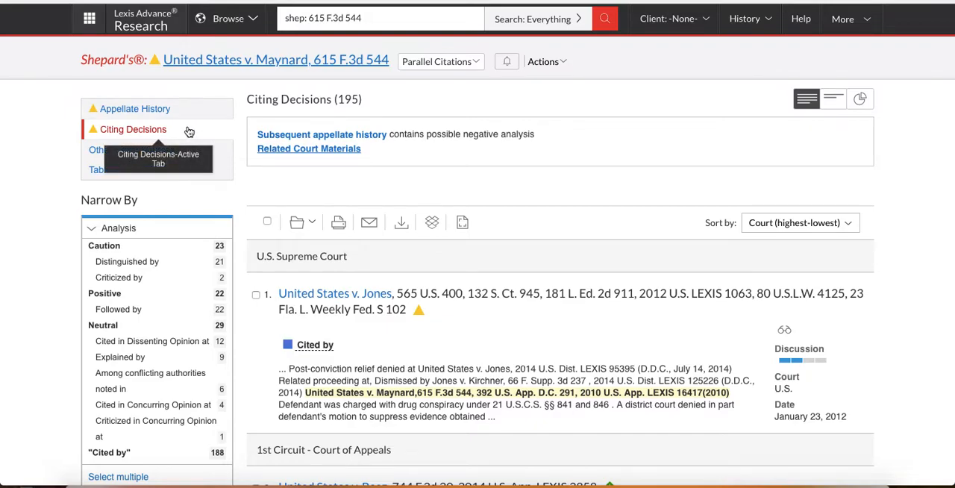
pyautogui.moveTo(192, 43)
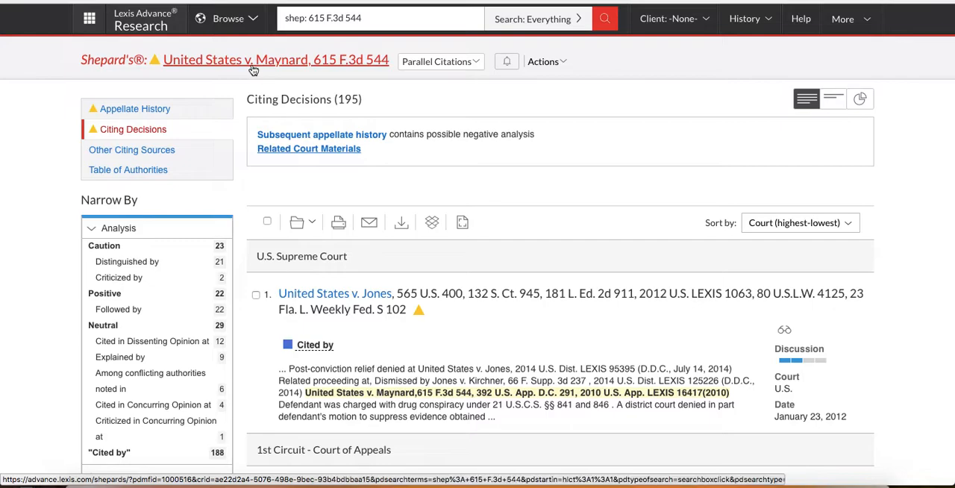
pyautogui.moveTo(132, 150)
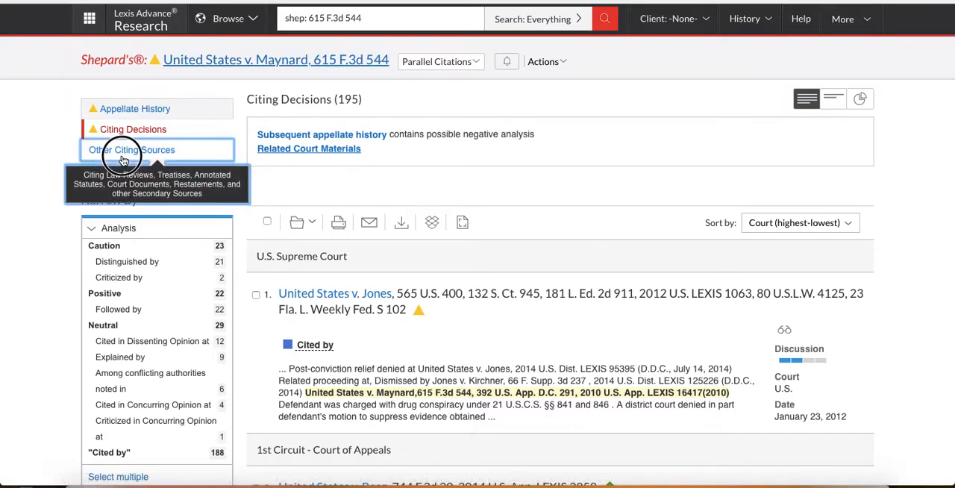
# Step: Show Maynard's Other Citing Sources and filter the content to the 340 Law Reviews
pyautogui.click(132, 149)
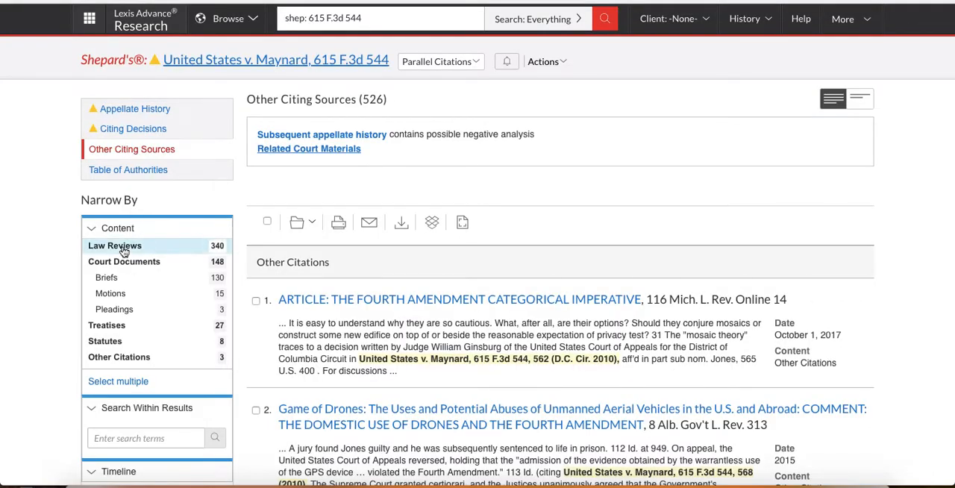
pyautogui.click(114, 246)
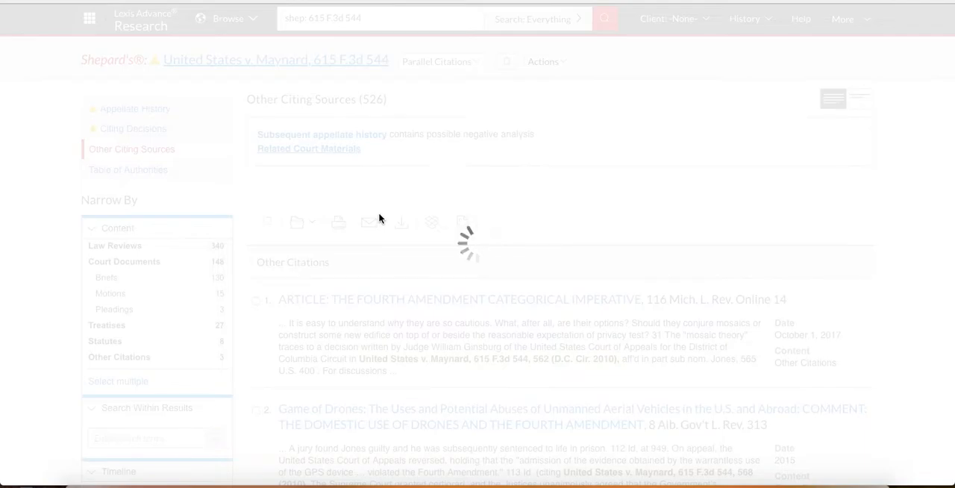
pyautogui.click(115, 245)
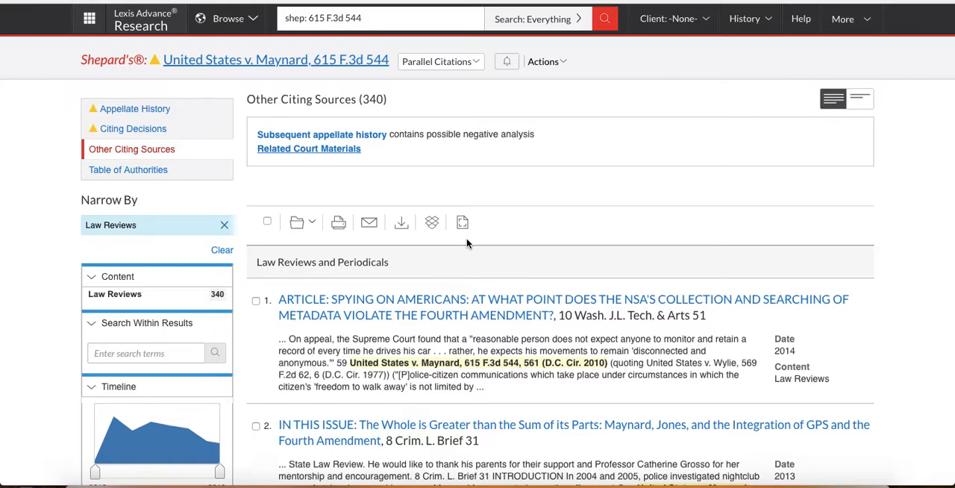
# Step: Scroll through Maynard's 340 law review sources to the Crim. L. Brief entries
pyautogui.scroll(-3)
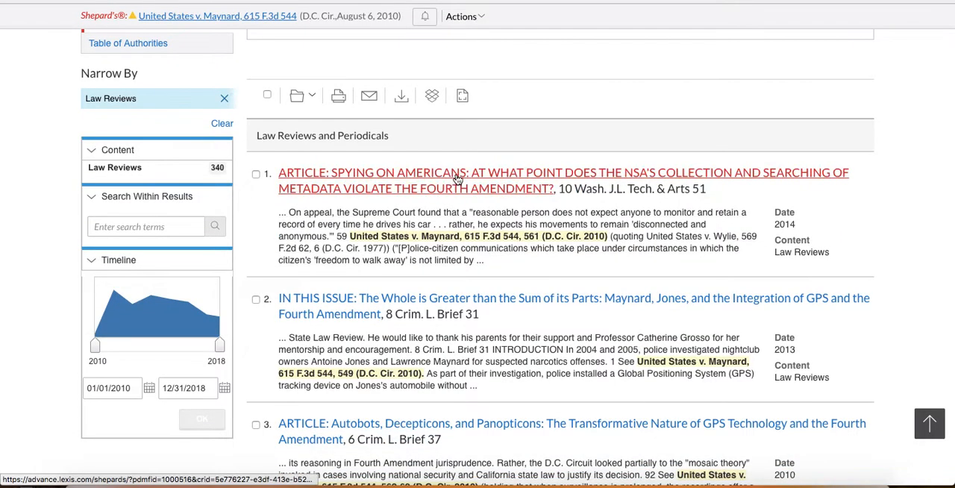
pyautogui.scroll(-3)
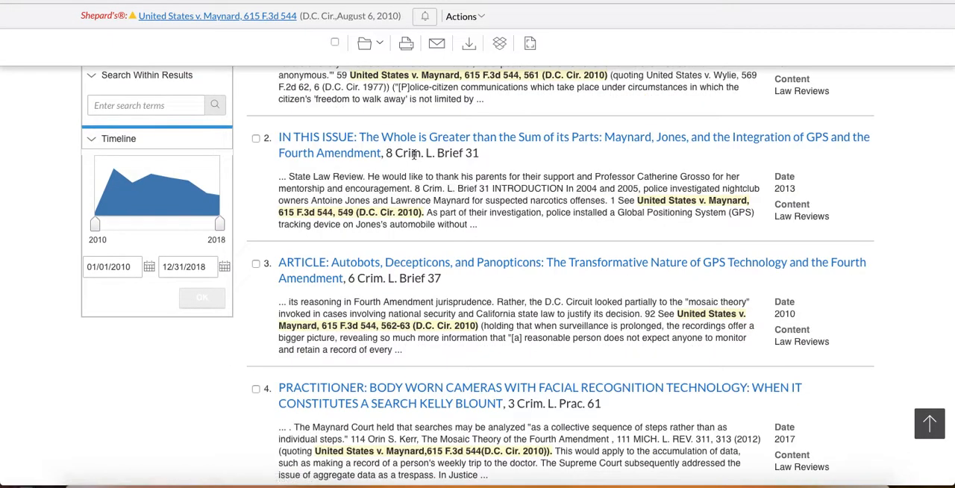
pyautogui.scroll(-3)
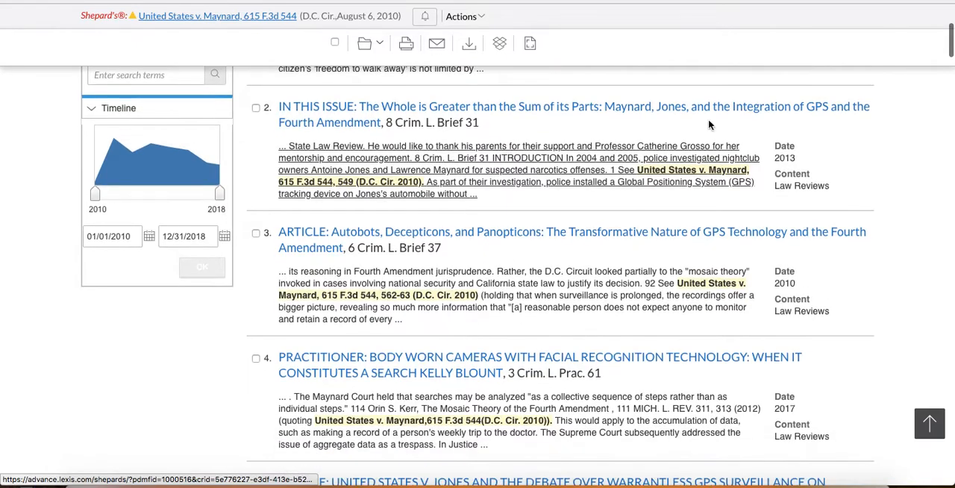
pyautogui.moveTo(664, 112)
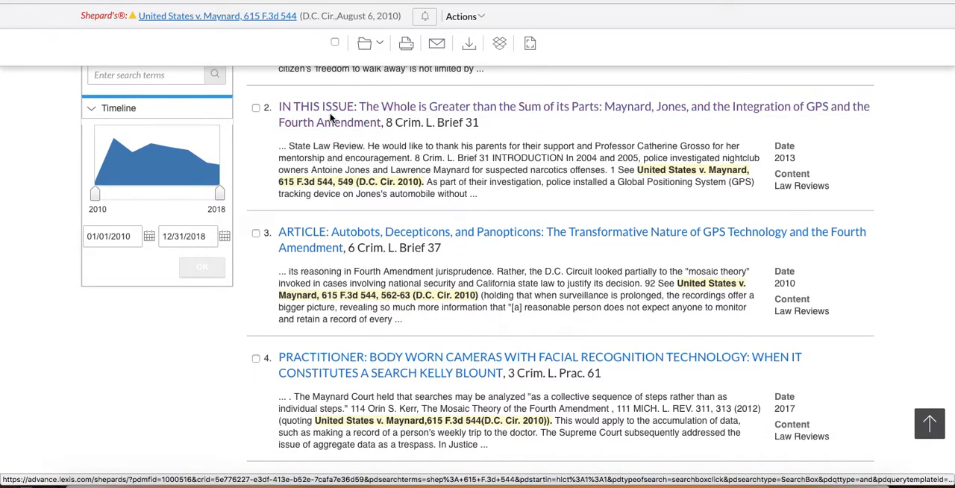
pyautogui.scroll(-3)
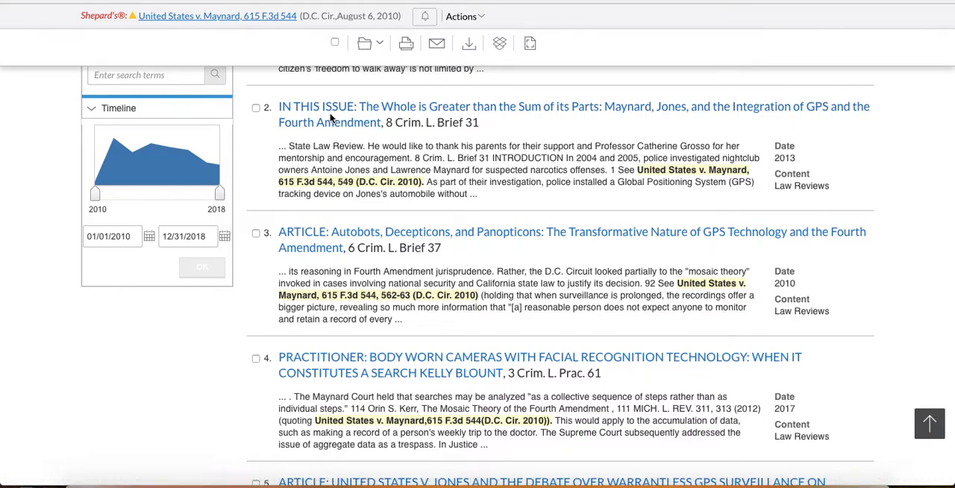
pyautogui.moveTo(299, 126)
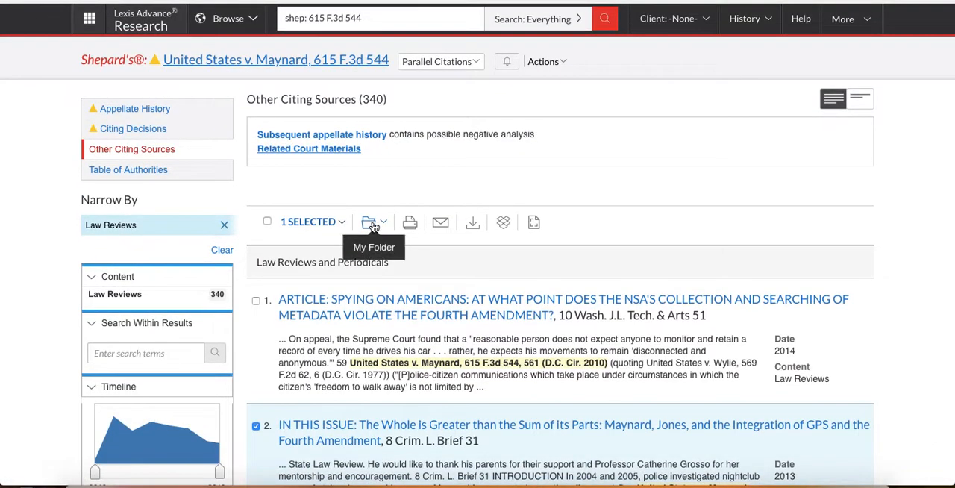
pyautogui.moveTo(582, 150)
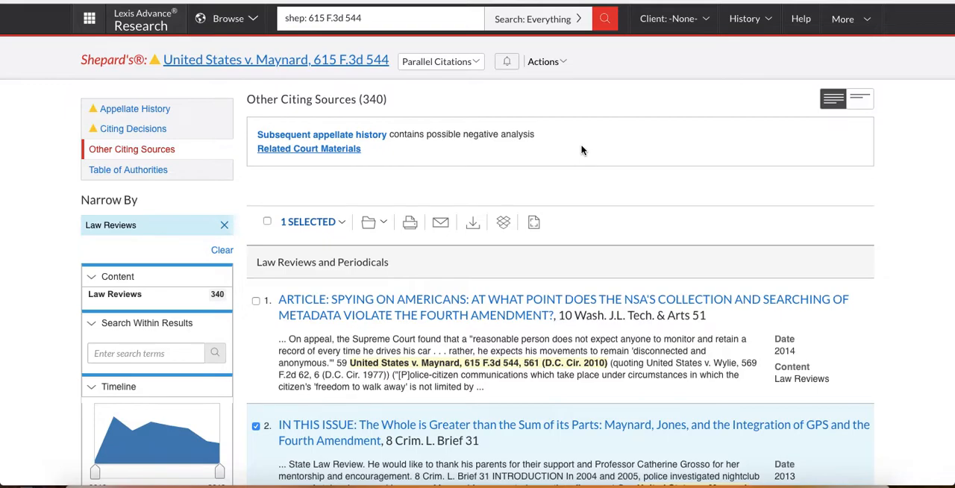
pyautogui.moveTo(638, 207)
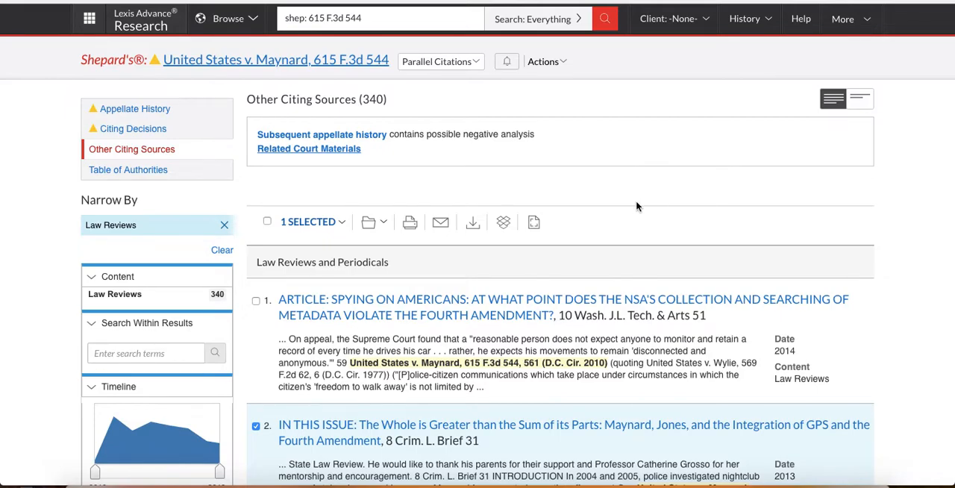
# Step: Enter atleast6(gps tracking) in the Search Within Results box for the law reviews
pyautogui.scroll(-3)
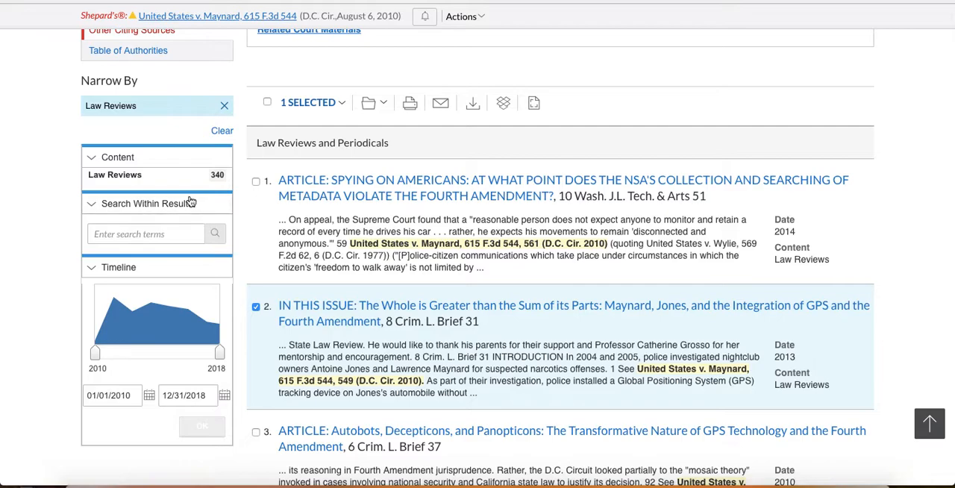
pyautogui.scroll(3)
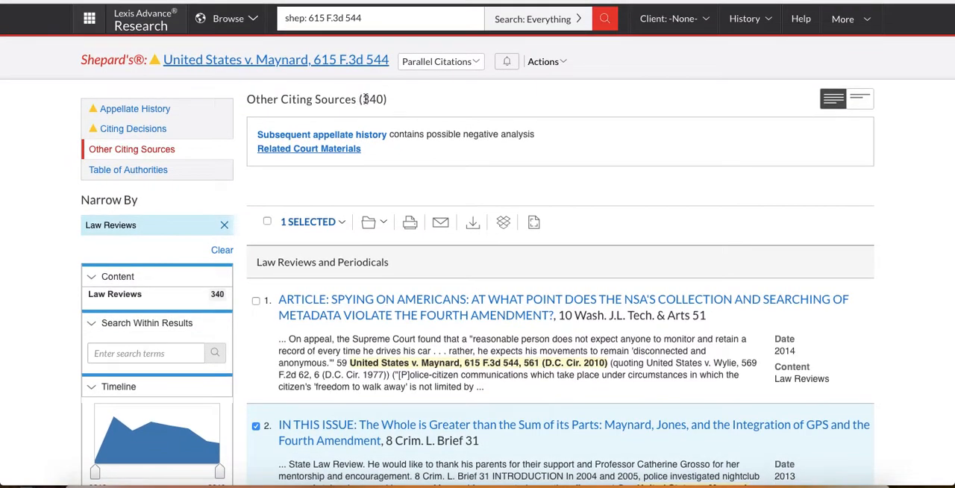
pyautogui.scroll(-3)
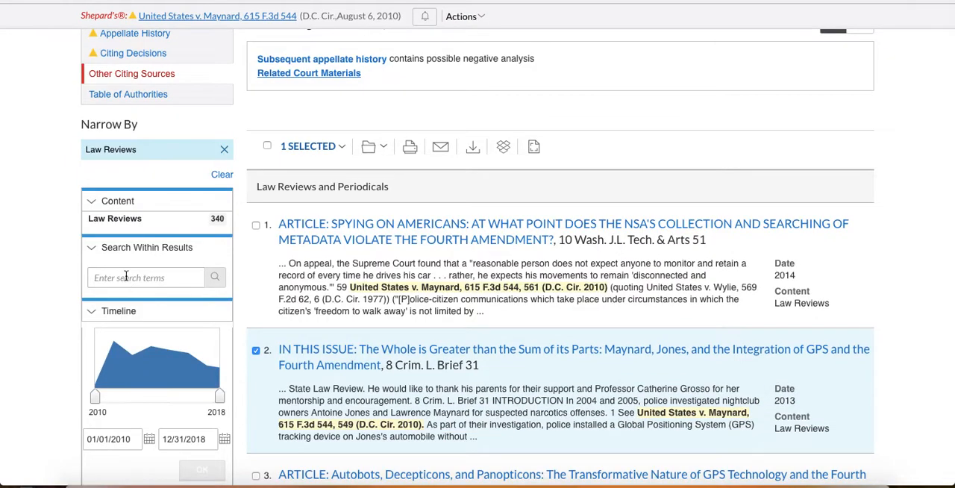
pyautogui.write('atleast')
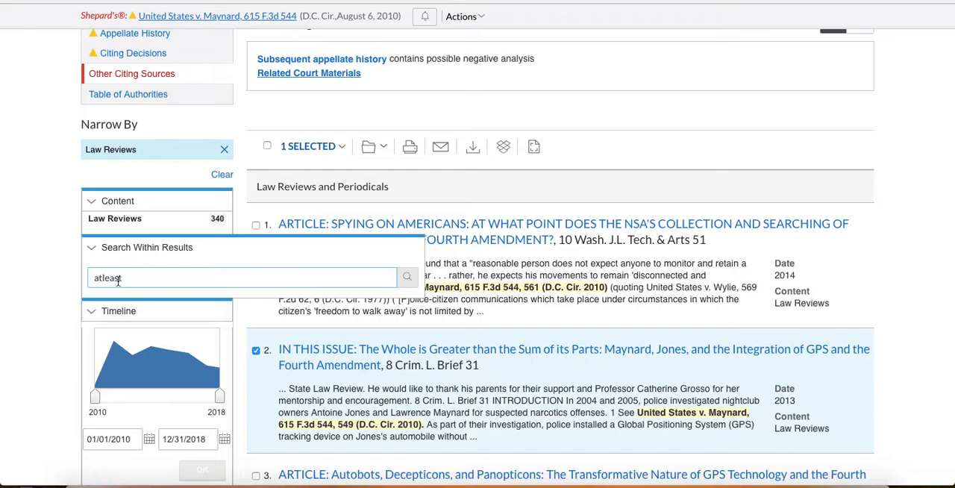
pyautogui.moveTo(140, 278)
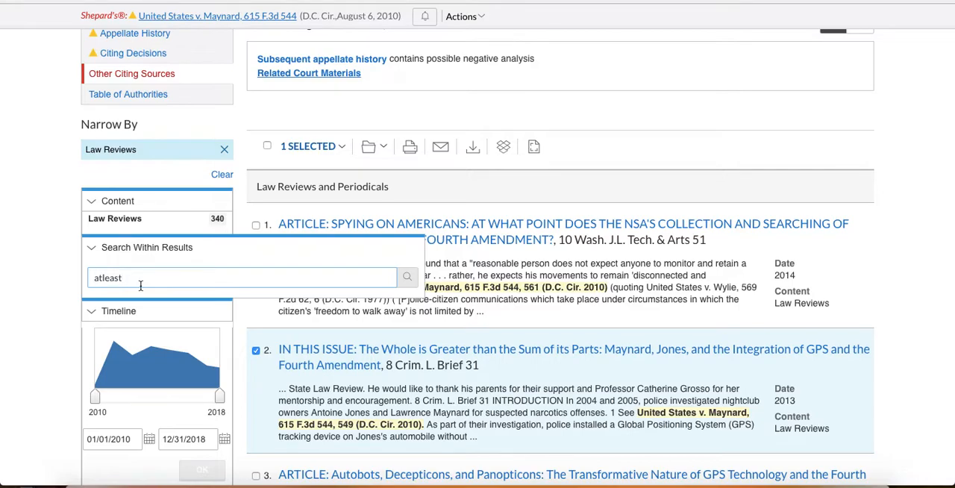
pyautogui.write('6')
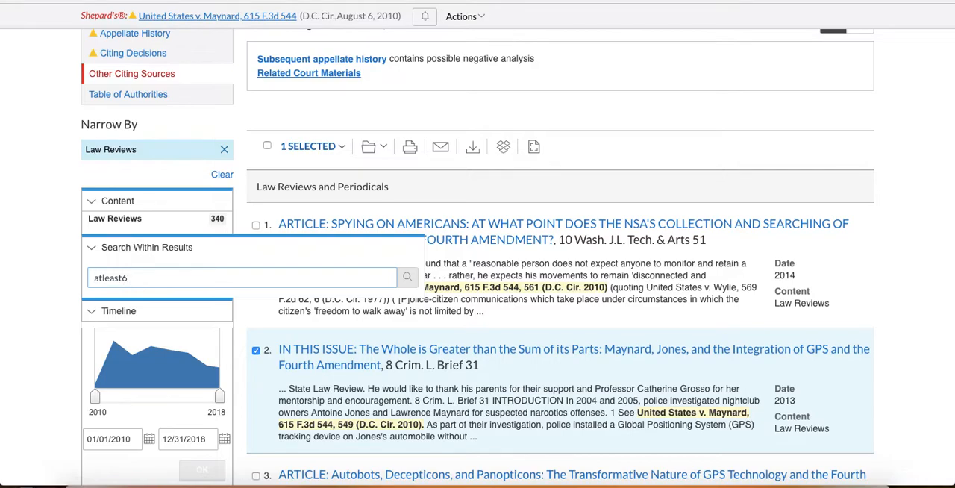
pyautogui.write('(gps tracking')
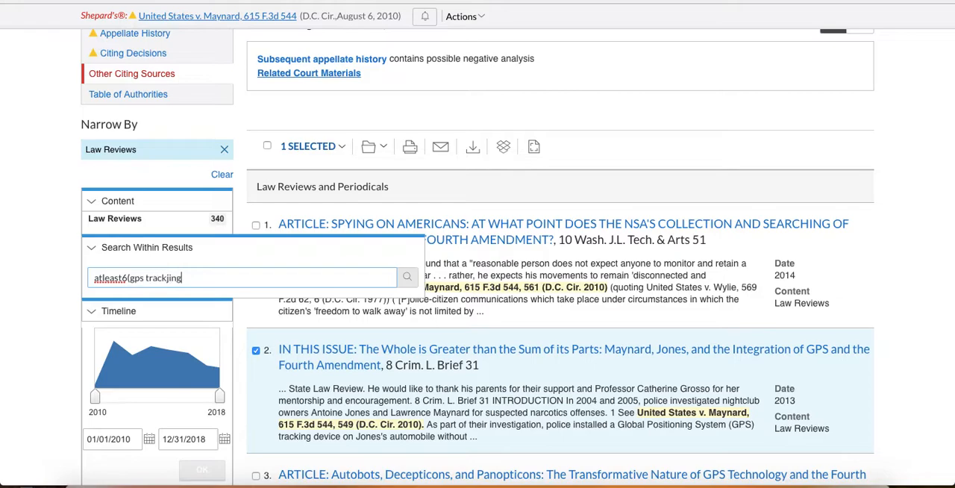
pyautogui.press('BackSpace')
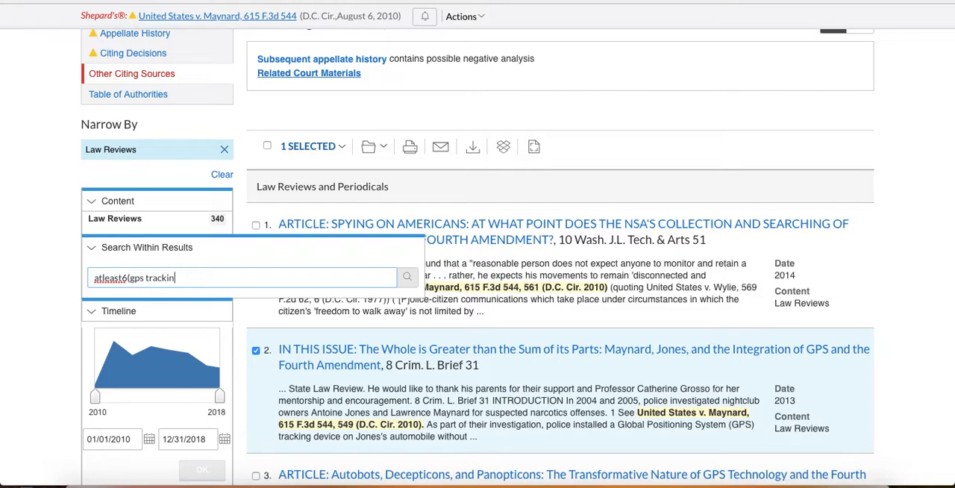
pyautogui.write('g)')
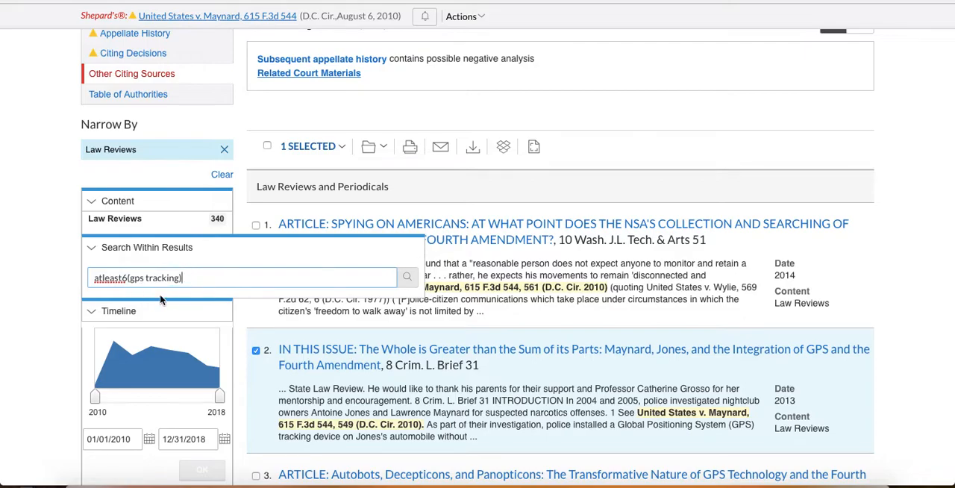
pyautogui.moveTo(144, 286)
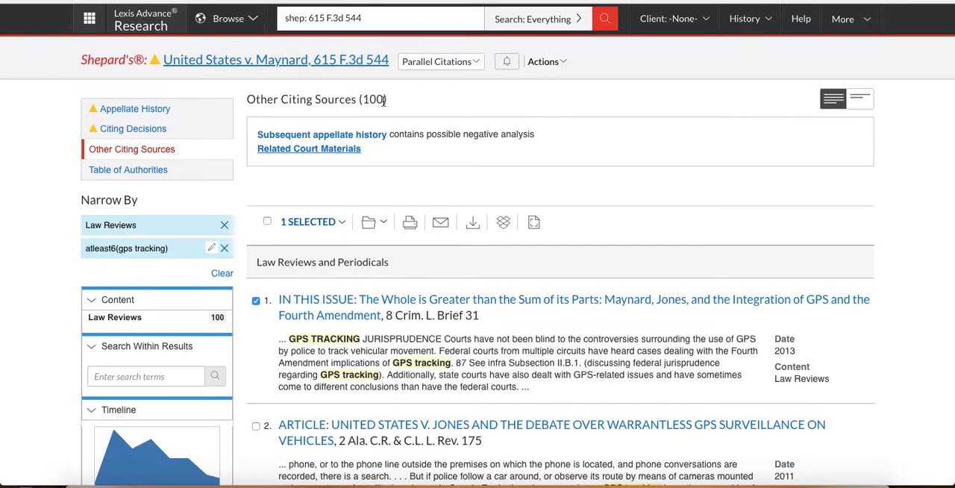
# Step: Search within results for atleast10(reasonable expectation), cutting 100 law reviews to 80
pyautogui.click(145, 376)
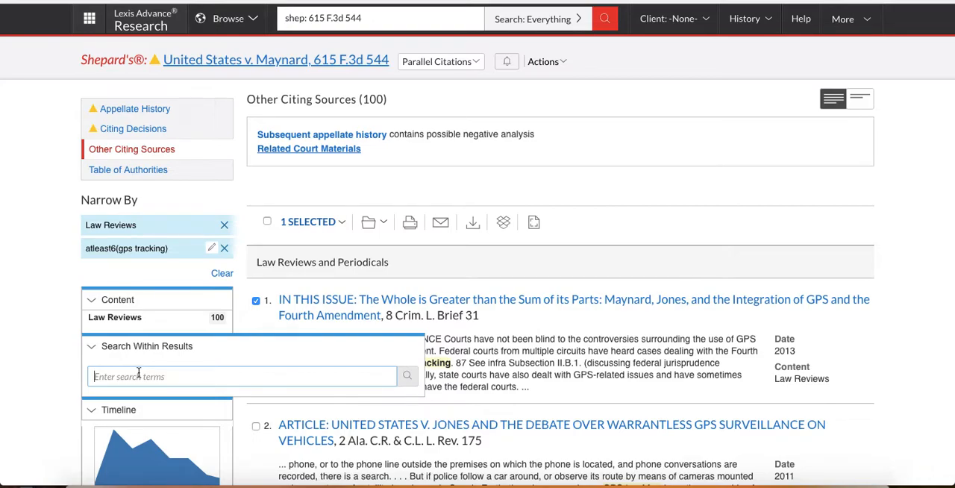
pyautogui.write('a')
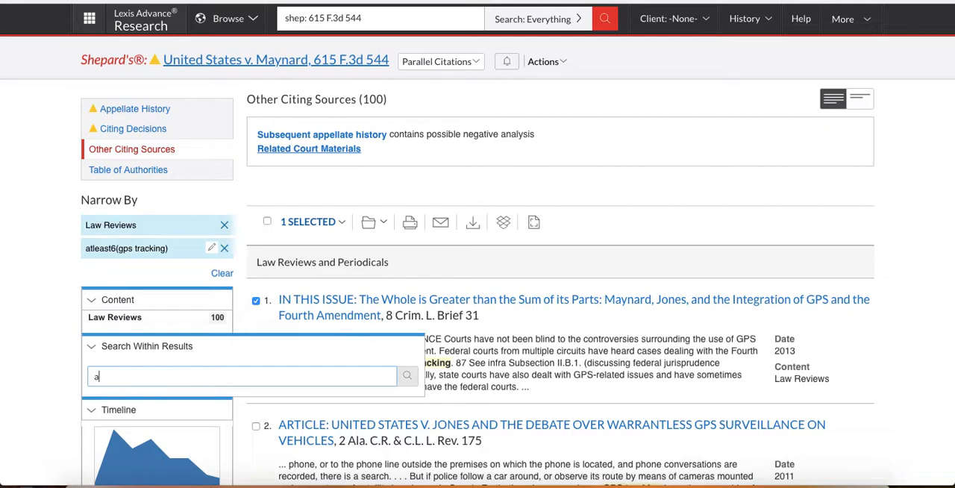
pyautogui.write('tleast')
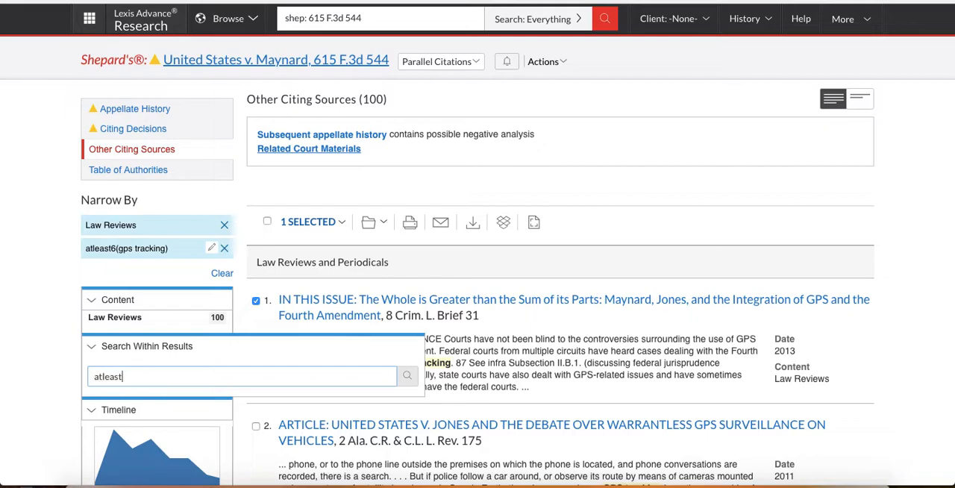
pyautogui.write('10')
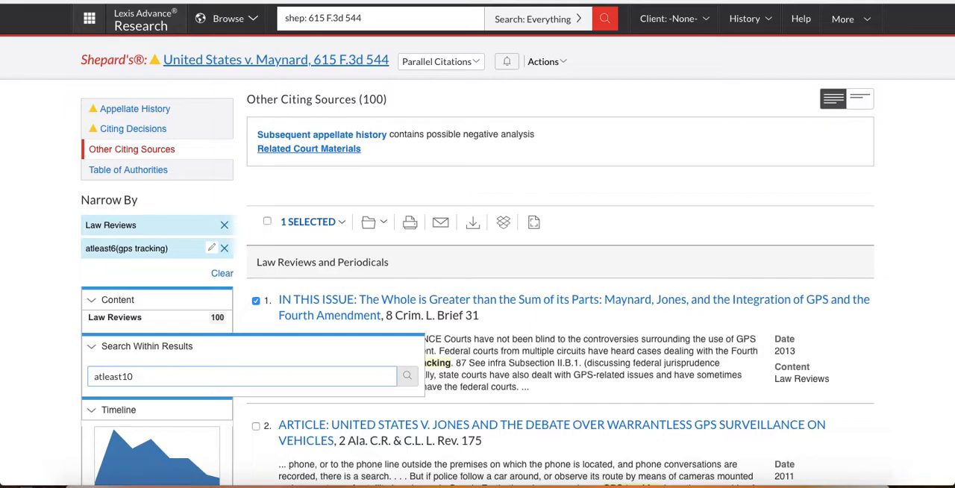
pyautogui.write('(reasonable exp')
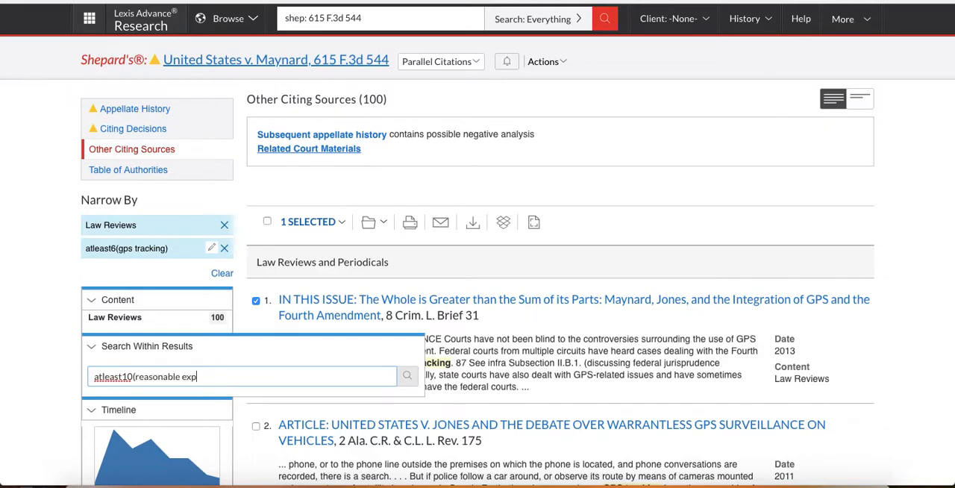
pyautogui.write('ectabl')
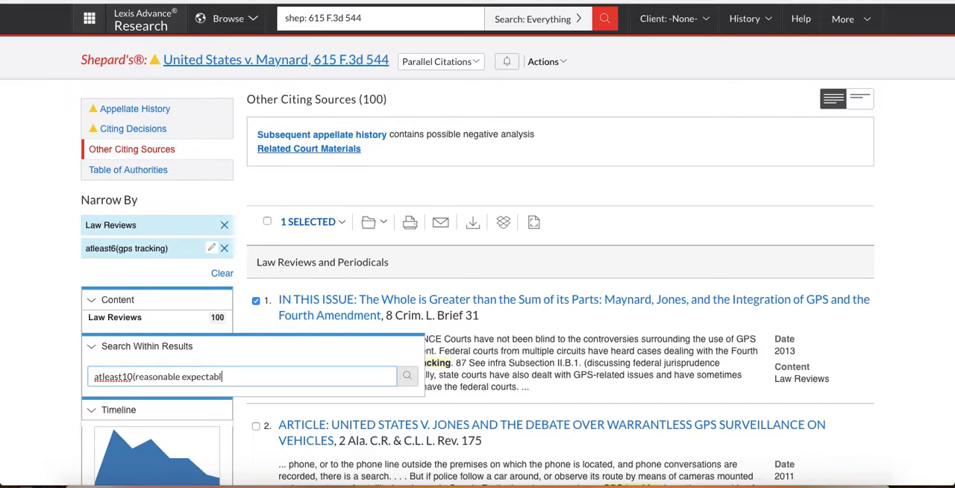
pyautogui.write('ion')
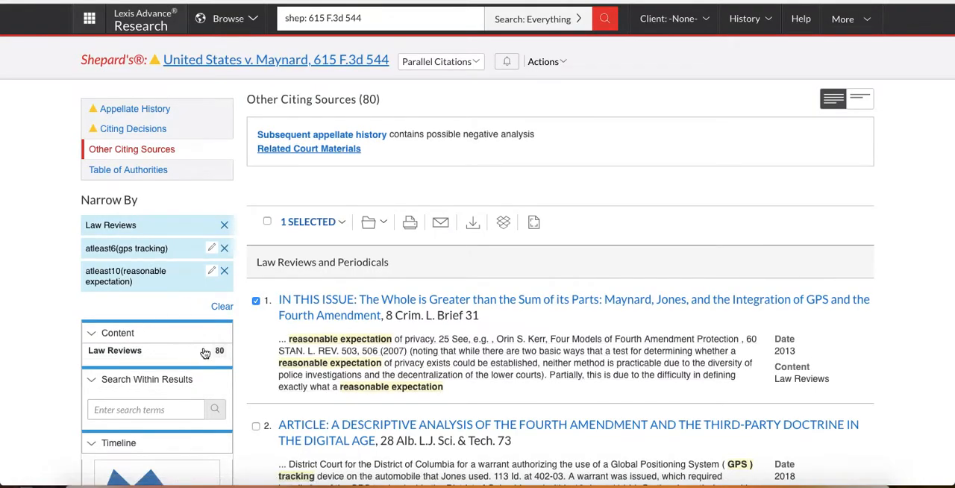
pyautogui.moveTo(397, 239)
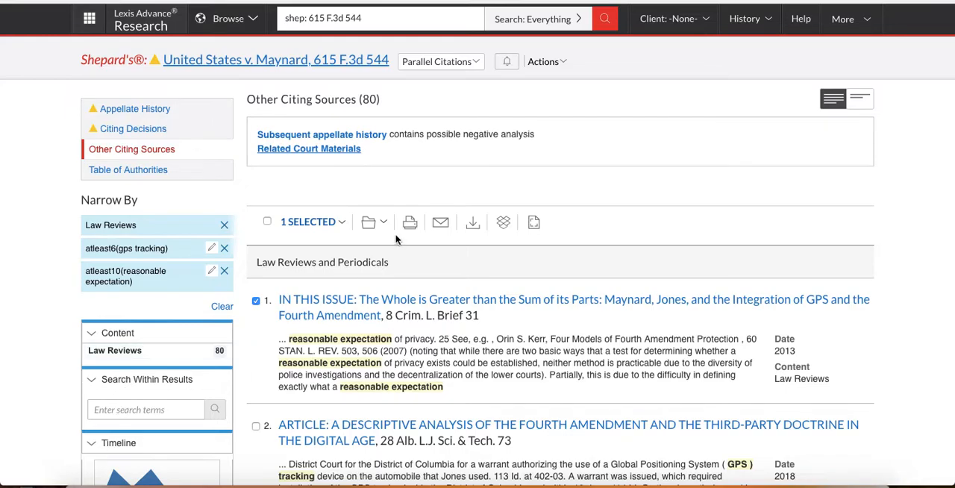
pyautogui.moveTo(579, 184)
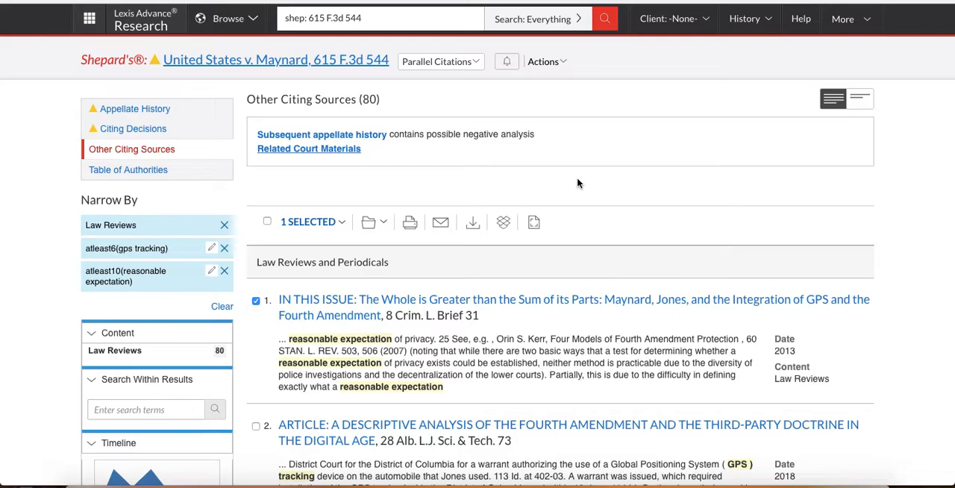
pyautogui.moveTo(476, 262)
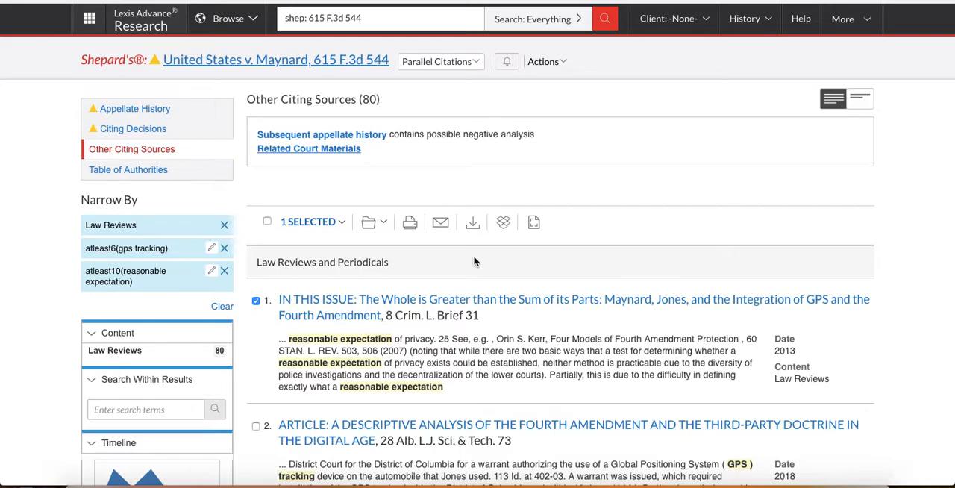
pyautogui.scroll(-3)
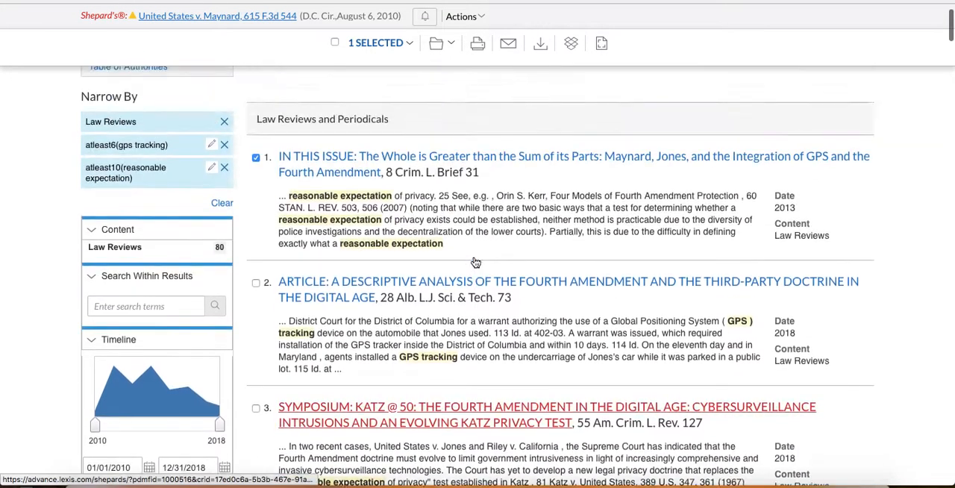
pyautogui.scroll(3)
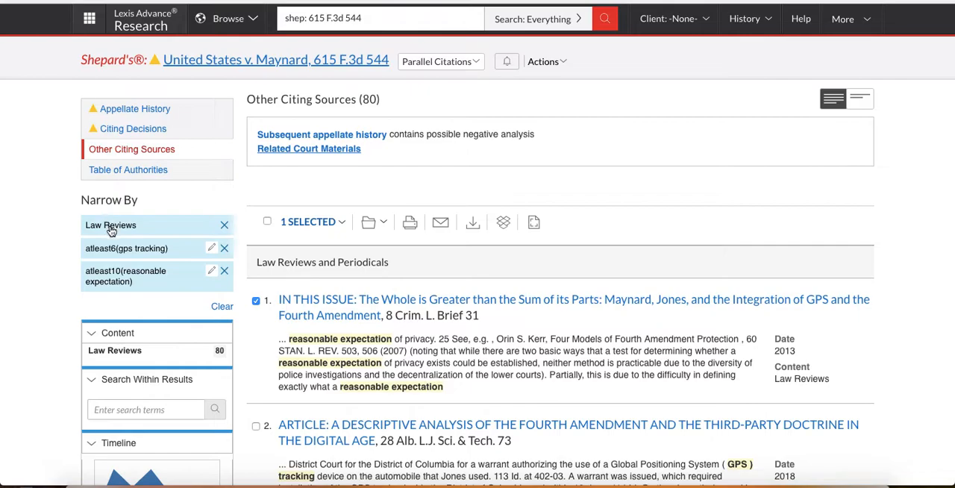
pyautogui.moveTo(110, 224)
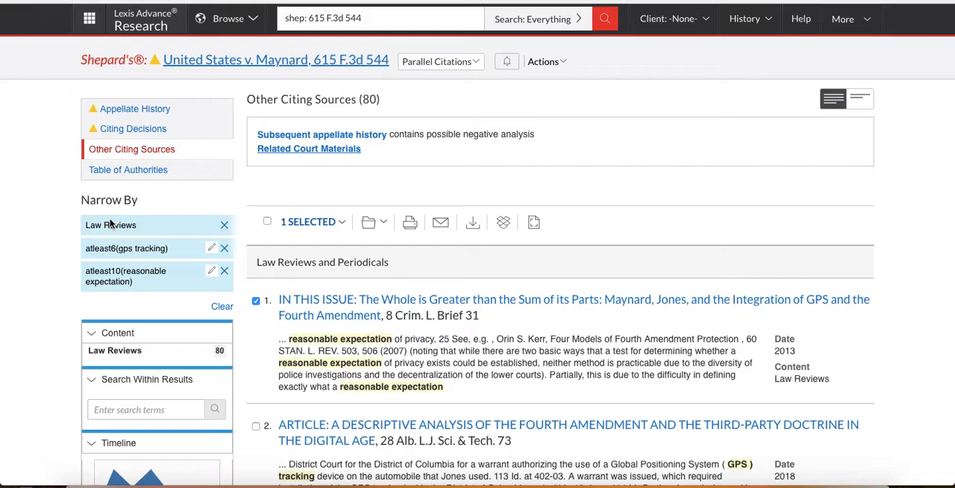
pyautogui.moveTo(537, 182)
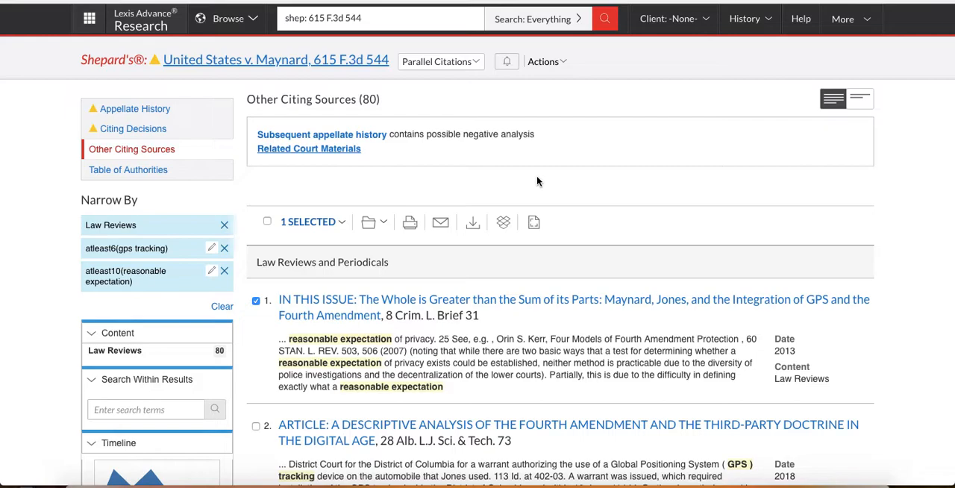
pyautogui.moveTo(441, 138)
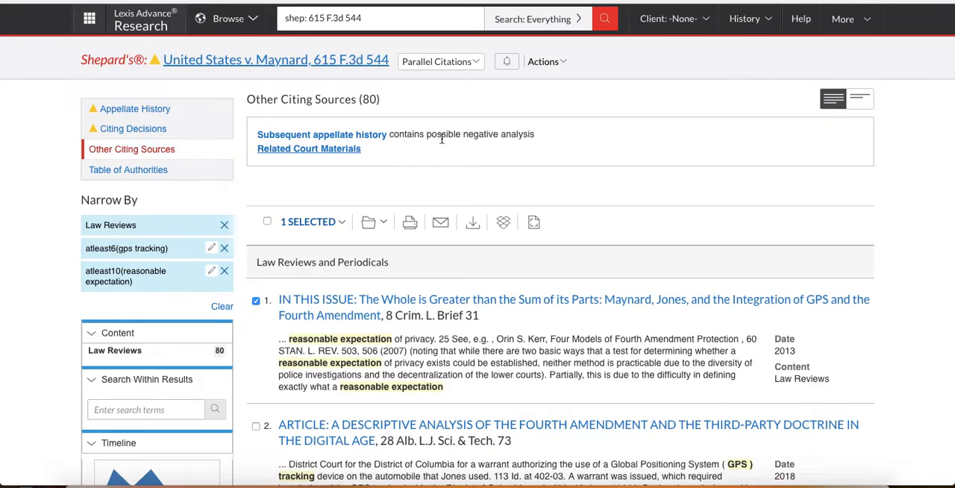
pyautogui.moveTo(251, 195)
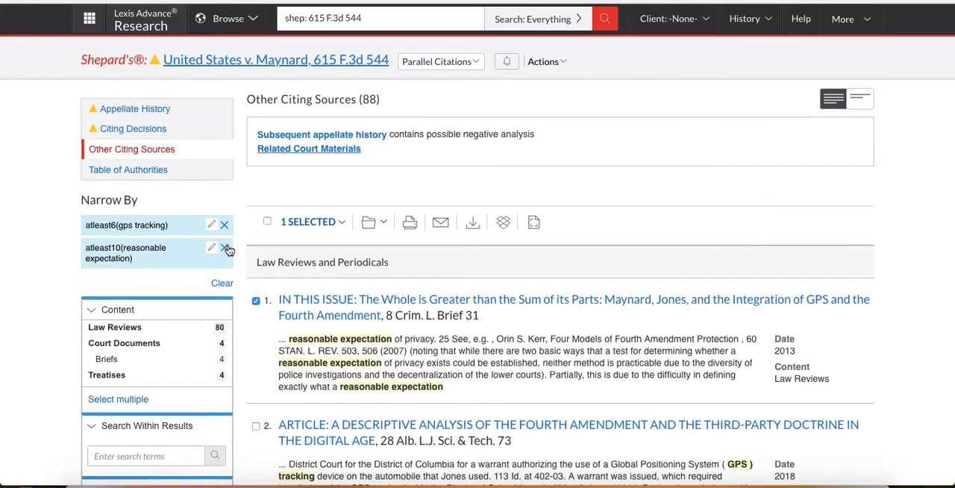
pyautogui.click(224, 248)
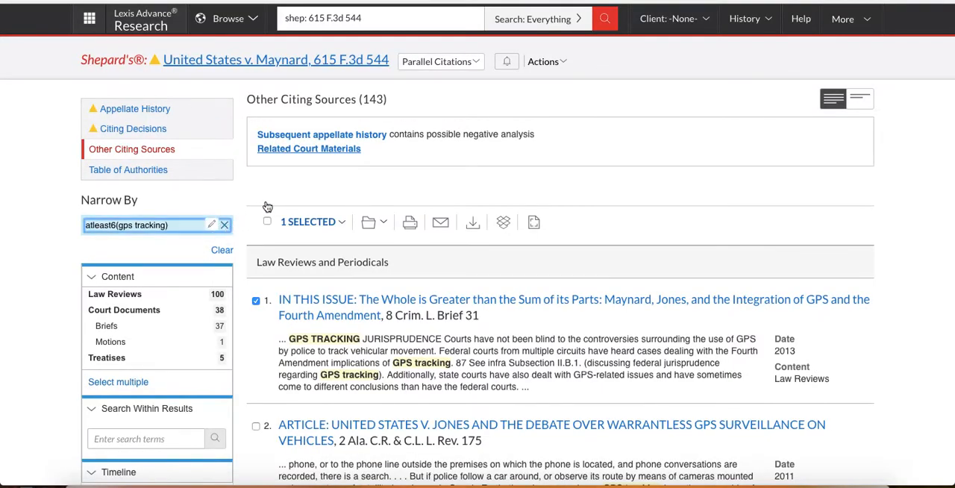
pyautogui.click(223, 224)
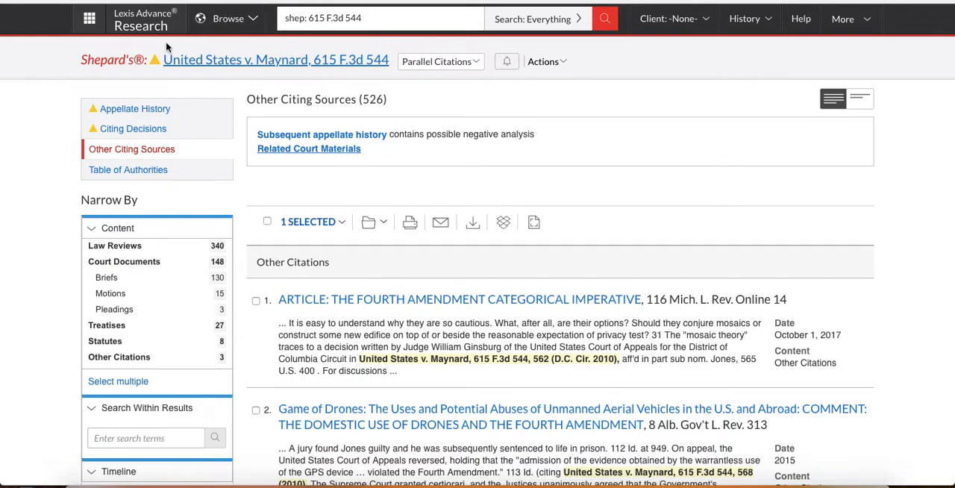
pyautogui.moveTo(132, 149)
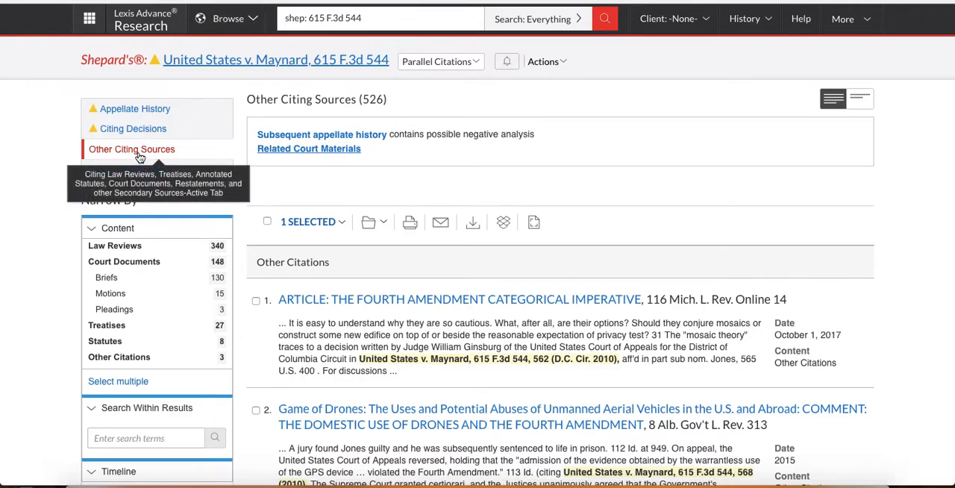
pyautogui.moveTo(140, 278)
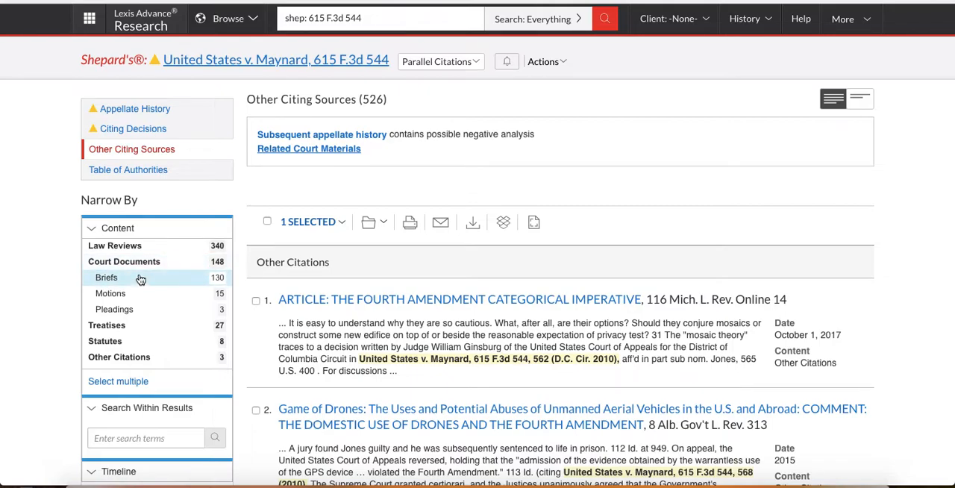
pyautogui.moveTo(112, 291)
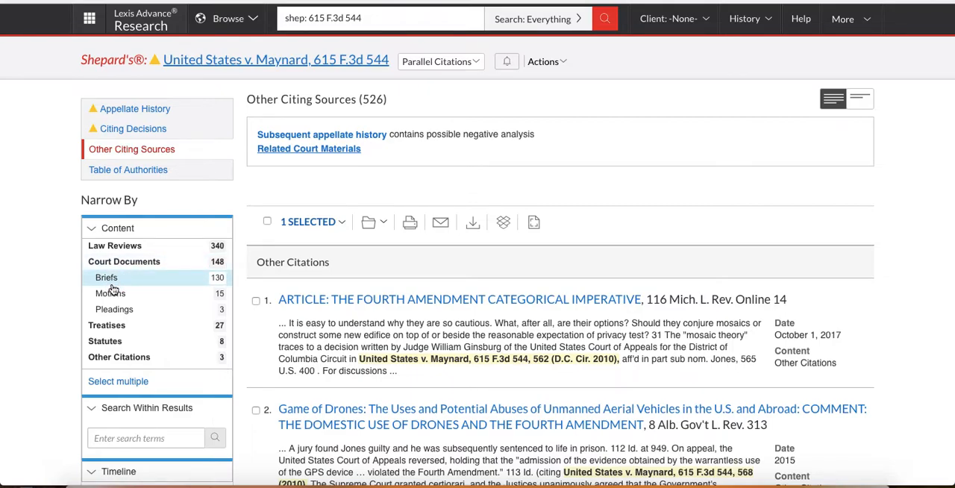
pyautogui.moveTo(184, 145)
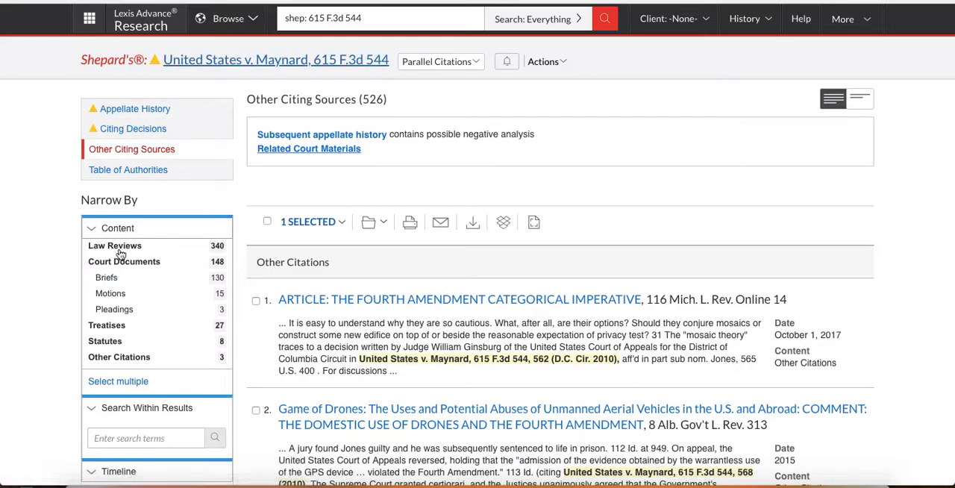
pyautogui.moveTo(106, 277)
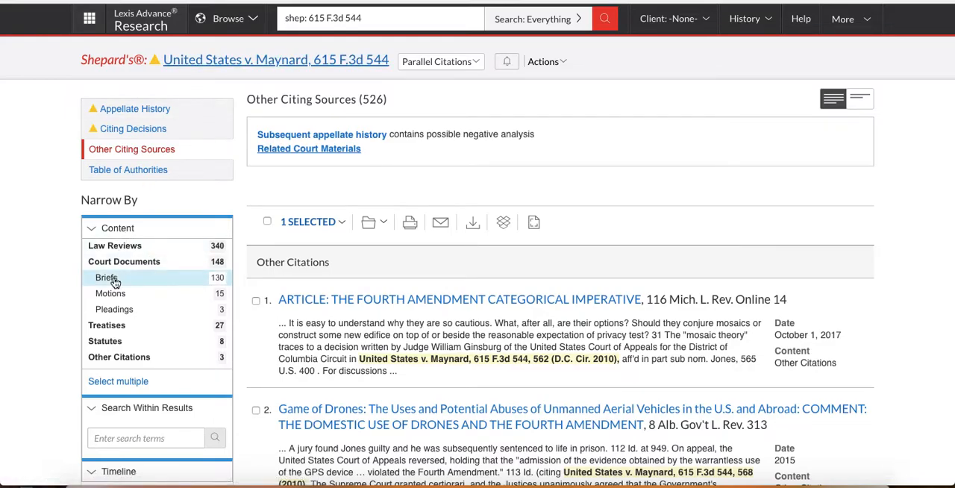
# Step: Filter Maynard's citing sources to 130 Briefs and try terms in Search Within Results
pyautogui.click(106, 277)
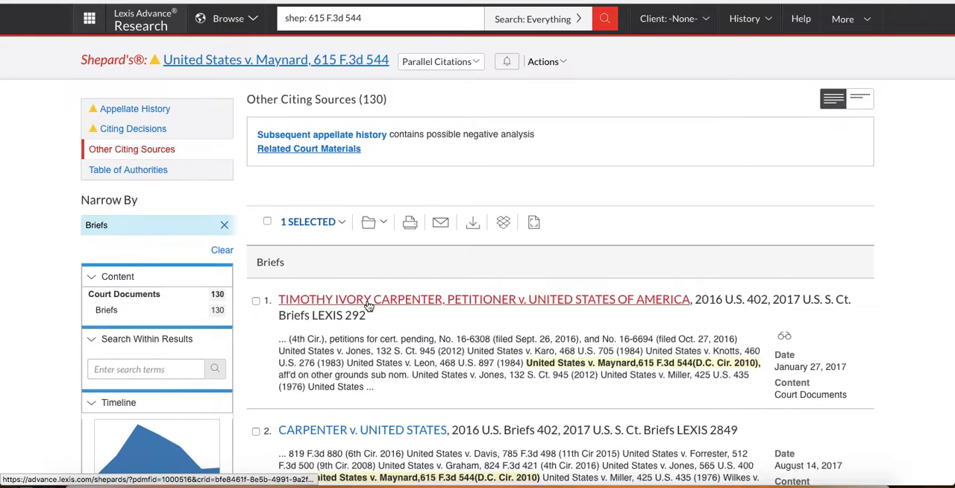
pyautogui.scroll(-3)
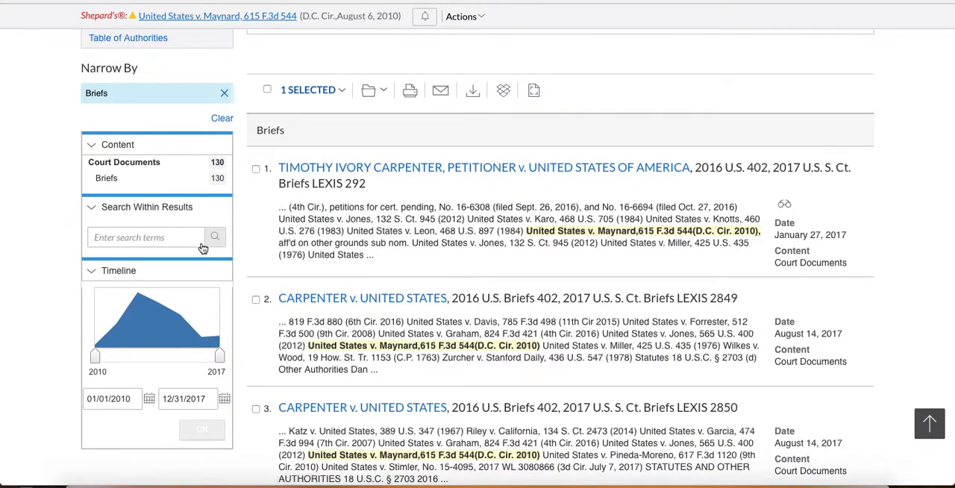
pyautogui.click(146, 237)
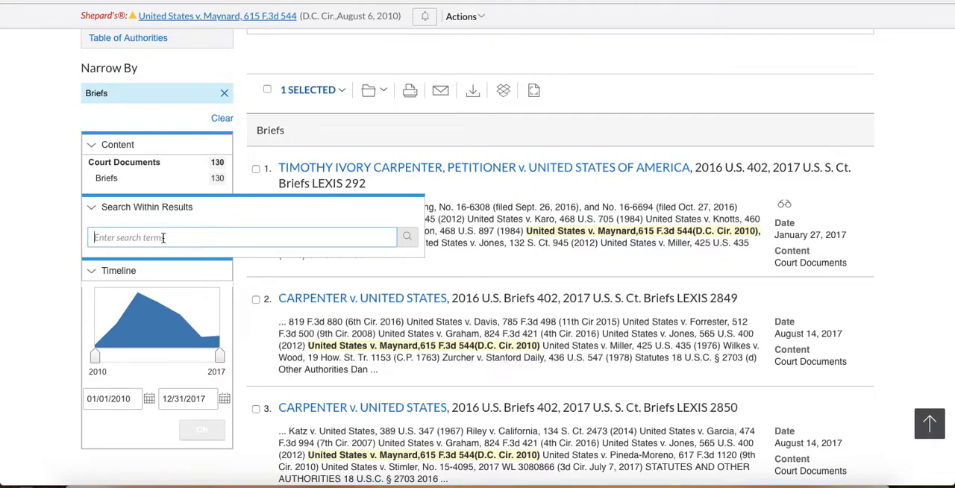
pyautogui.write('gps')
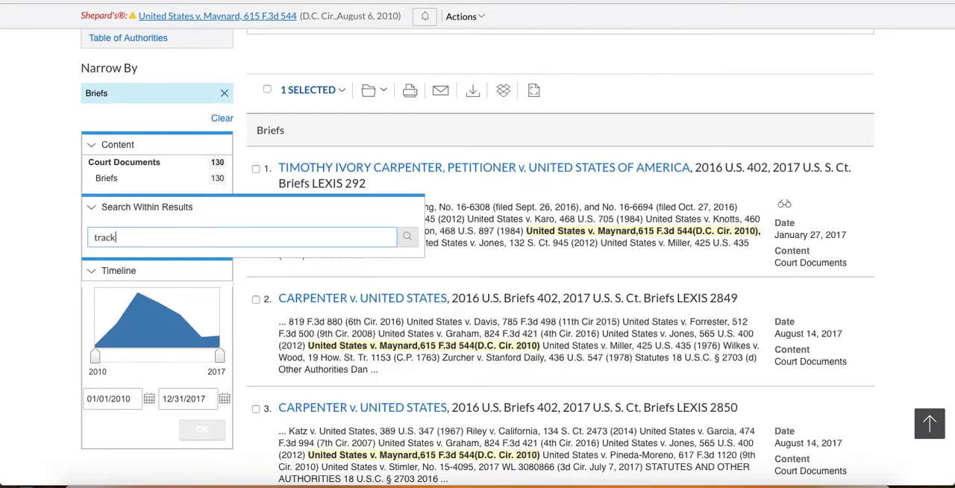
pyautogui.press('BackSpace')
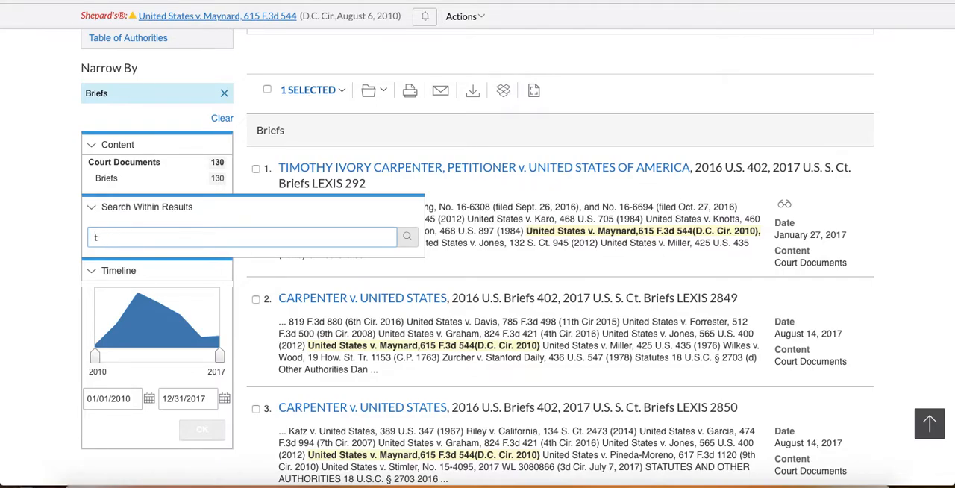
pyautogui.write('/p')
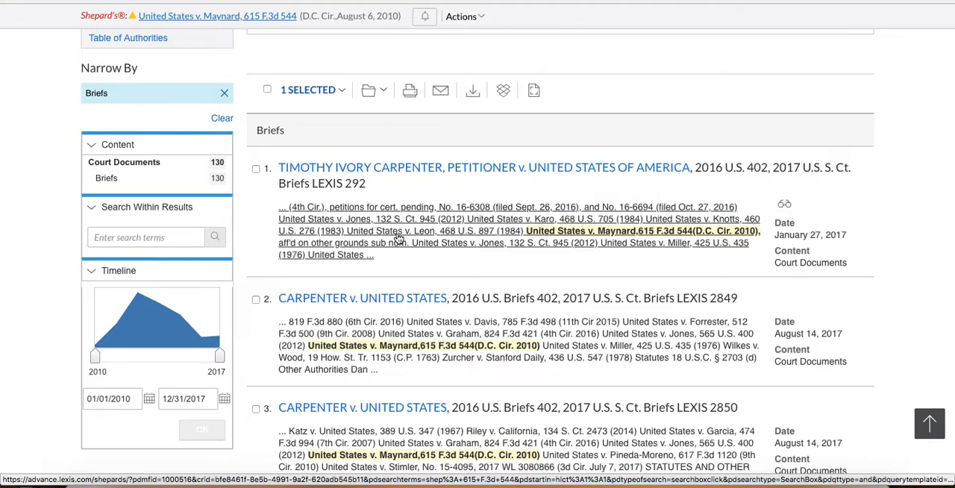
pyautogui.scroll(3)
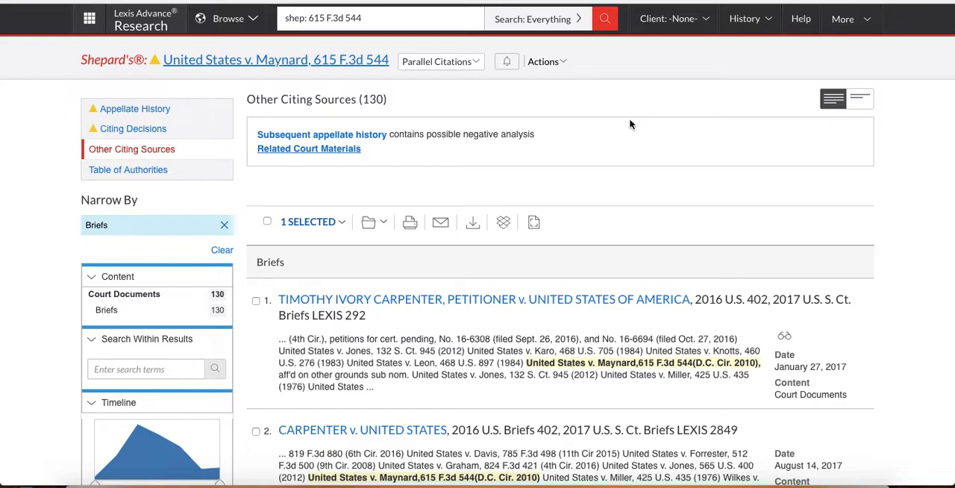
pyautogui.moveTo(383, 6)
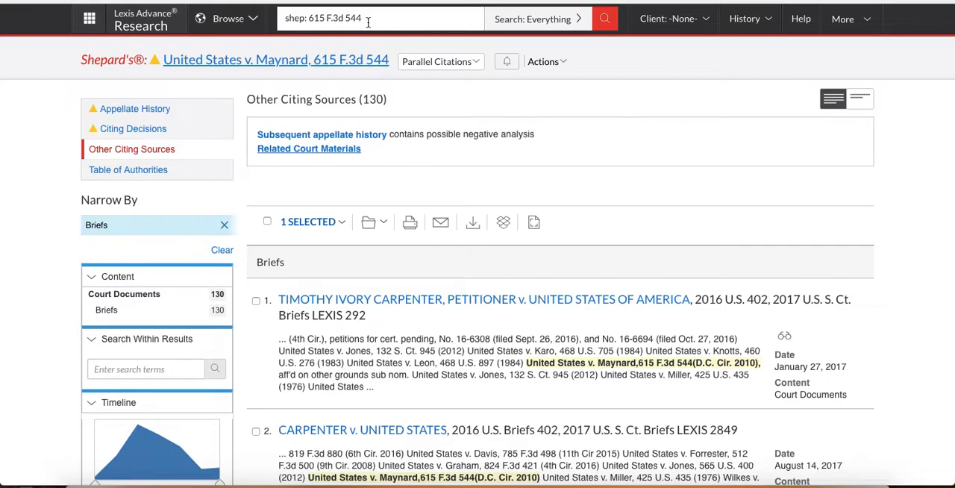
# Step: Pick 'GPS /p 4th amendment' from the Recent Searches dropdown
pyautogui.click(381, 18)
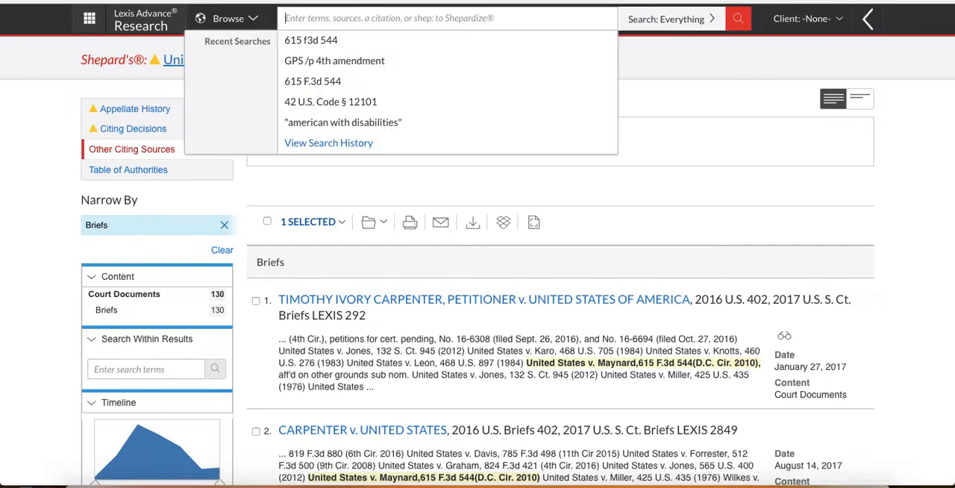
pyautogui.moveTo(335, 61)
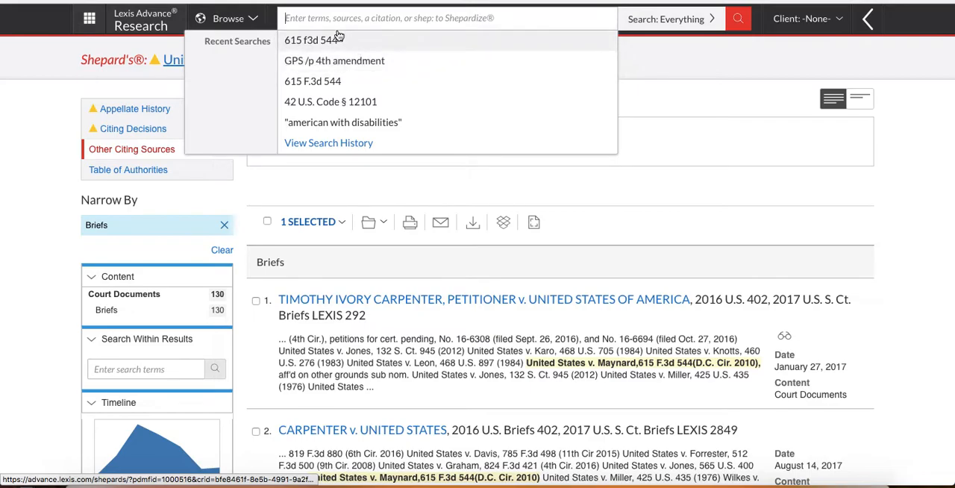
pyautogui.moveTo(335, 61)
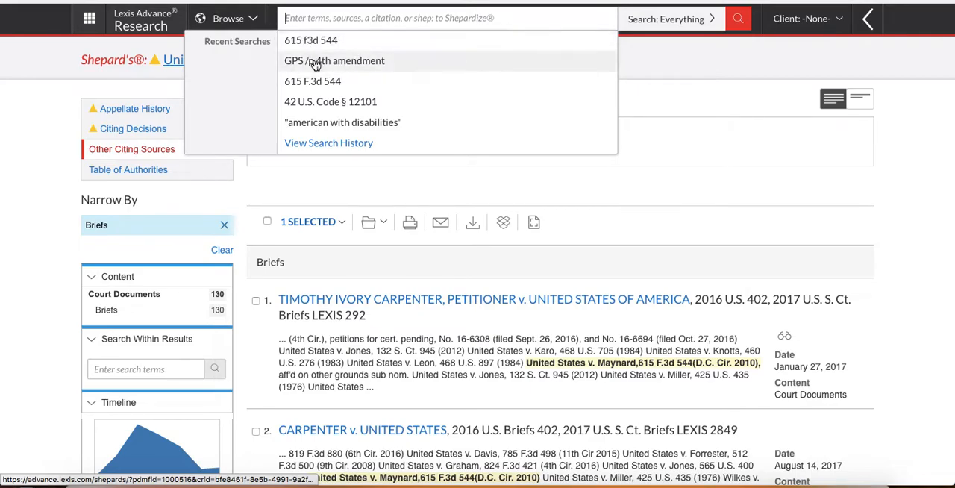
pyautogui.click(335, 61)
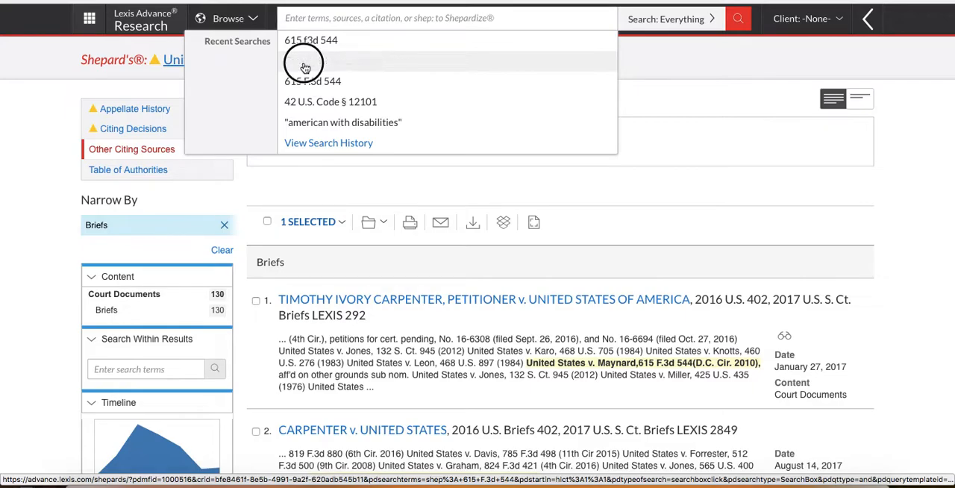
# Step: Switch the GPS /p 4th amendment results category to Briefs, Pleadings and Motions (69 results)
pyautogui.write('GPS /p 4th amendment')
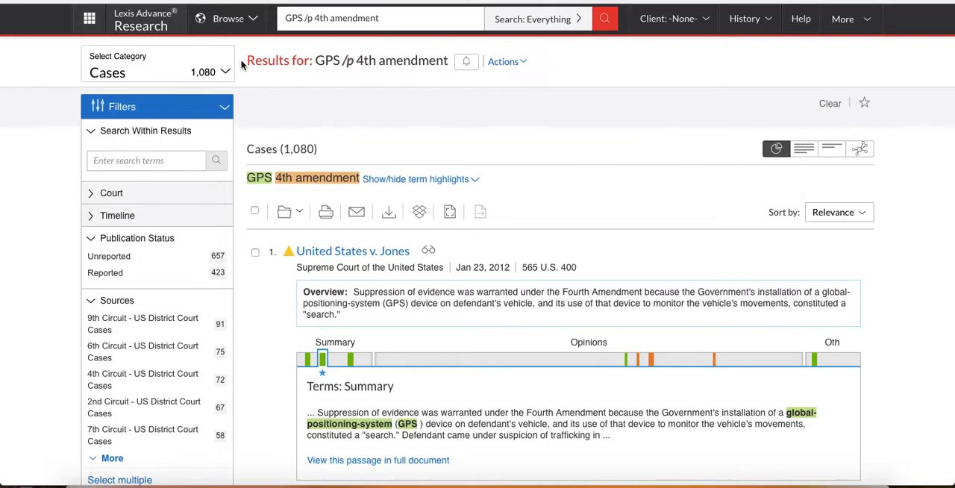
pyautogui.click(225, 72)
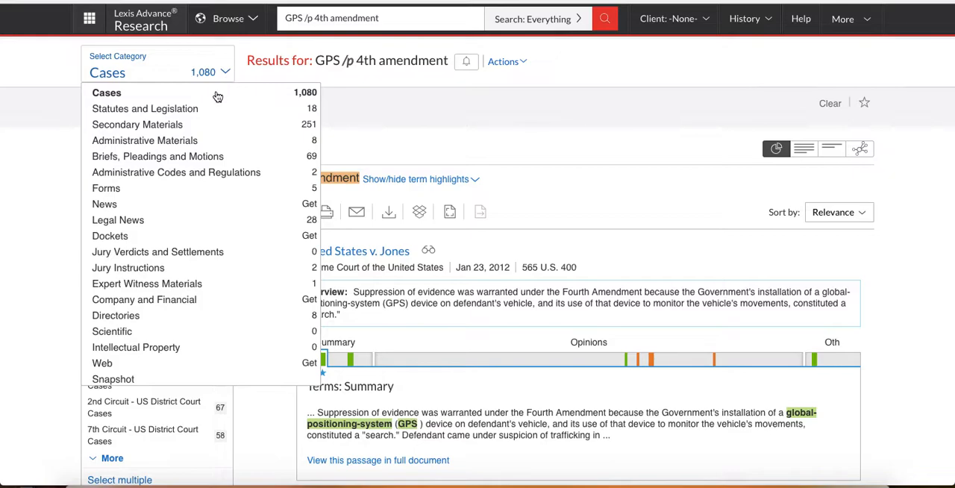
pyautogui.moveTo(185, 156)
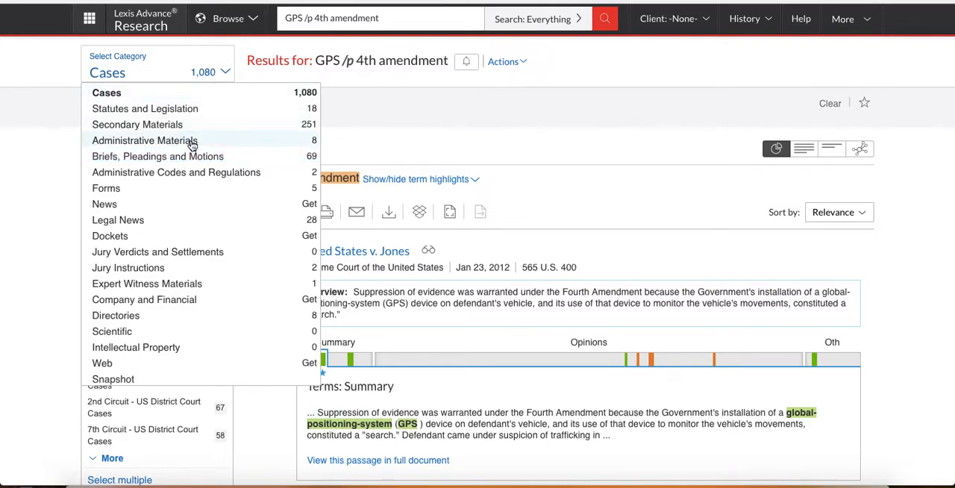
pyautogui.click(157, 156)
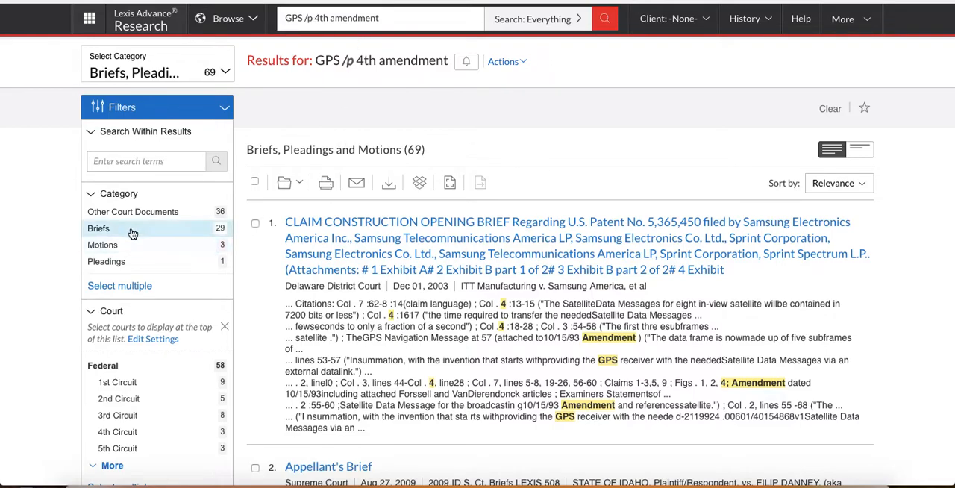
# Step: Filter the category to the 29 Briefs and scroll through them
pyautogui.click(99, 228)
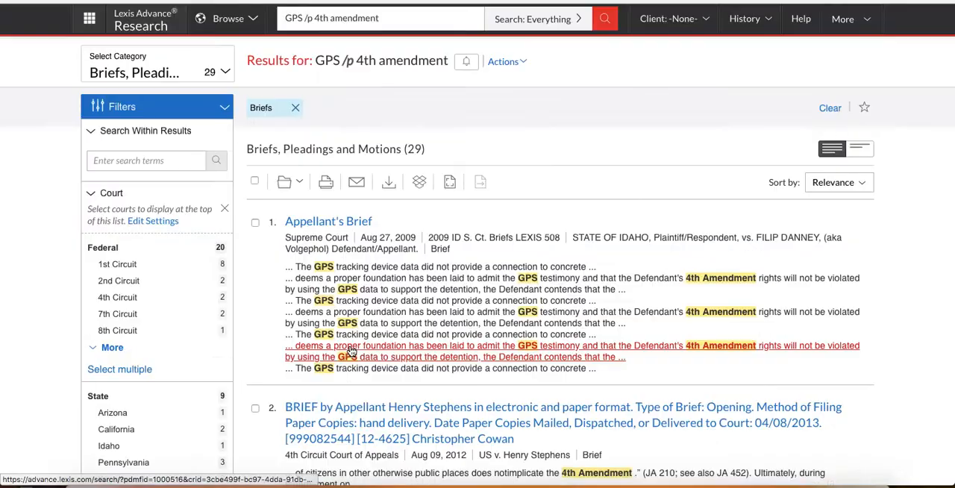
pyautogui.scroll(-3)
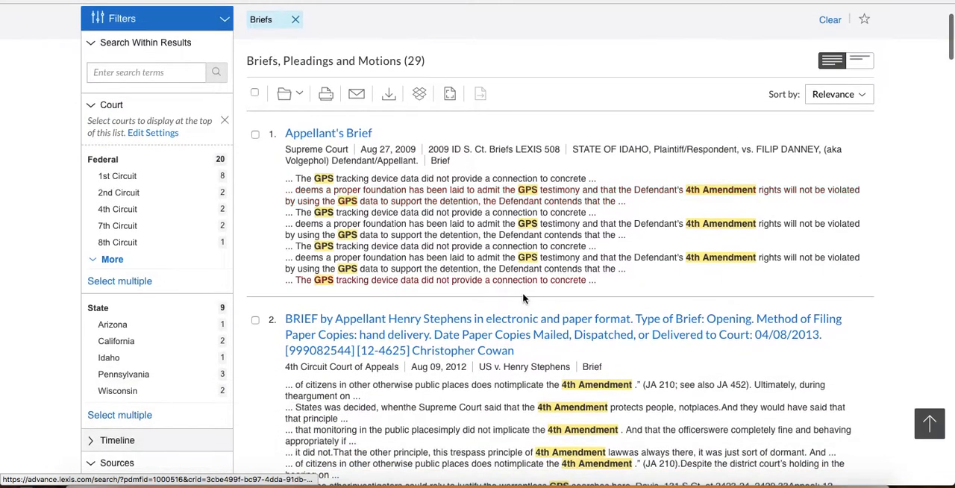
pyautogui.scroll(-3)
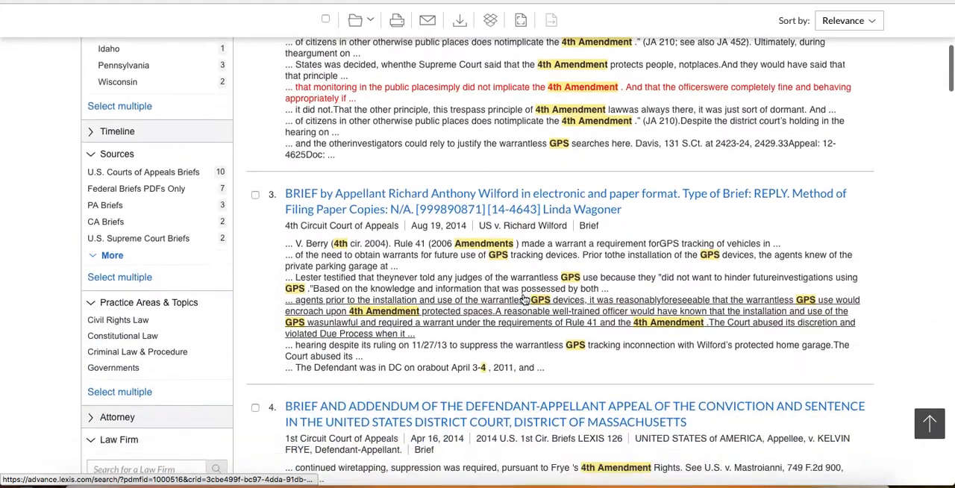
pyautogui.scroll(-3)
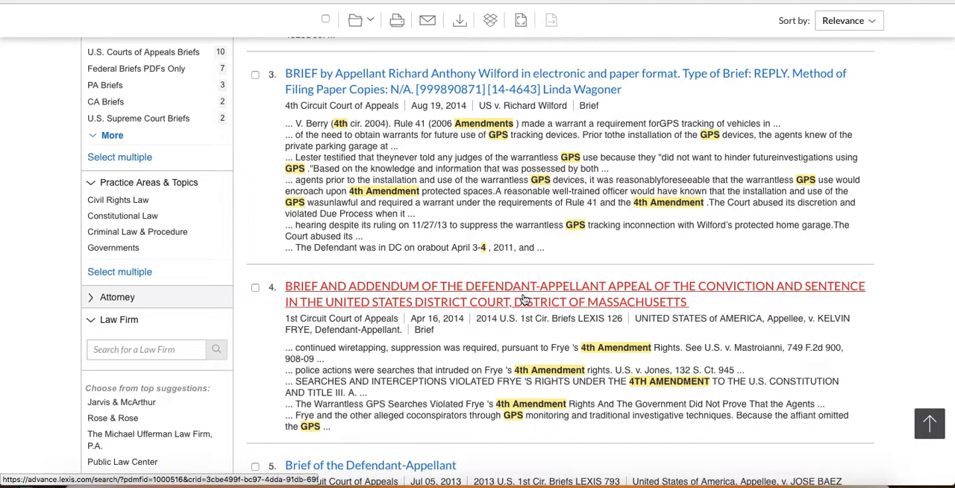
pyautogui.moveTo(185, 334)
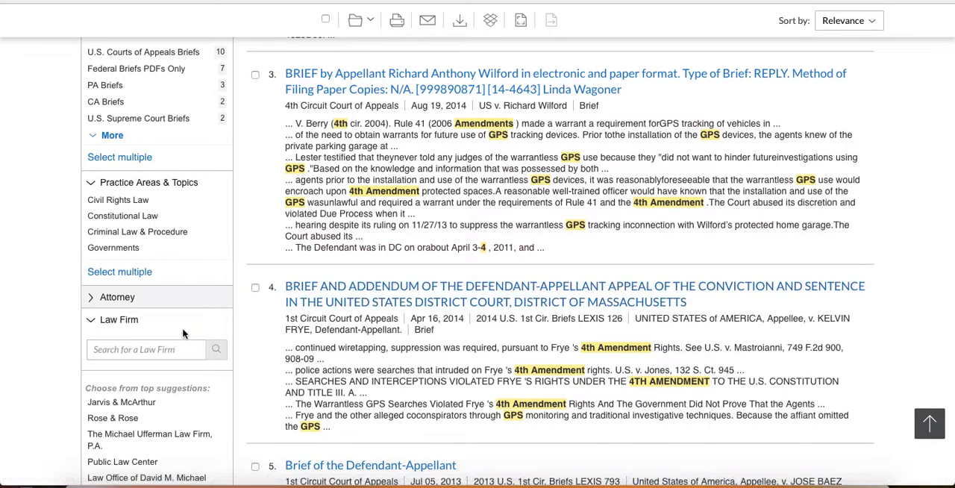
pyautogui.moveTo(523, 291)
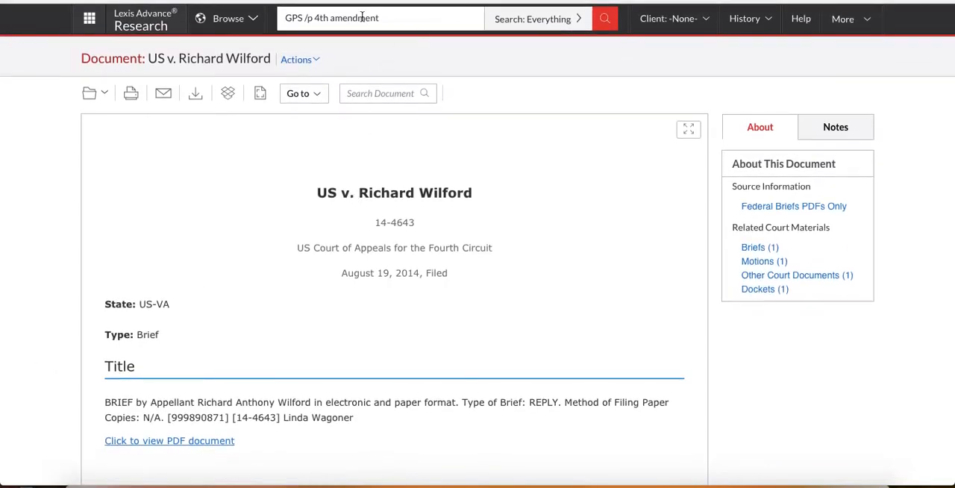
# Step: Return to the 1,080 case results, led by United States v. Jones
pyautogui.click(605, 17)
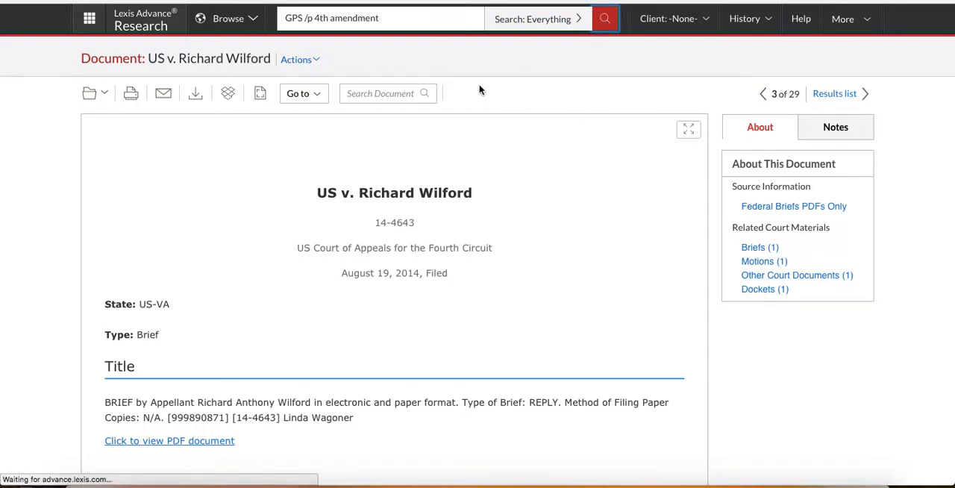
pyautogui.click(834, 93)
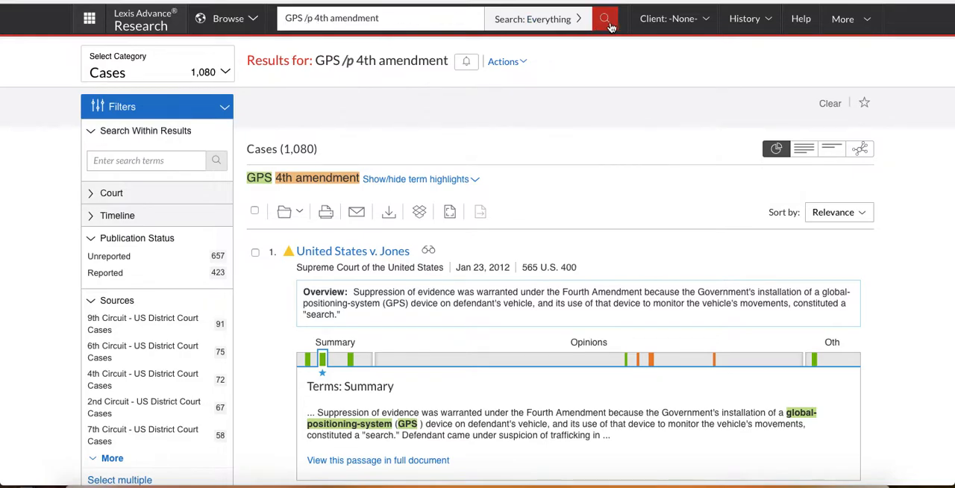
# Step: Switch the GPS results to Secondary Materials and filter to Law Reviews and Journals (65 results)
pyautogui.click(211, 72)
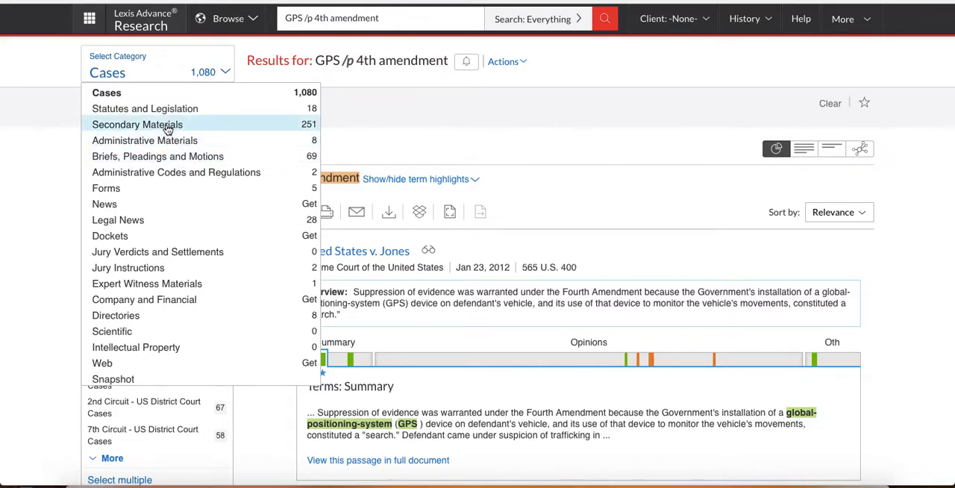
pyautogui.moveTo(426, 116)
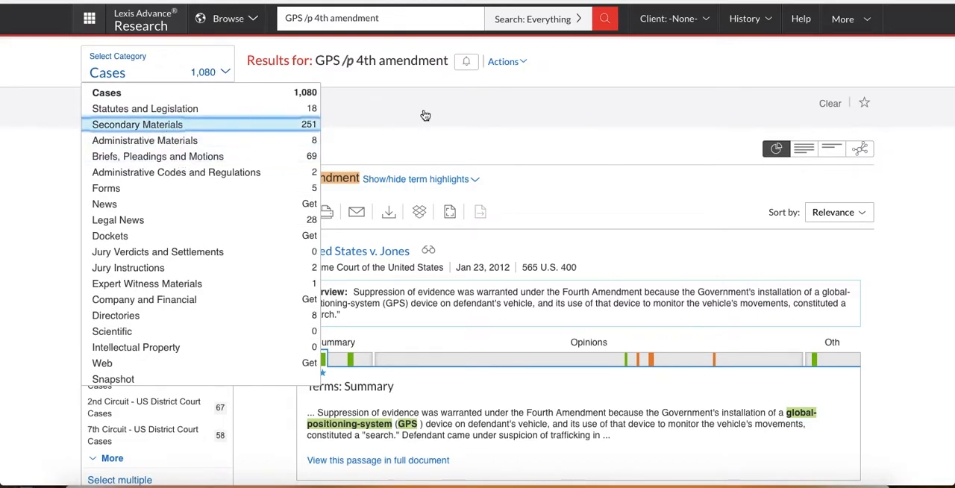
pyautogui.click(137, 124)
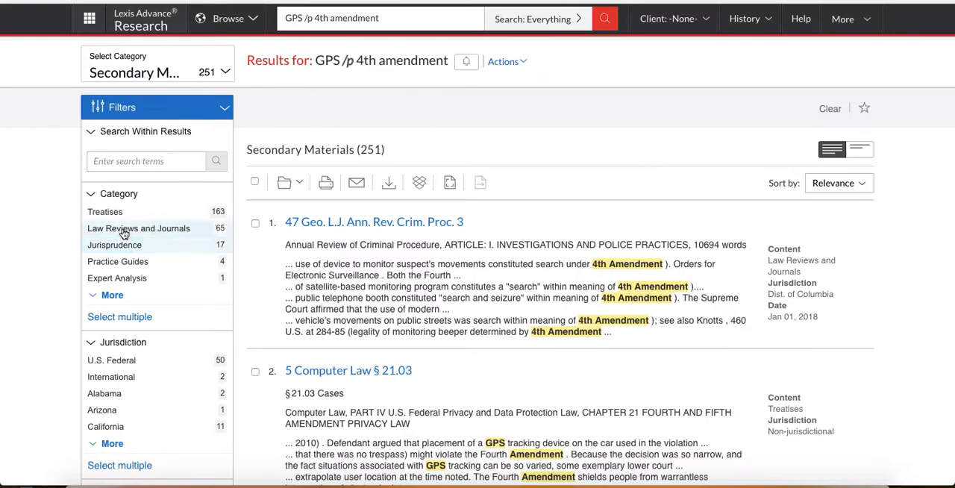
pyautogui.click(139, 228)
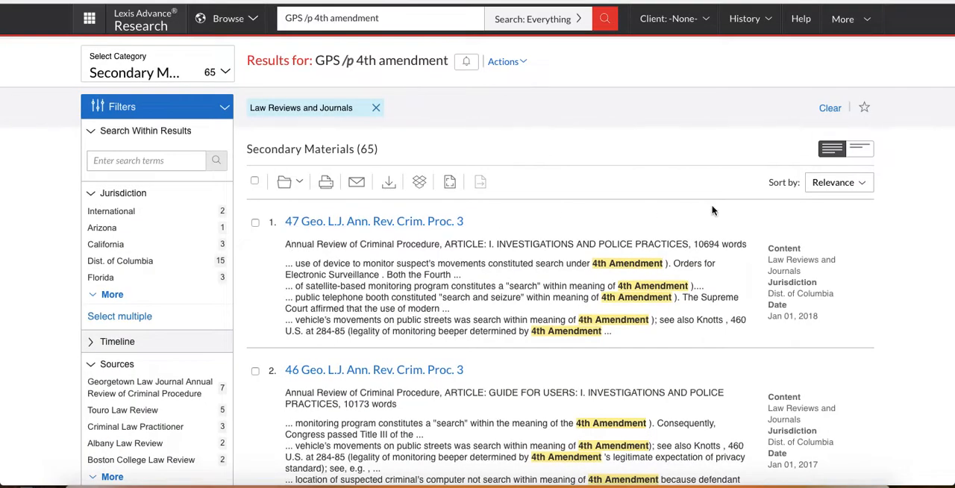
pyautogui.click(839, 182)
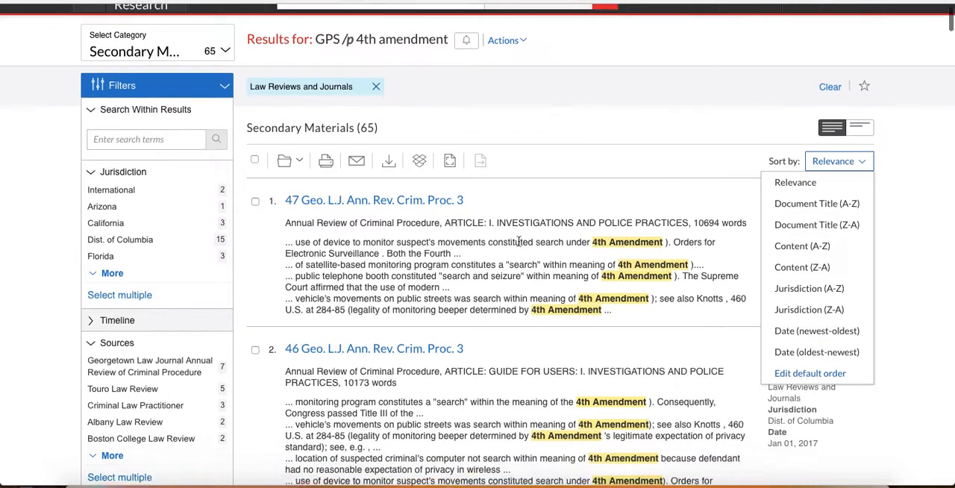
pyautogui.scroll(-3)
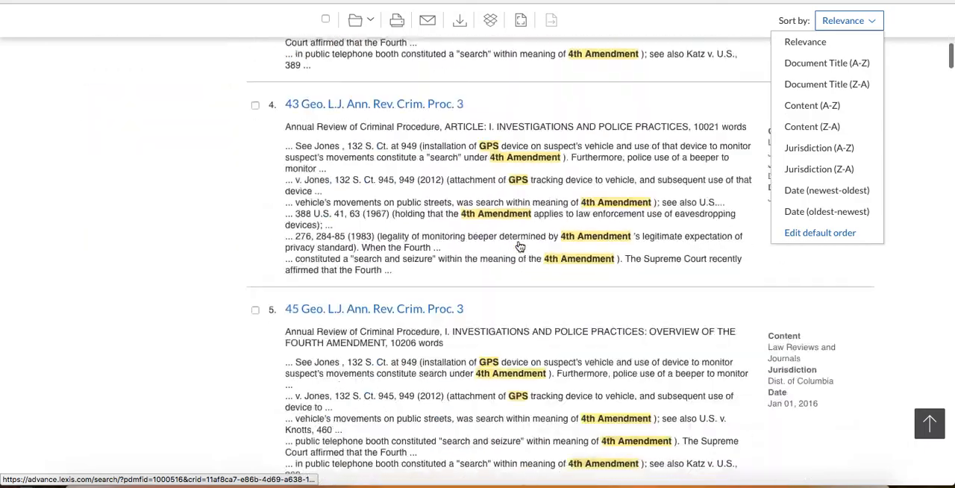
pyautogui.scroll(-3)
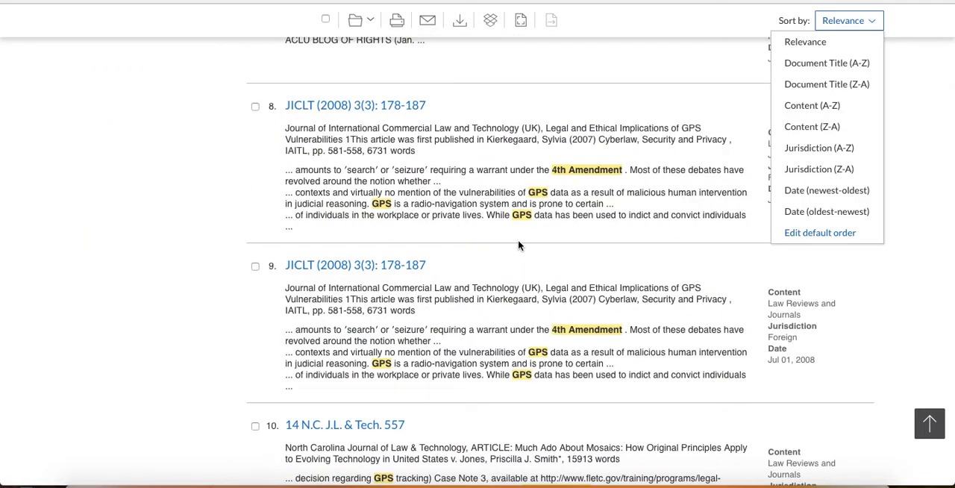
pyautogui.scroll(-3)
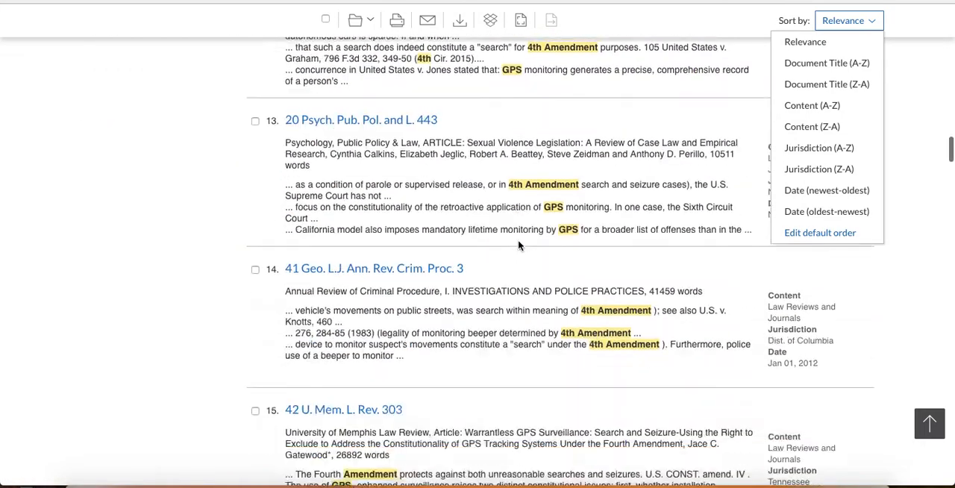
pyautogui.scroll(-3)
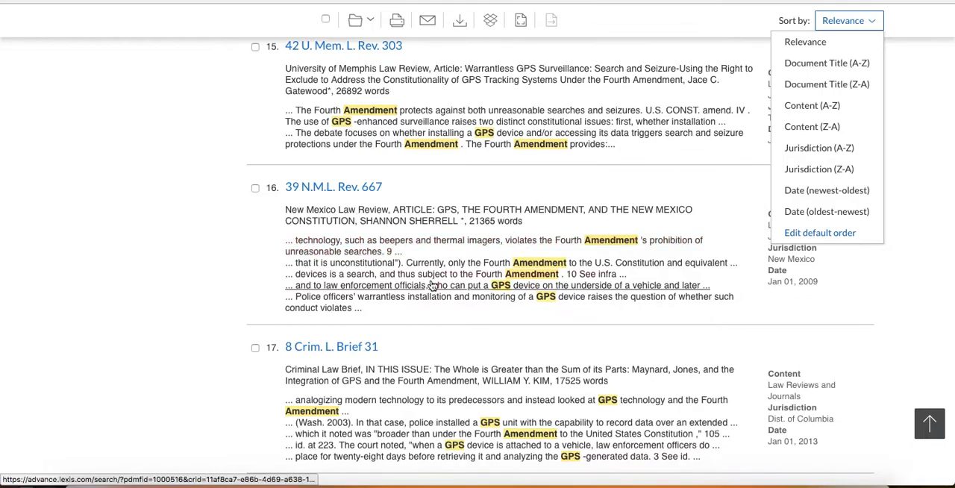
pyautogui.scroll(-3)
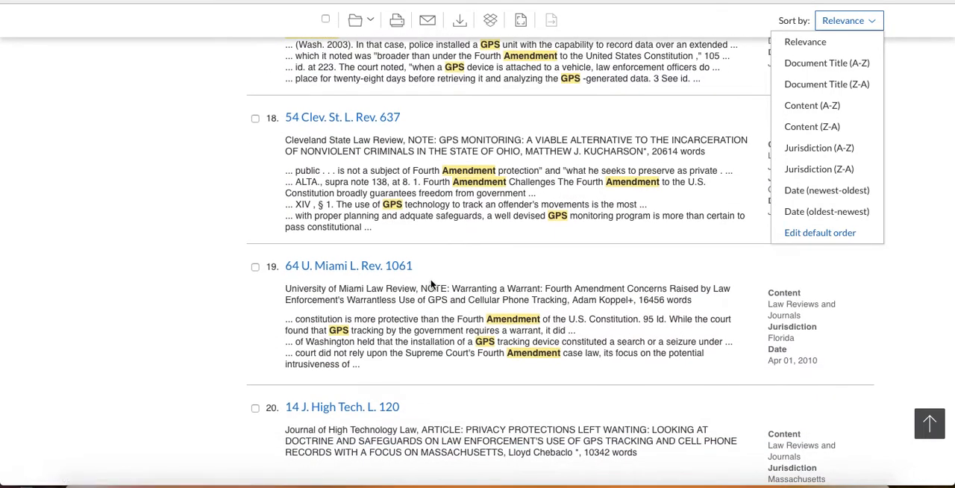
pyautogui.scroll(-3)
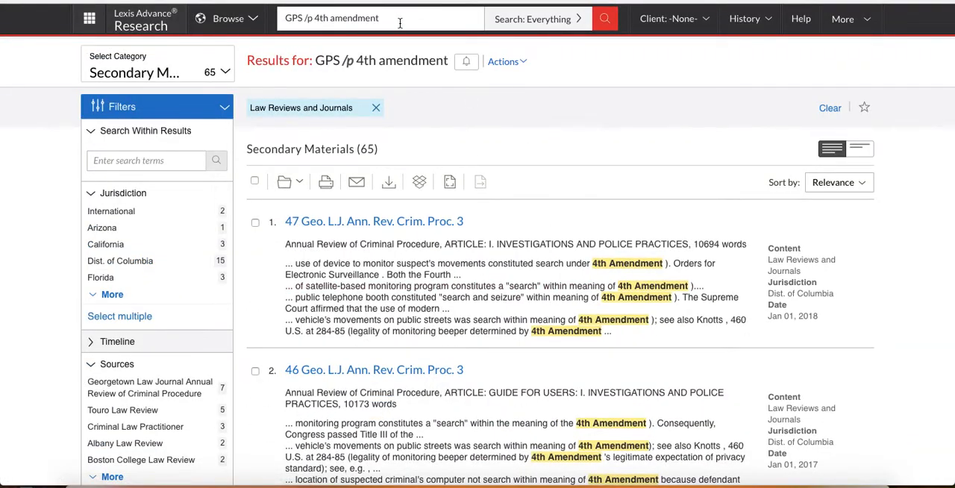
# Step: Rerun the recent 615 f3d 544 search and Shepardize Maynard to list its 195 citing decisions
pyautogui.click(380, 18)
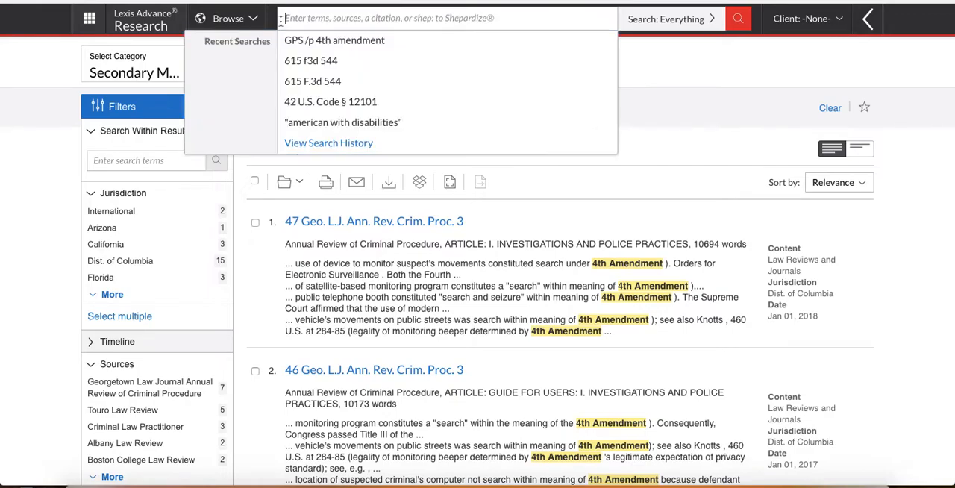
pyautogui.click(311, 60)
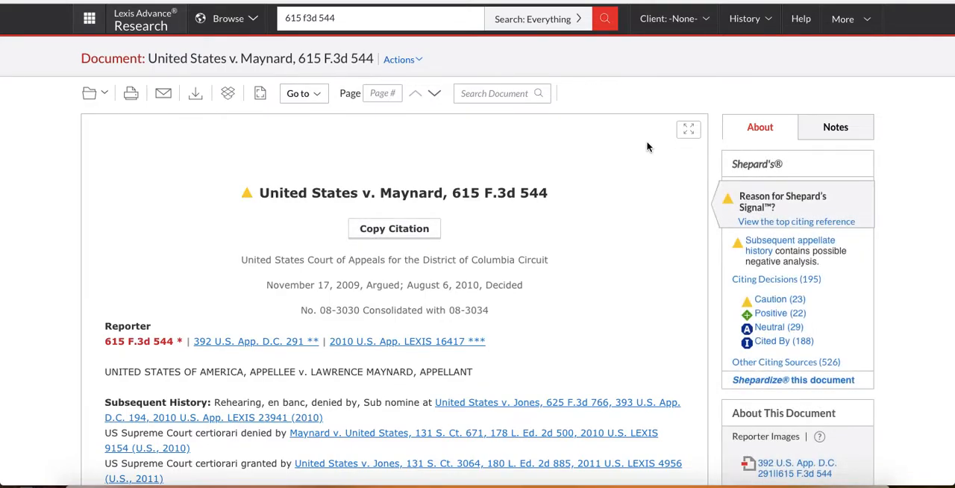
pyautogui.moveTo(616, 108)
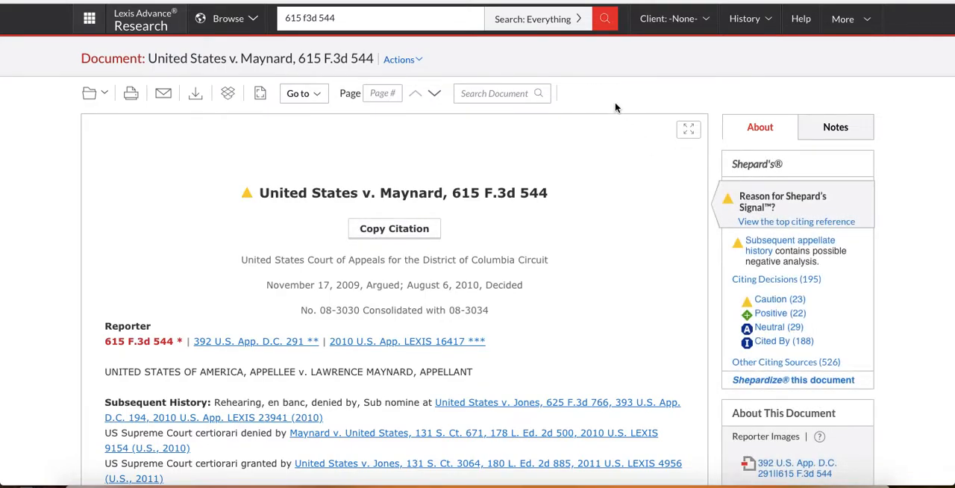
pyautogui.click(788, 380)
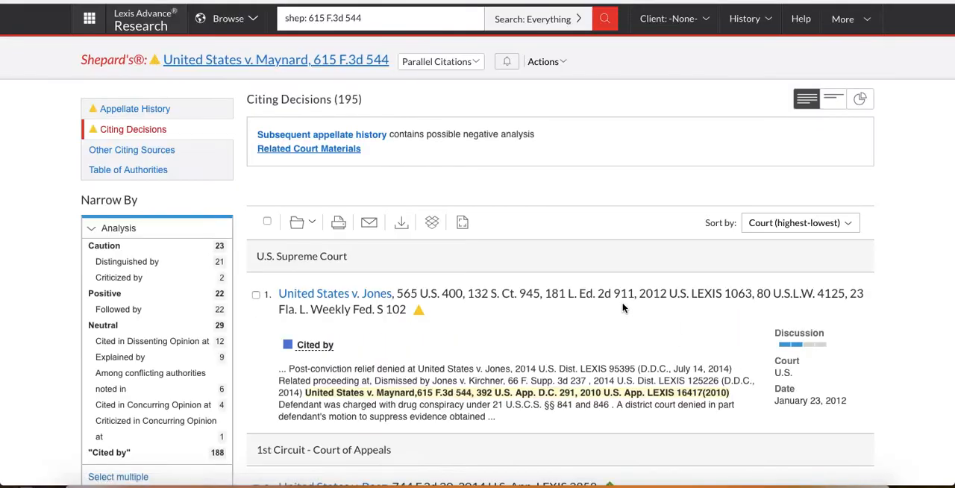
pyautogui.moveTo(565, 195)
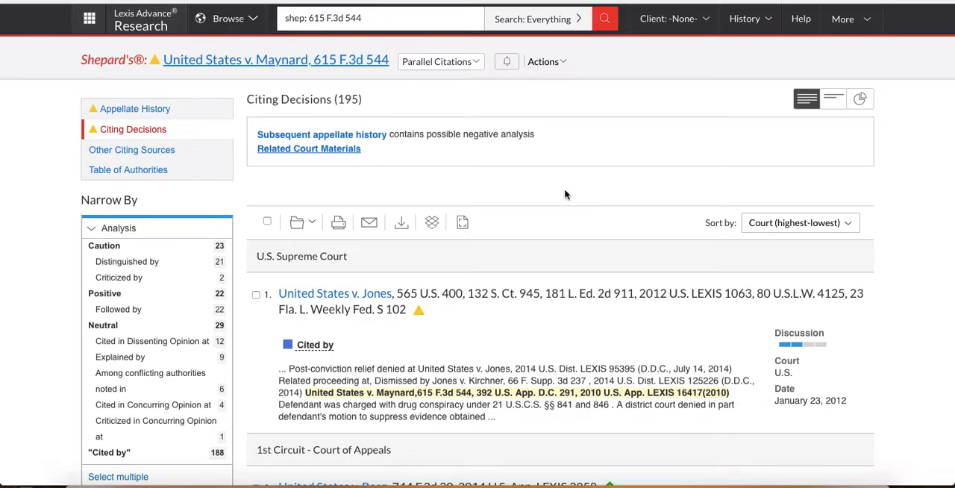
pyautogui.scroll(-3)
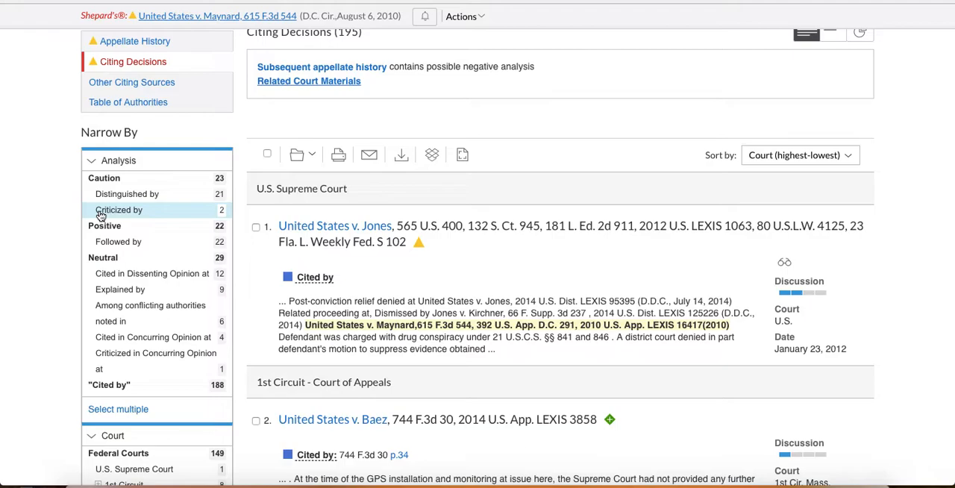
pyautogui.moveTo(126, 194)
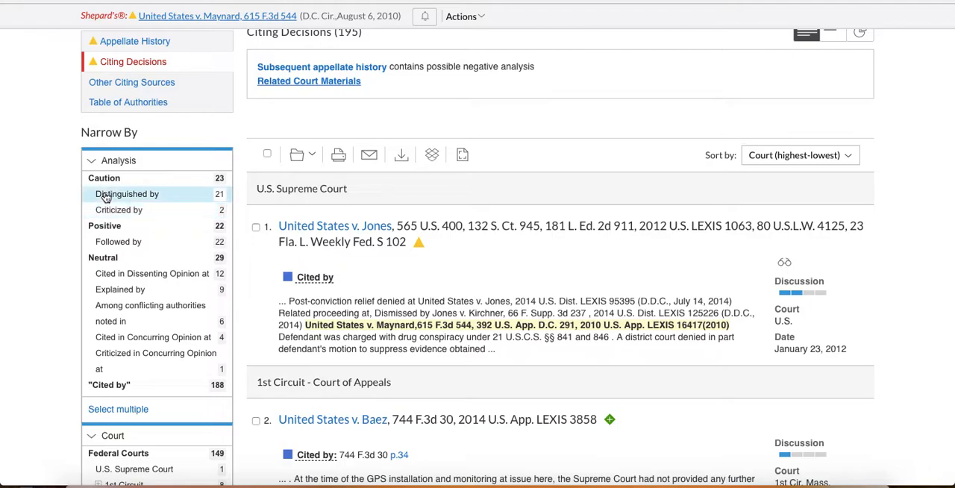
pyautogui.moveTo(118, 209)
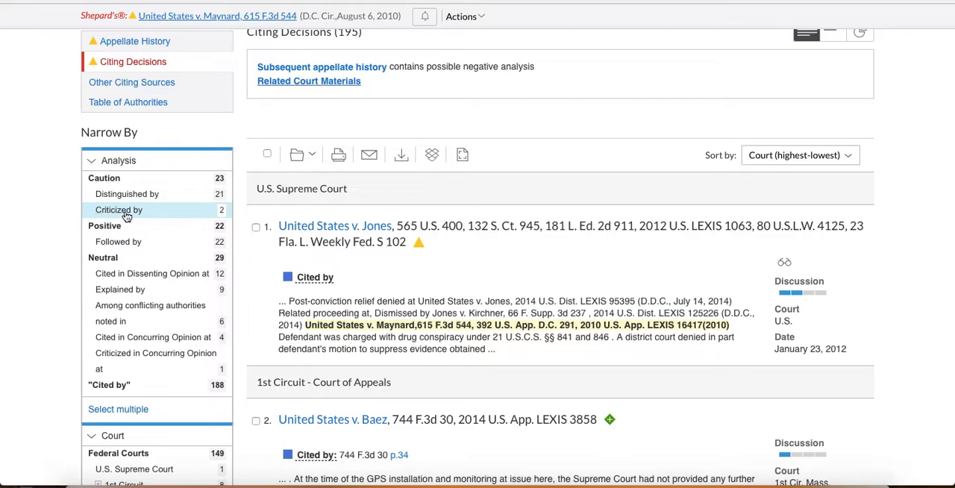
pyautogui.click(118, 209)
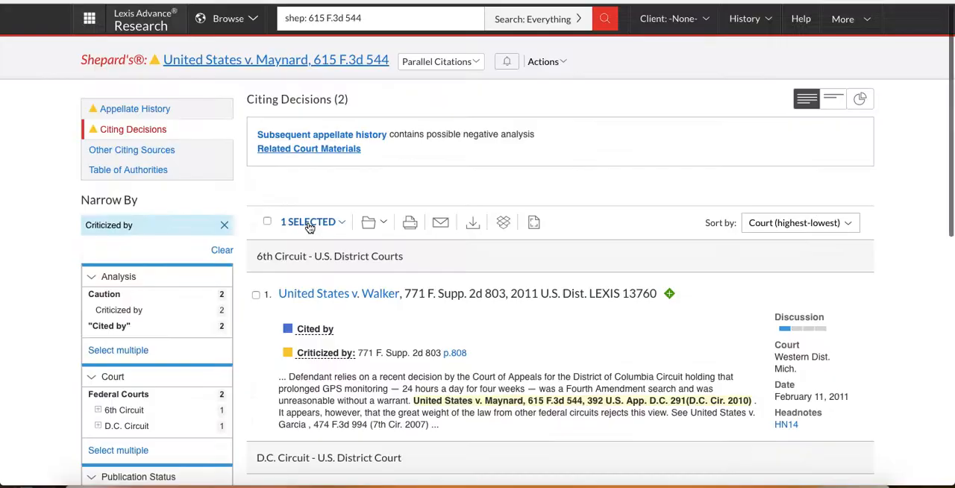
pyautogui.scroll(-3)
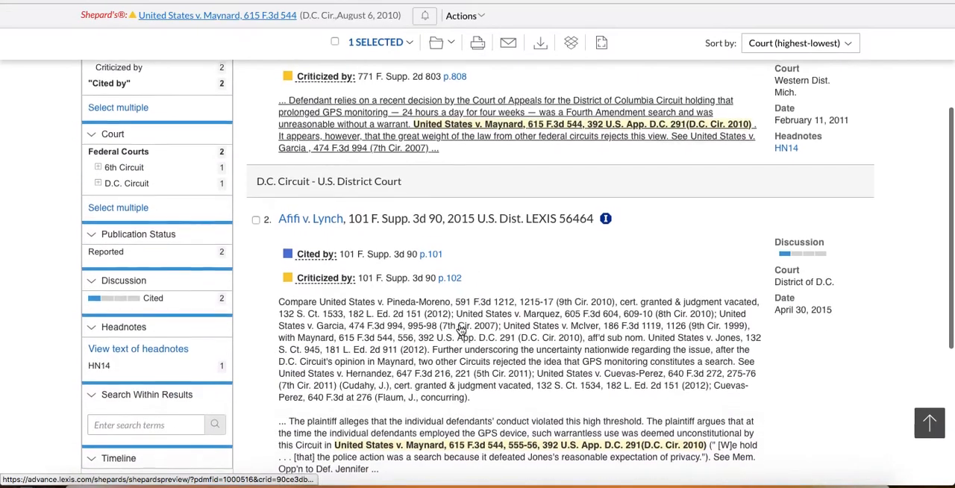
pyautogui.scroll(3)
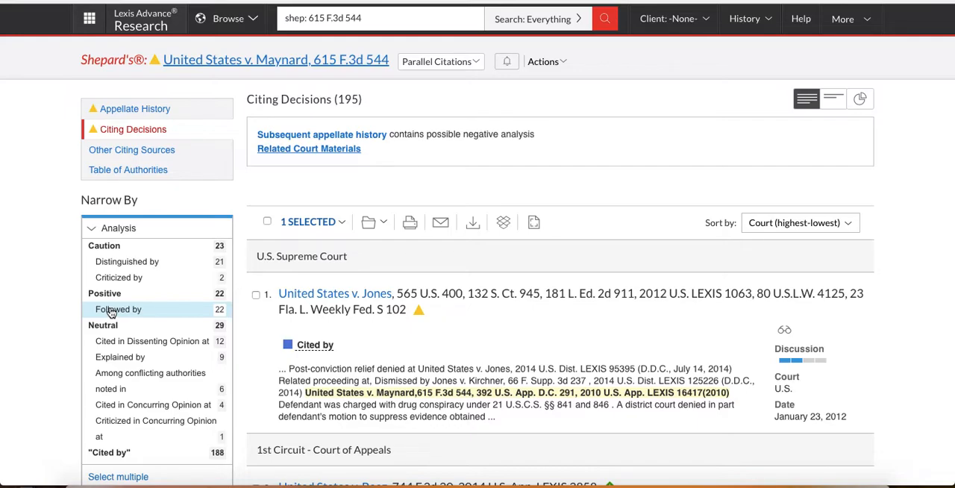
pyautogui.moveTo(565, 319)
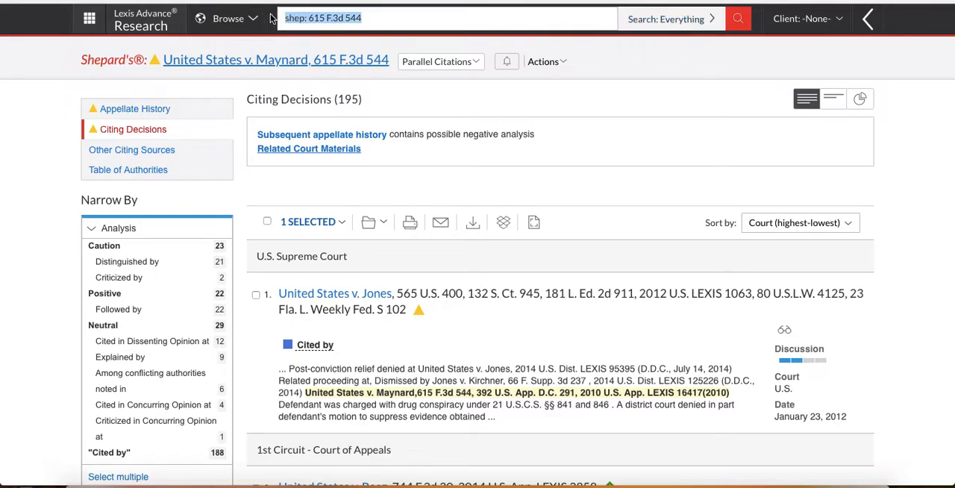
# Step: Rerun 'GPS /p 4th amendment' from Recent Searches, showing 1,080 cases led by United States v. Jones
pyautogui.click(448, 18)
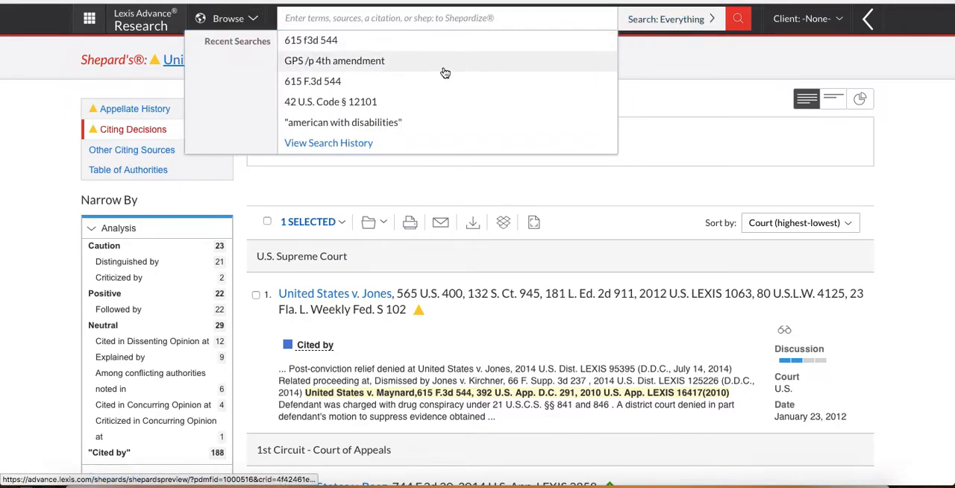
pyautogui.click(334, 61)
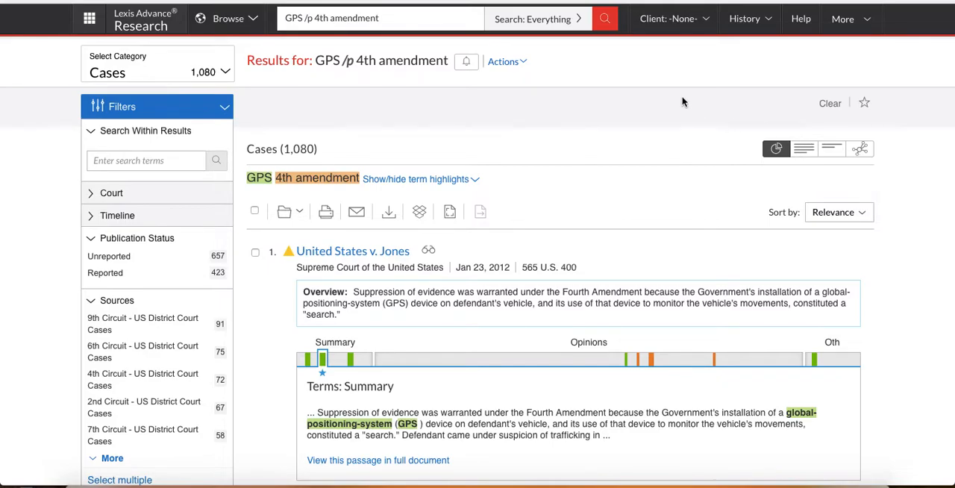
pyautogui.moveTo(683, 102)
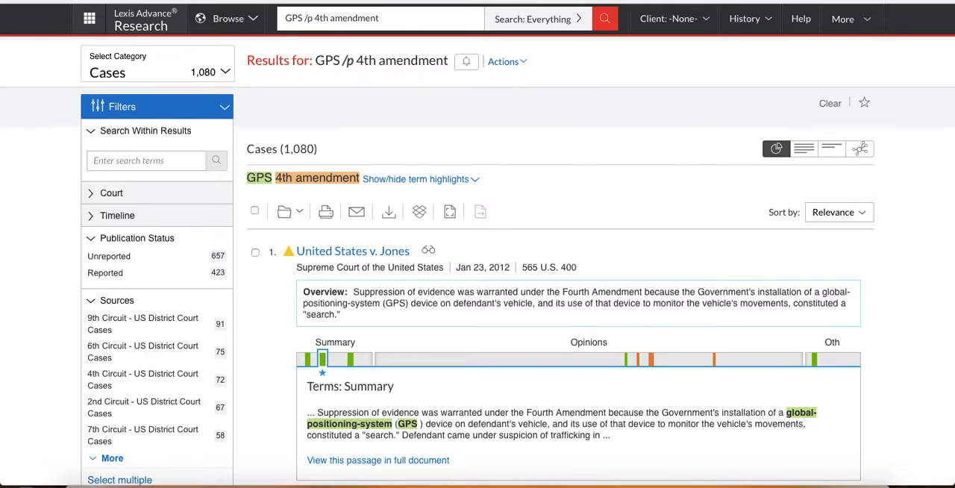